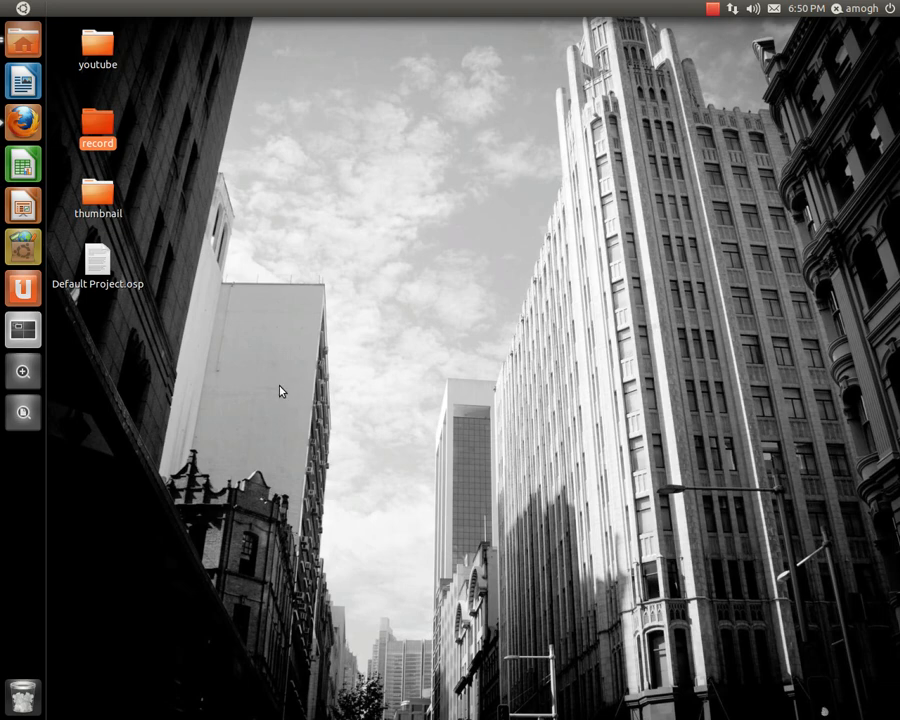
{"action": "mouse_move", "coordinate": [395, 190]}
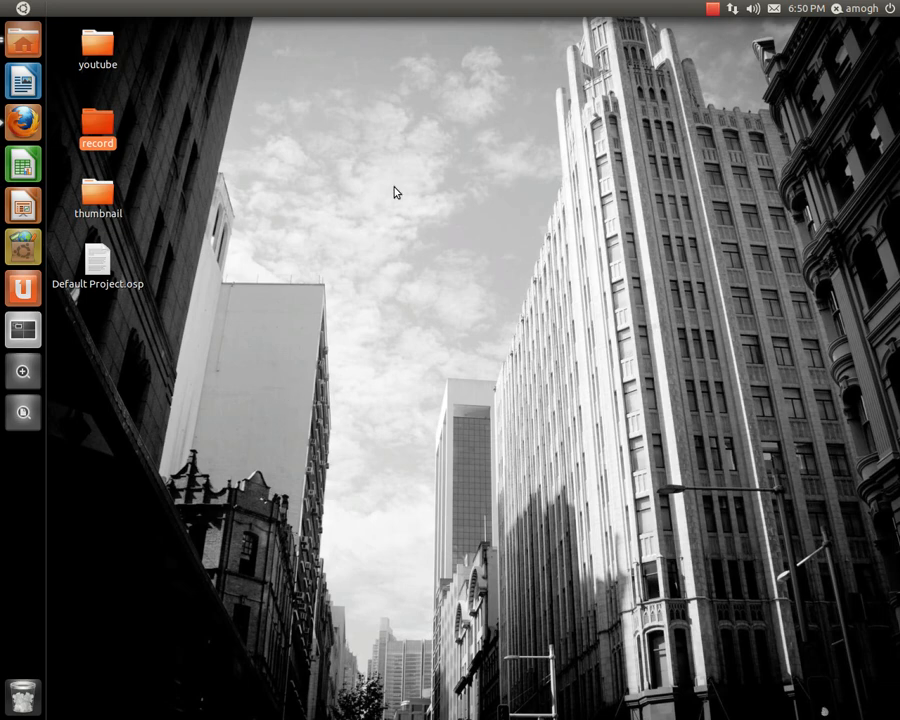
{"action": "mouse_move", "coordinate": [698, 104]}
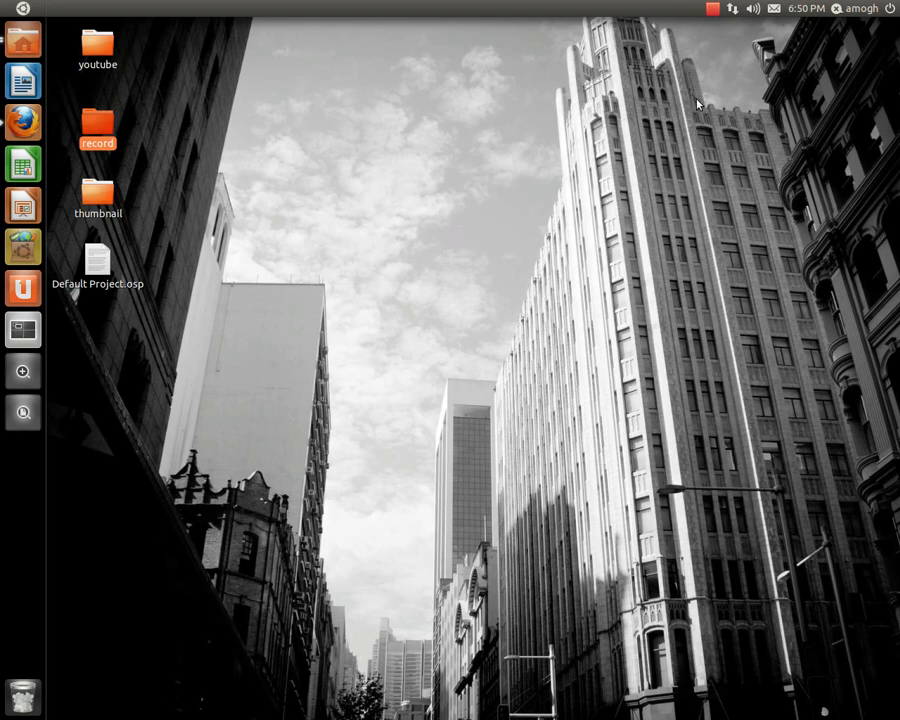
{"action": "mouse_move", "coordinate": [454, 110]}
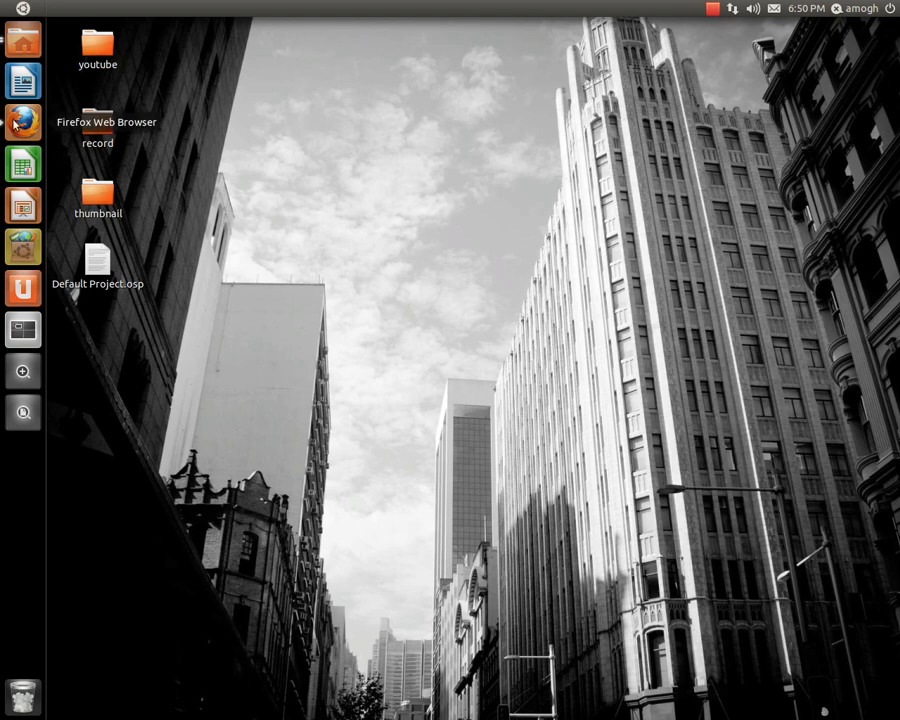
{"action": "mouse_move", "coordinate": [22, 43]}
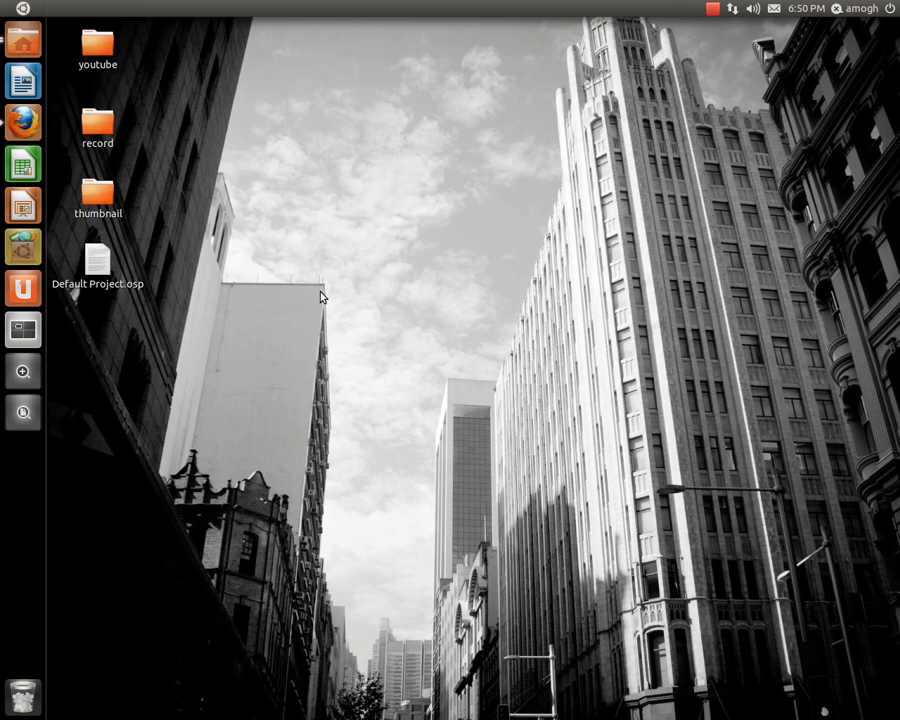
{"action": "mouse_move", "coordinate": [721, 7]}
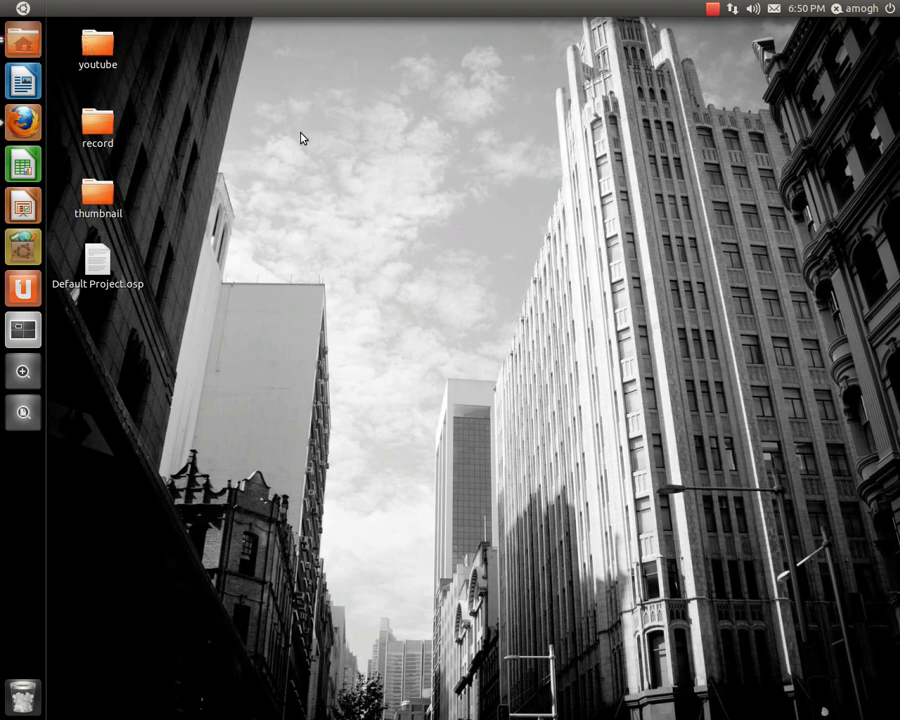
{"action": "mouse_move", "coordinate": [184, 140]}
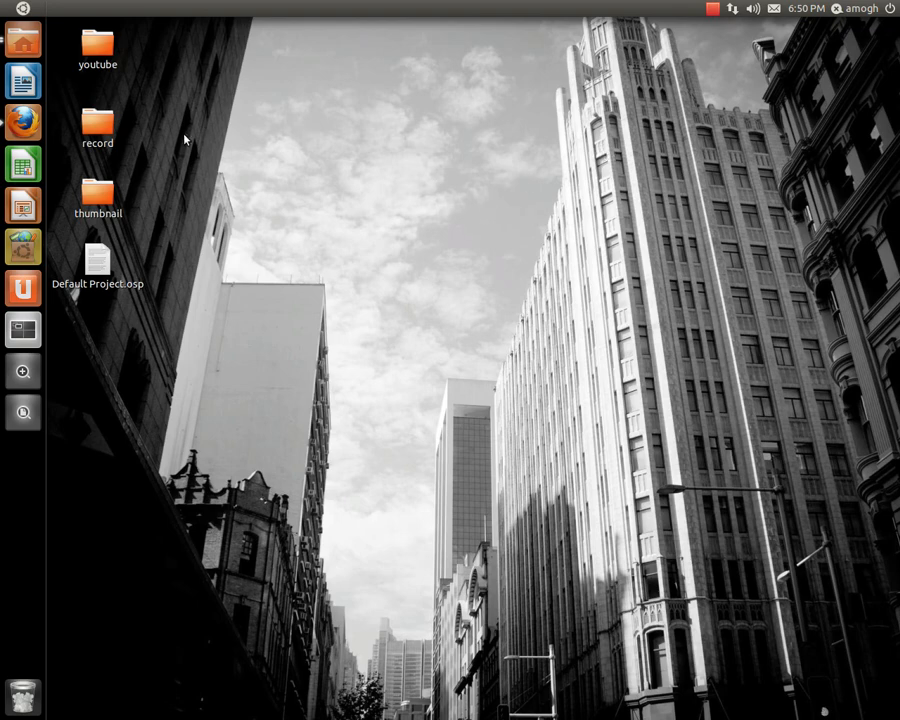
{"action": "mouse_move", "coordinate": [563, 223]}
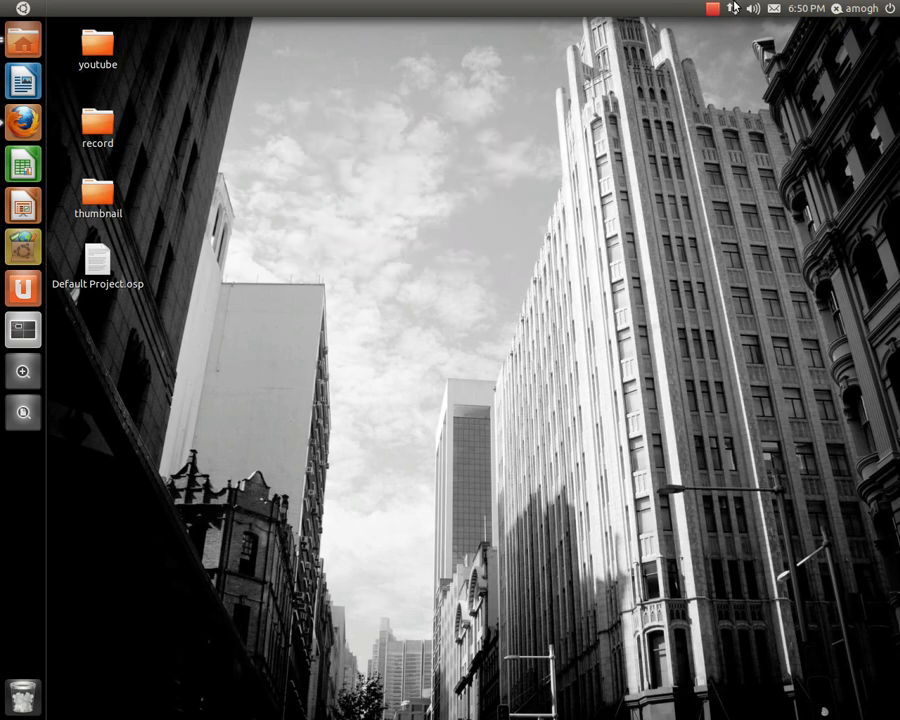
{"action": "mouse_move", "coordinate": [327, 163]}
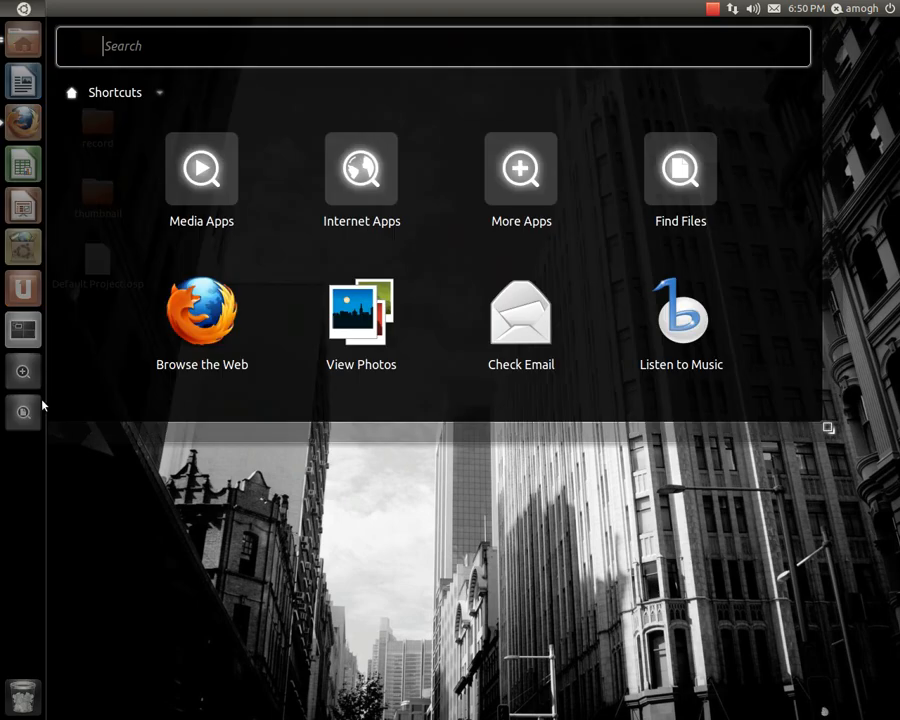
{"action": "mouse_move", "coordinate": [316, 213]}
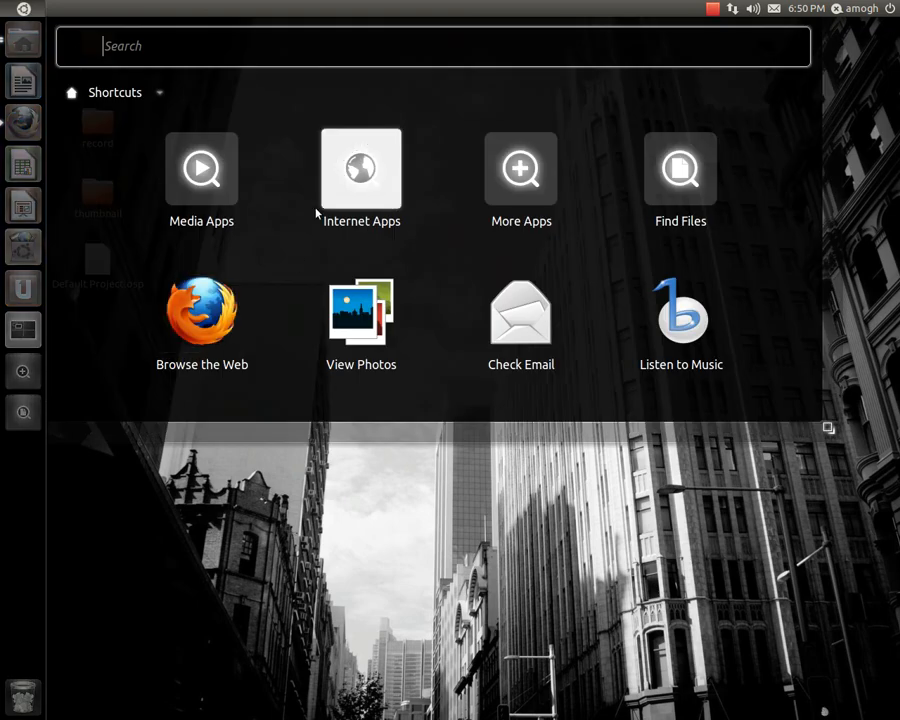
Search the Dash for 'offi' and launch LibreOffice from the results.
{"action": "type", "text": "of"}
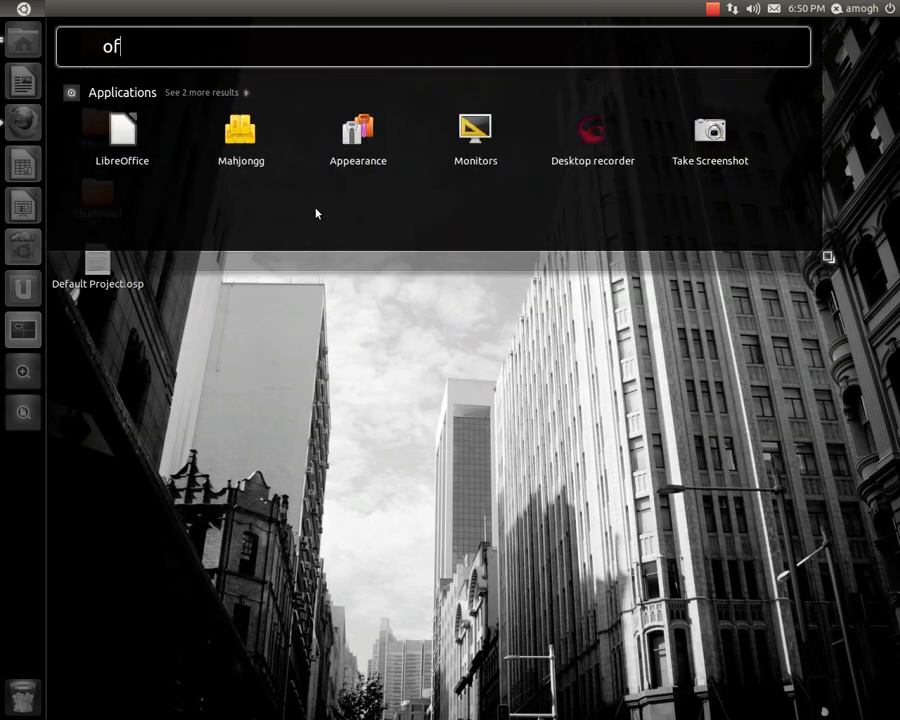
{"action": "type", "text": "fi"}
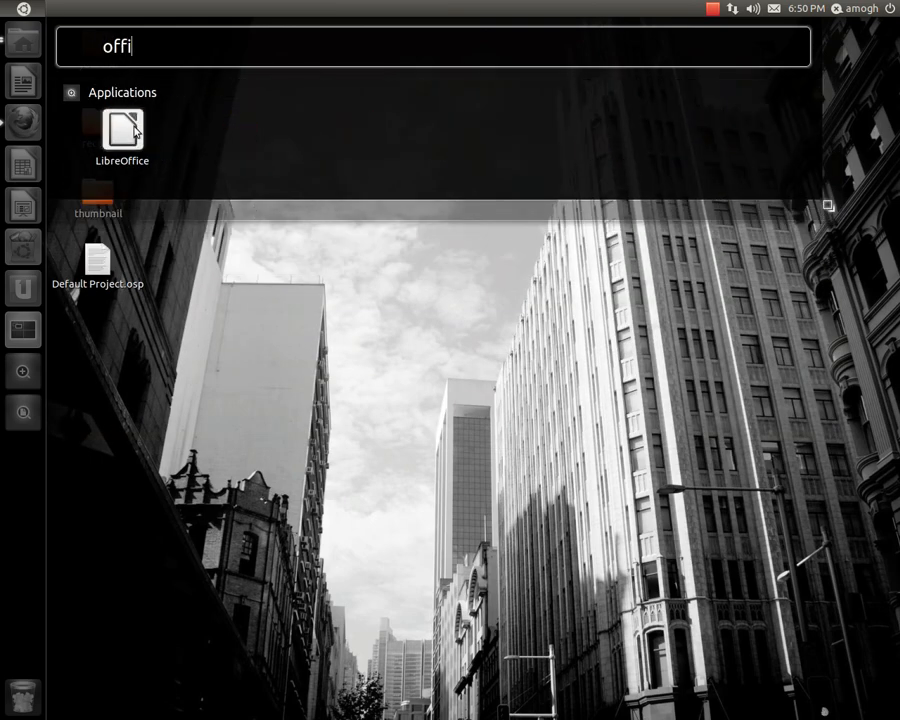
{"action": "key", "text": "Escape"}
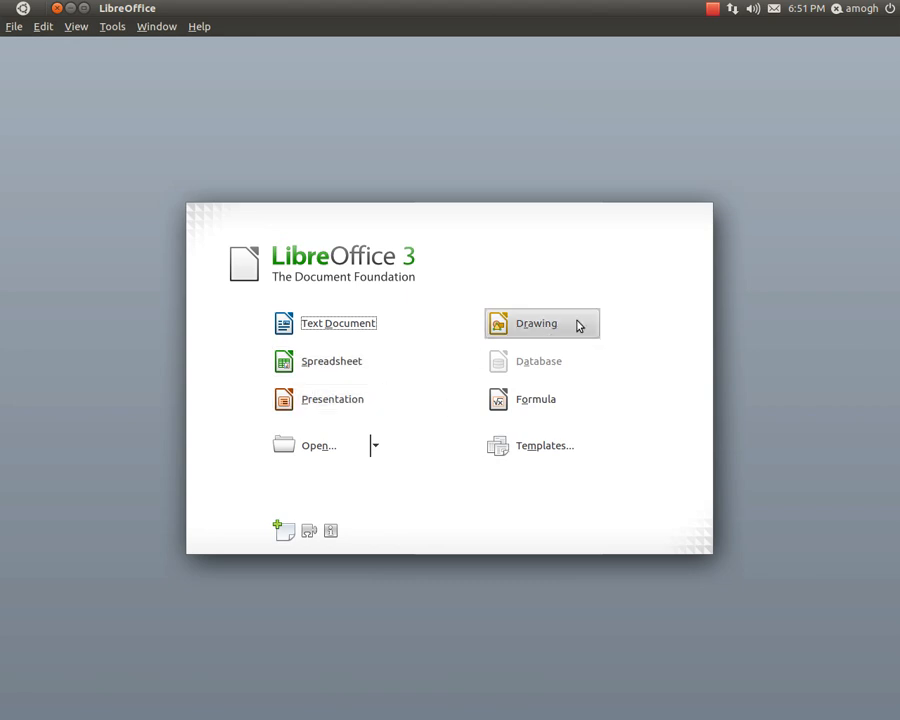
{"action": "mouse_move", "coordinate": [338, 323]}
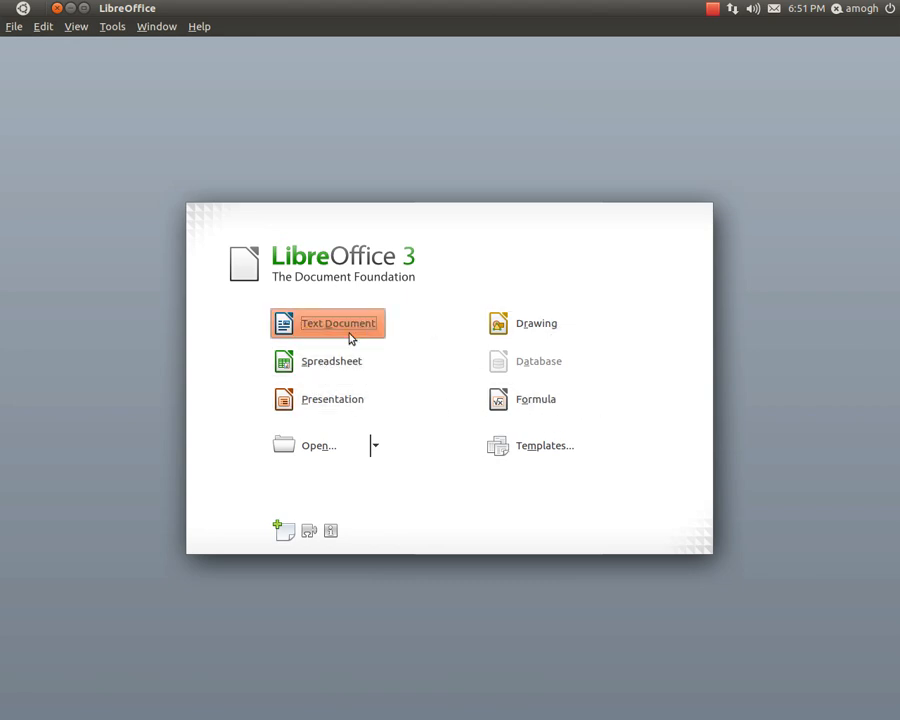
{"action": "mouse_move", "coordinate": [390, 328]}
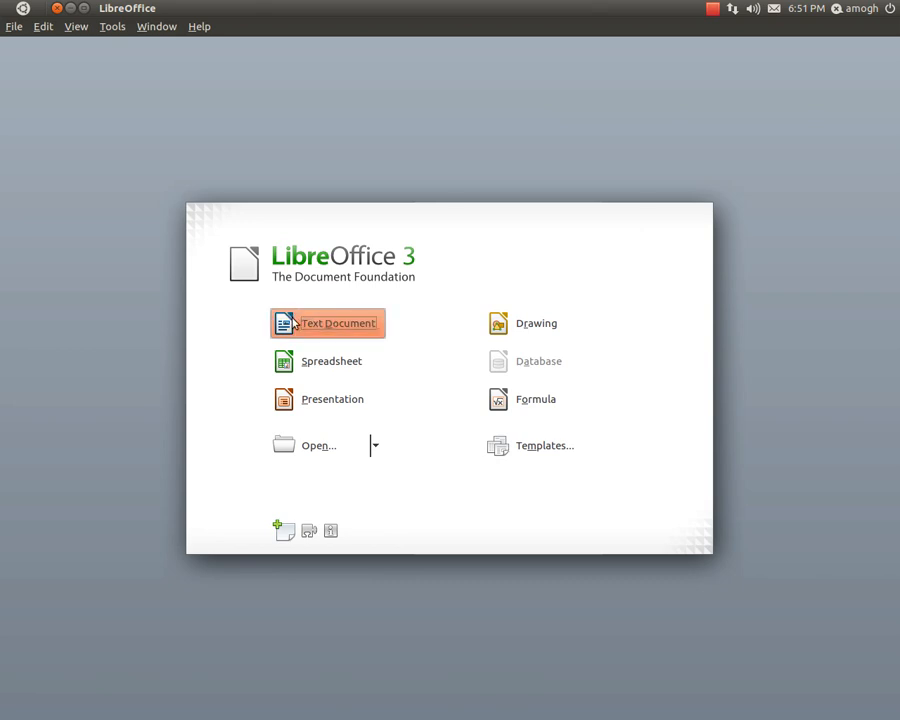
Type a test line in a new text document and browse the save file formats.
{"action": "left_click", "coordinate": [327, 323]}
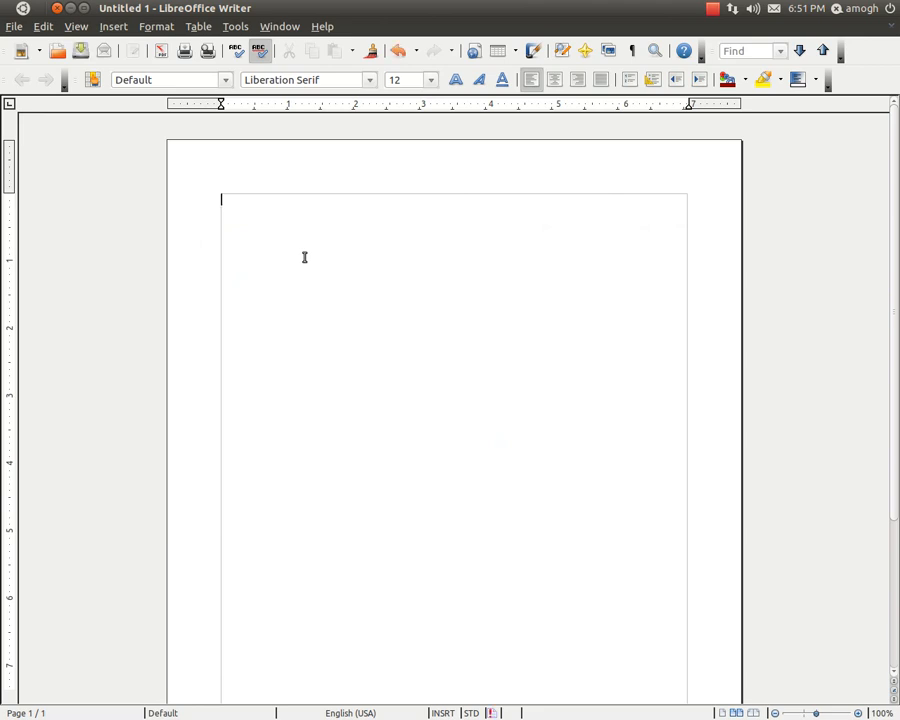
{"action": "type", "text": "Type test"}
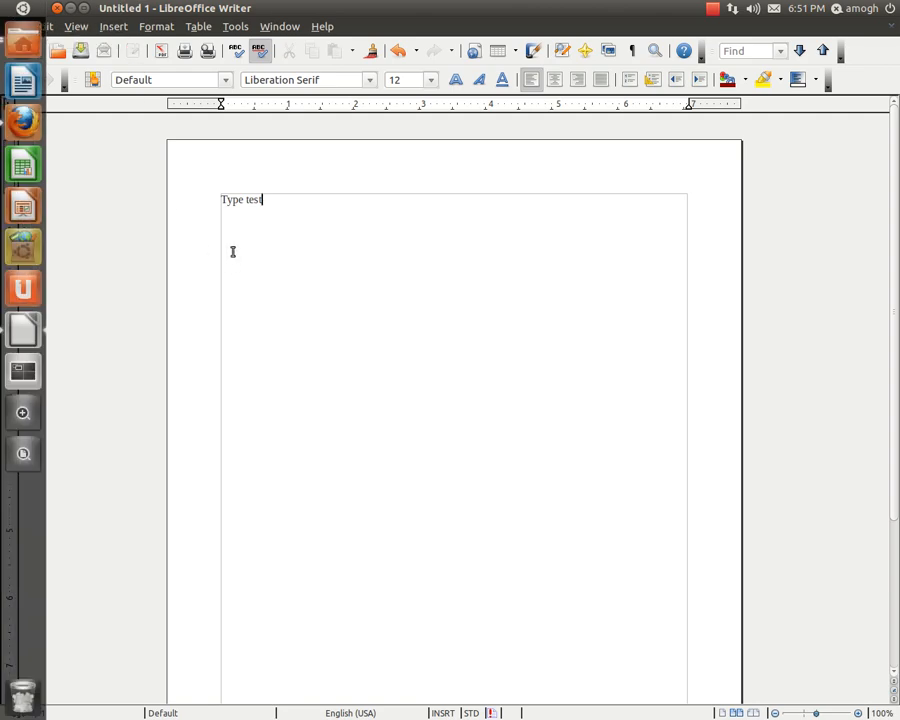
{"action": "left_click", "coordinate": [14, 26]}
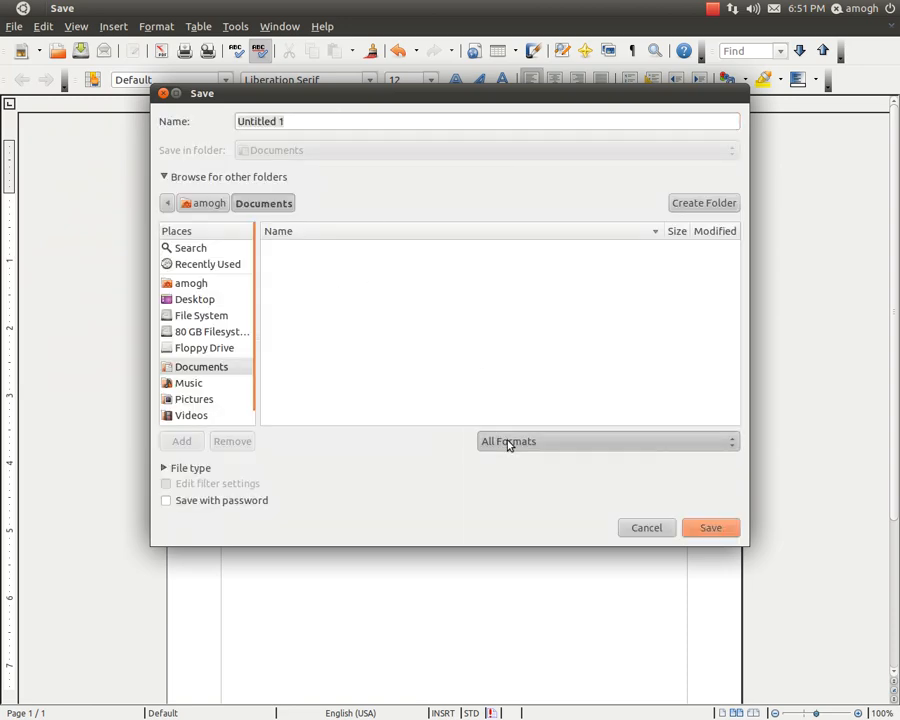
{"action": "left_click", "coordinate": [607, 441]}
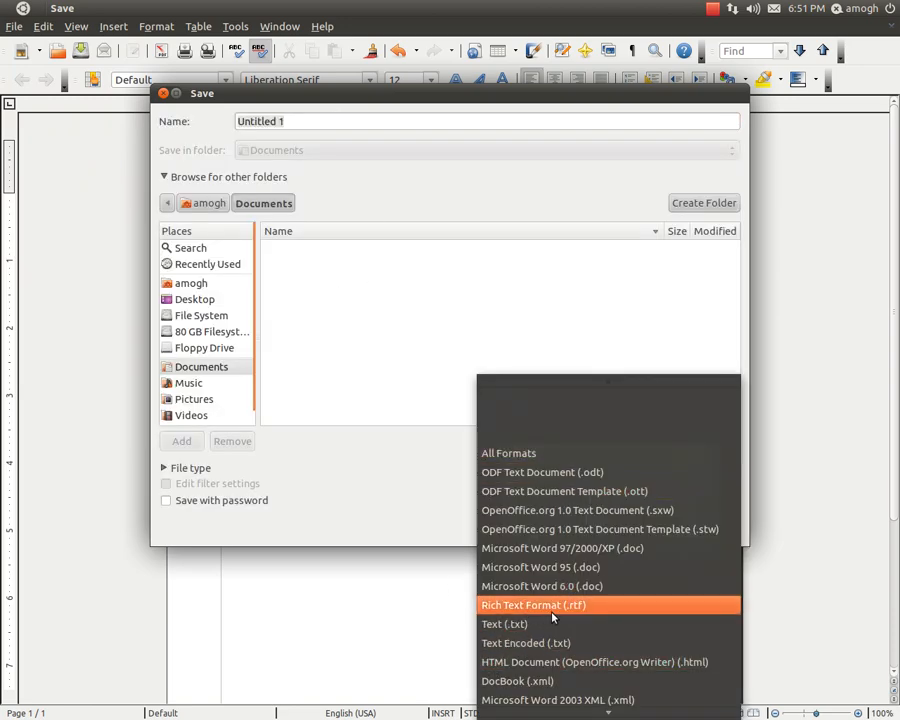
{"action": "mouse_move", "coordinate": [560, 586]}
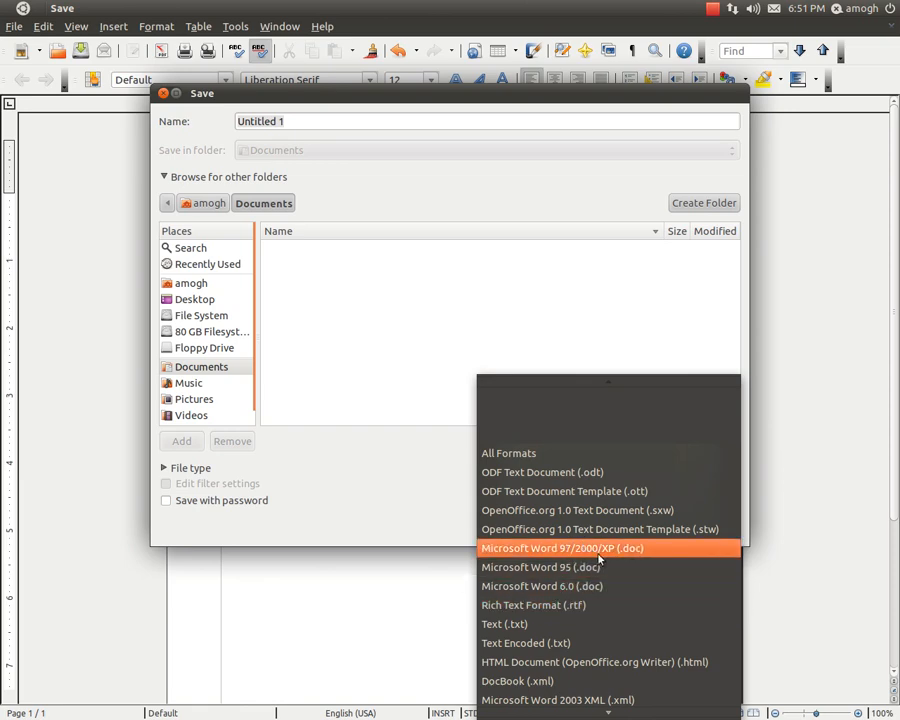
{"action": "mouse_move", "coordinate": [577, 659]}
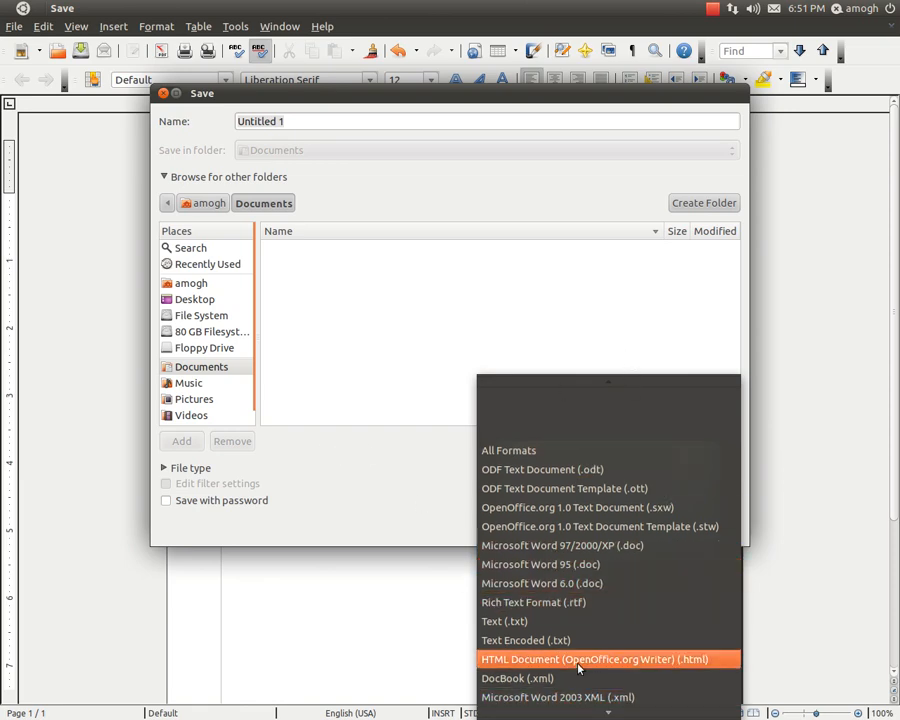
Cancel saving and close Writer, discarding the unsaved changes.
{"action": "left_click", "coordinate": [508, 450]}
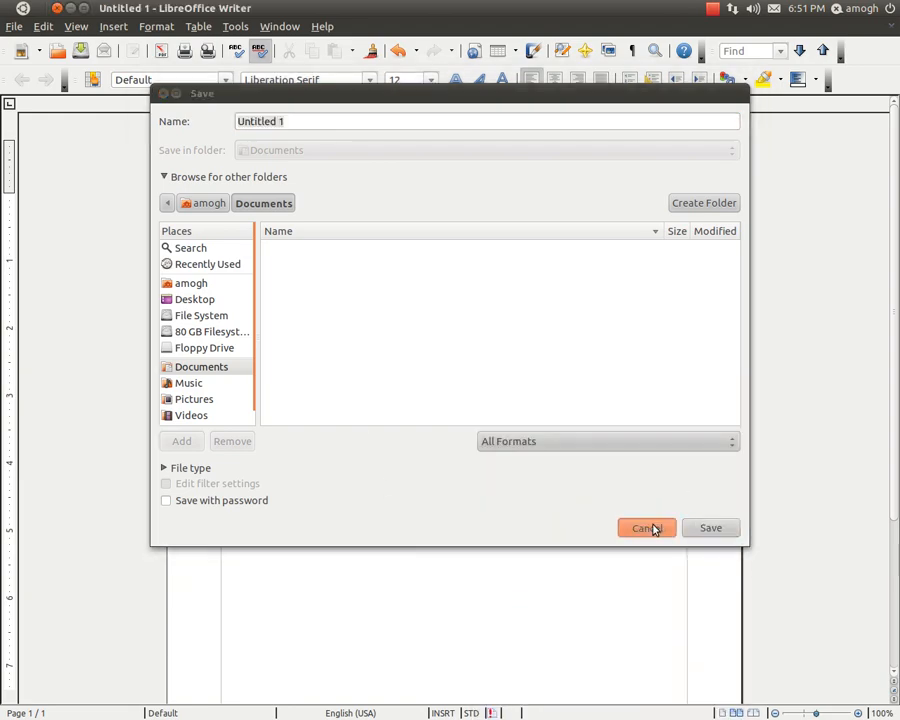
{"action": "left_click", "coordinate": [646, 527]}
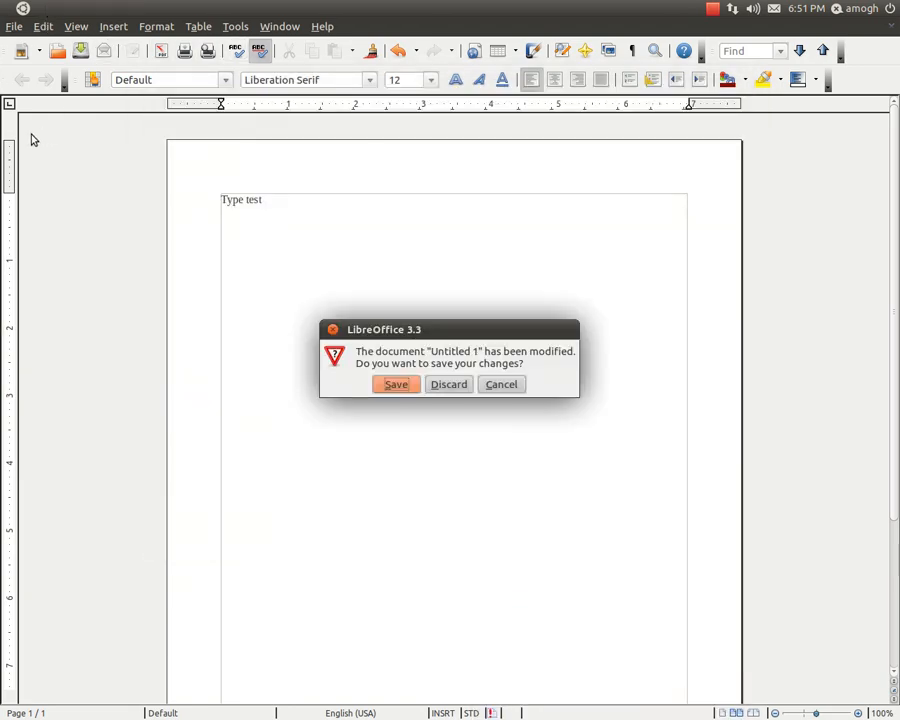
{"action": "left_click", "coordinate": [448, 384]}
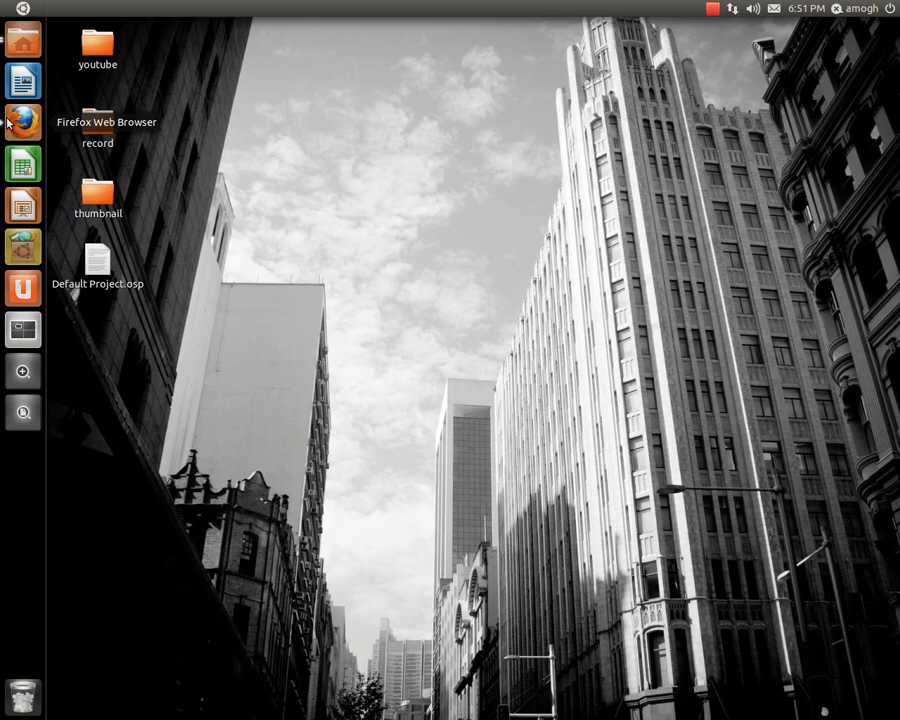
Search Google for 'ubuntu', open the Ubuntu homepage, and go to Download Ubuntu.
{"action": "left_click", "coordinate": [22, 122]}
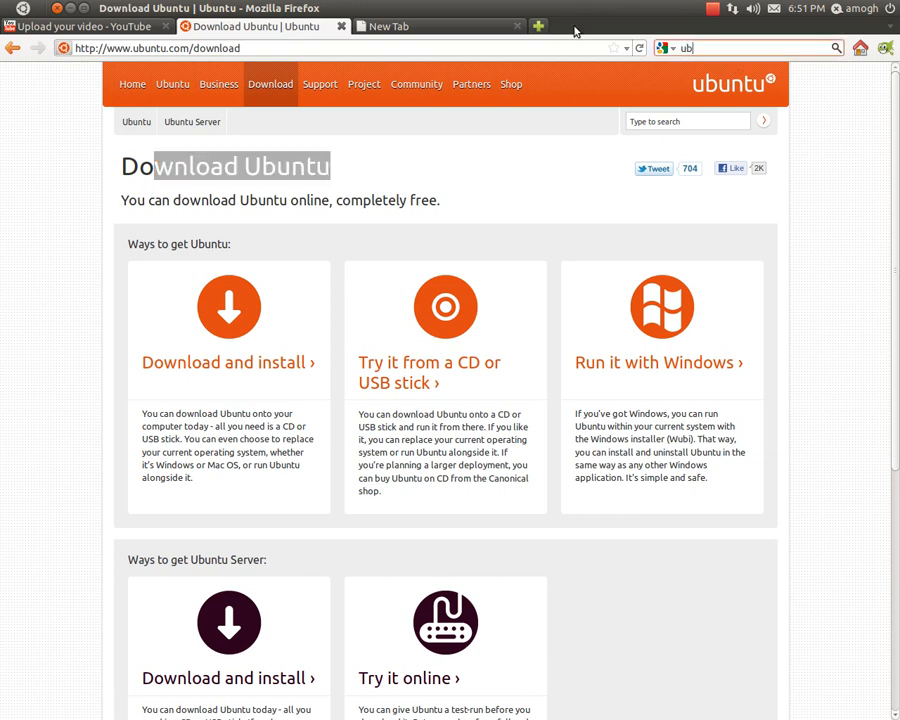
{"action": "key", "text": "Return"}
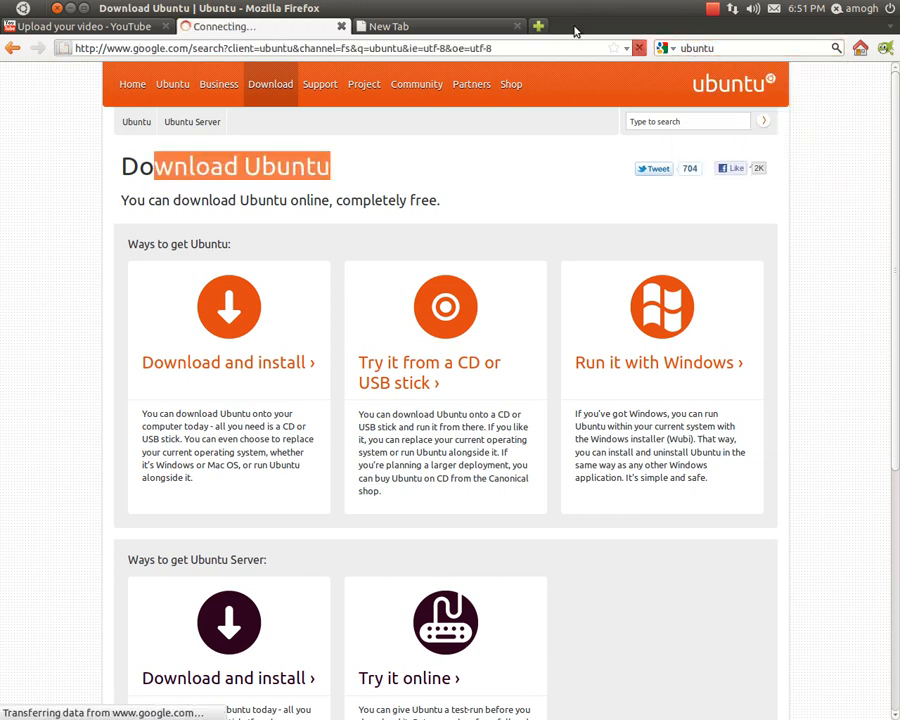
{"action": "left_click", "coordinate": [14, 48]}
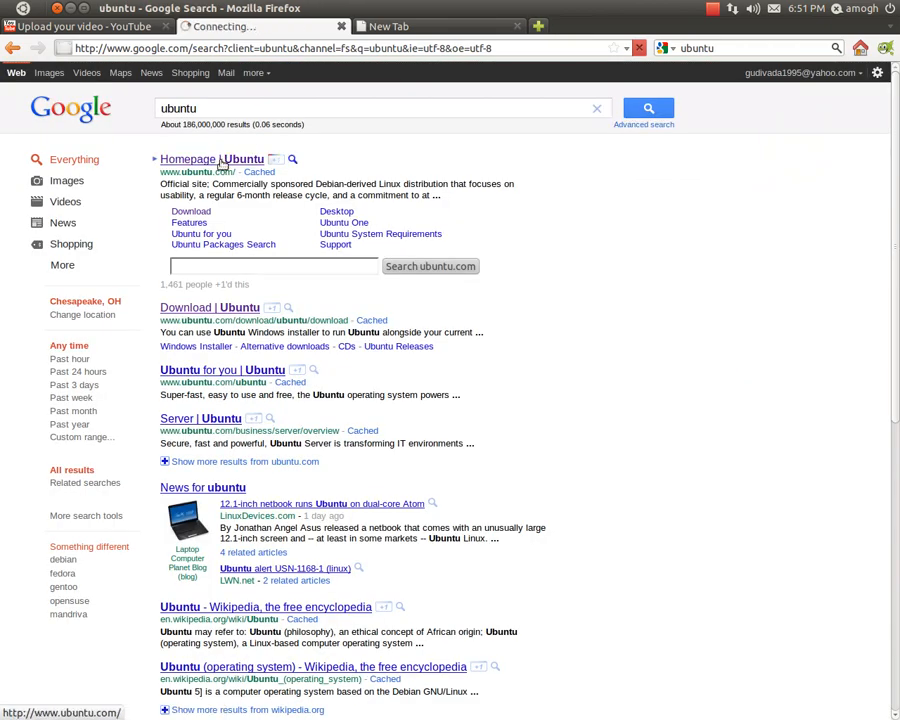
{"action": "left_click", "coordinate": [188, 159]}
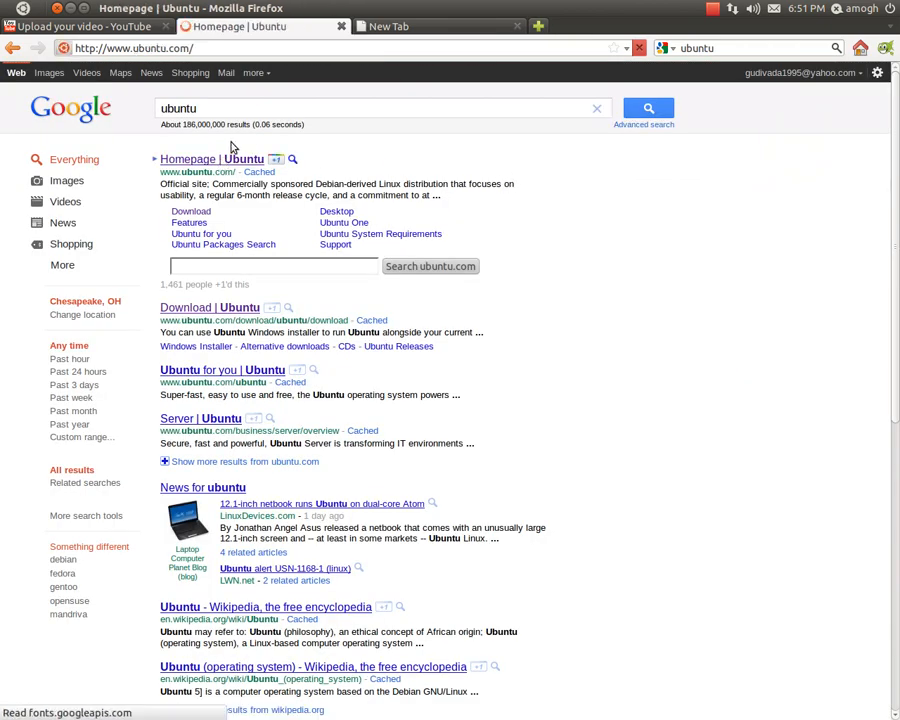
{"action": "left_click", "coordinate": [210, 307]}
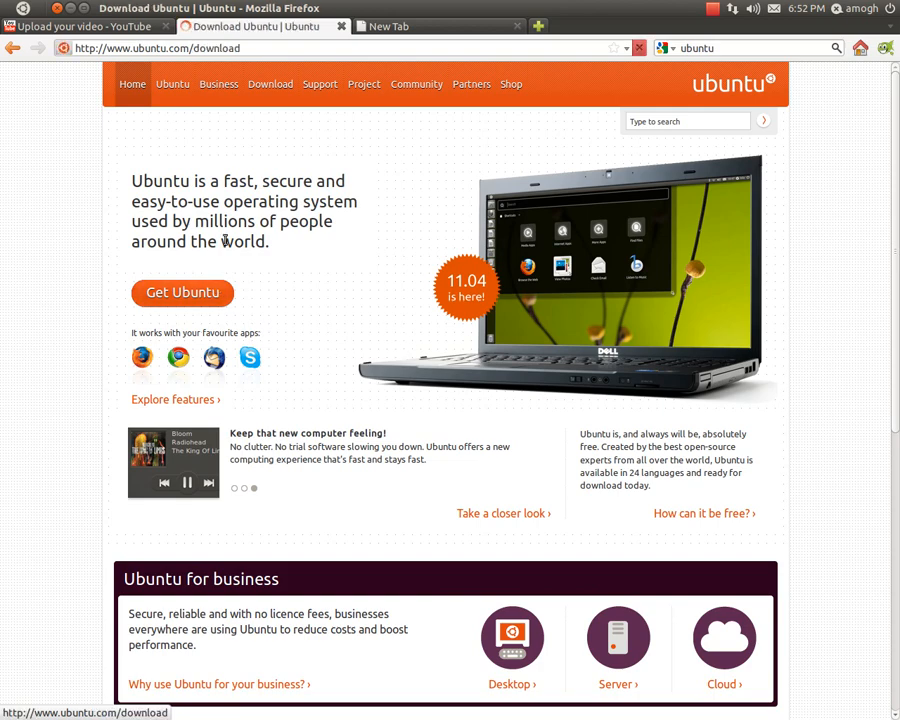
{"action": "left_click", "coordinate": [270, 84]}
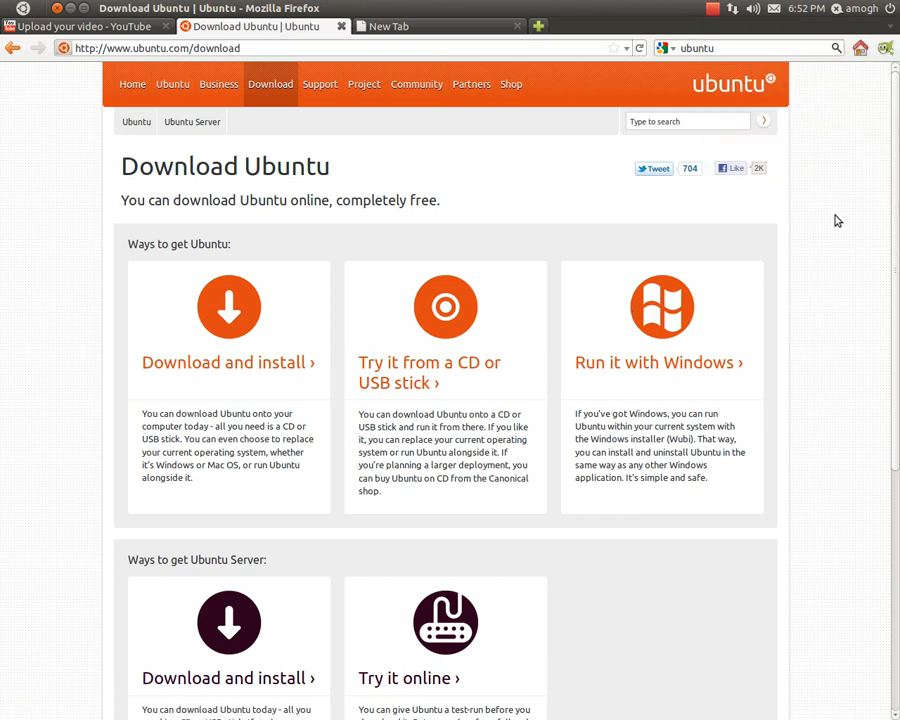
{"action": "mouse_move", "coordinate": [662, 305]}
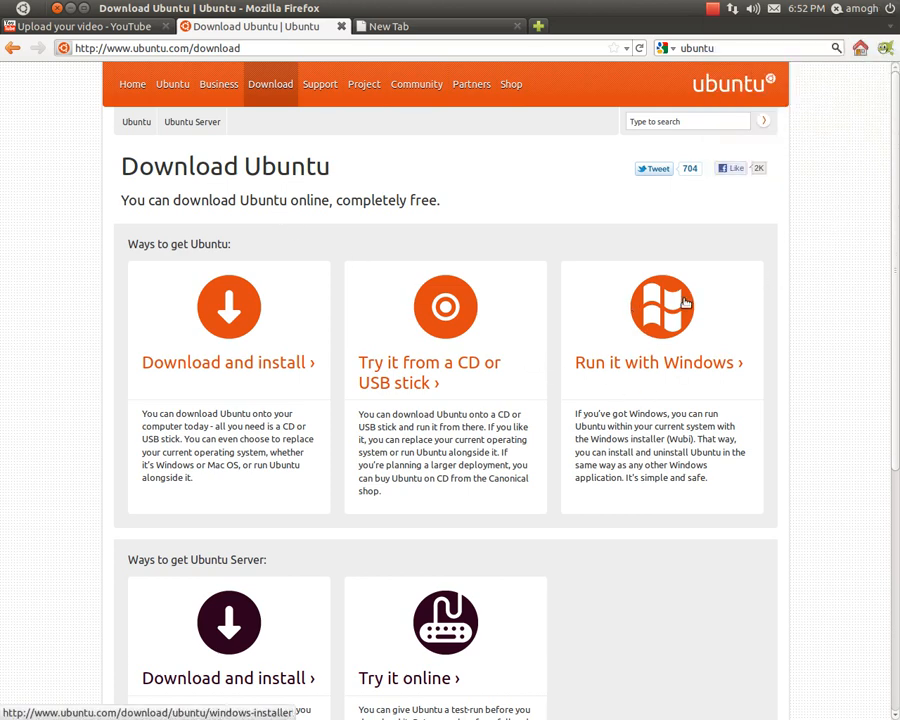
Dismiss the session menu and select the word 'Ubuntu' in the page heading.
{"action": "left_click", "coordinate": [889, 8]}
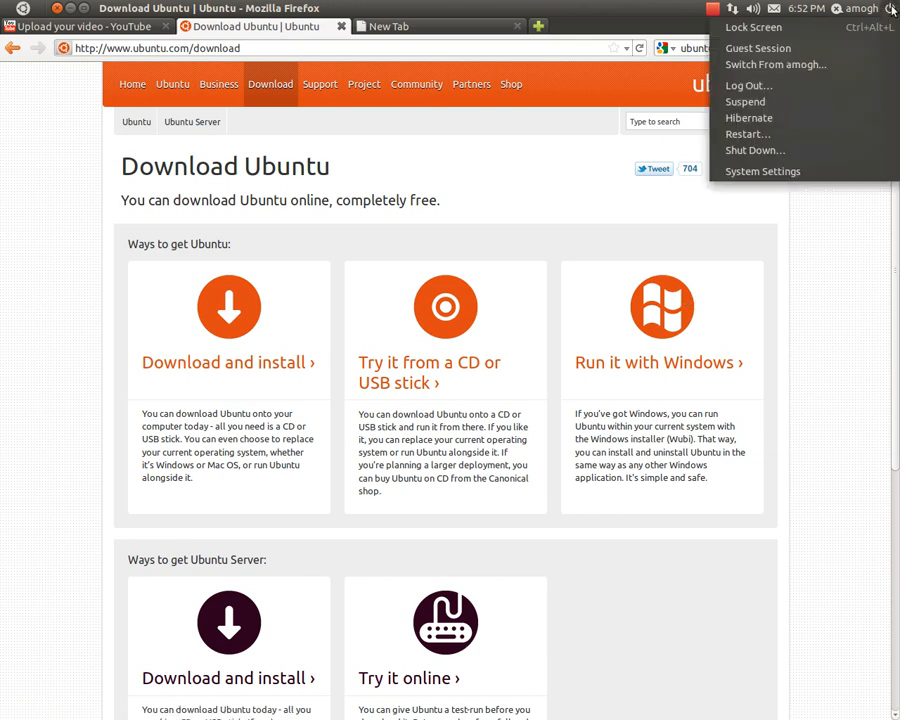
{"action": "mouse_move", "coordinate": [755, 150]}
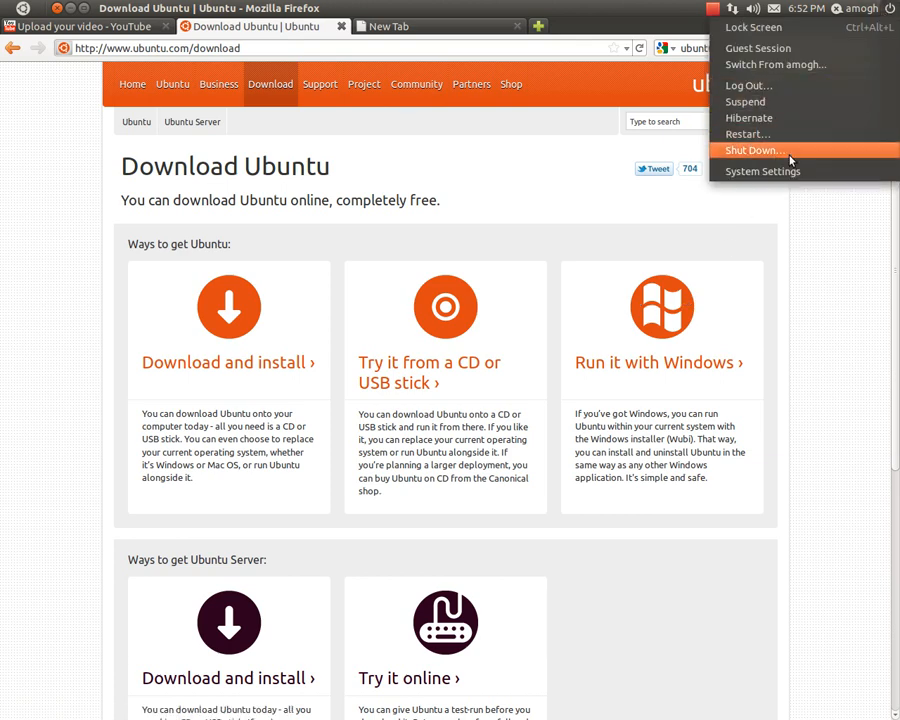
{"action": "mouse_move", "coordinate": [863, 302]}
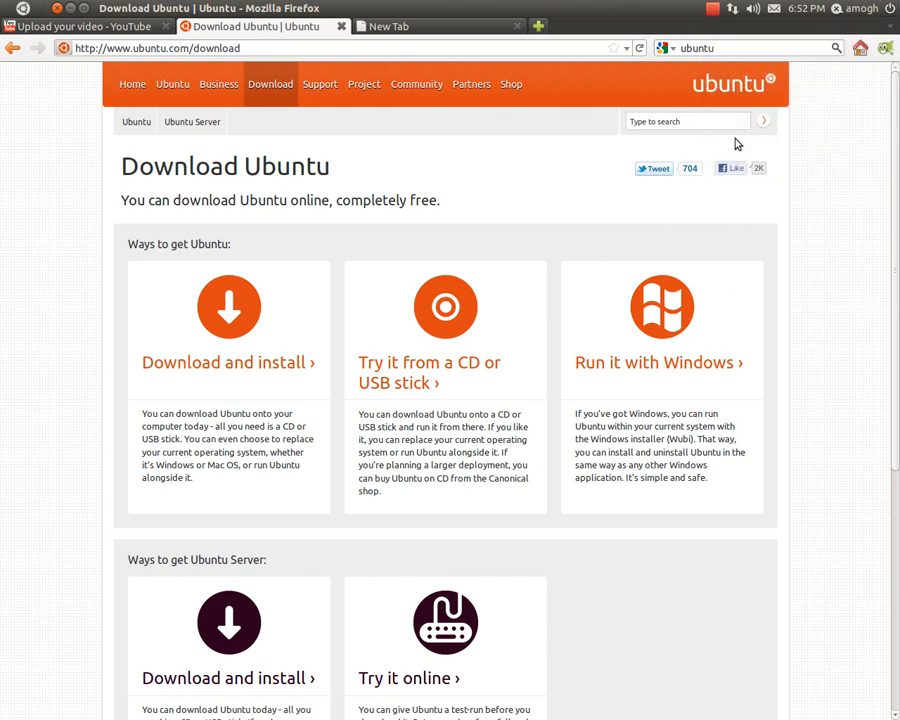
{"action": "double_click", "coordinate": [293, 166]}
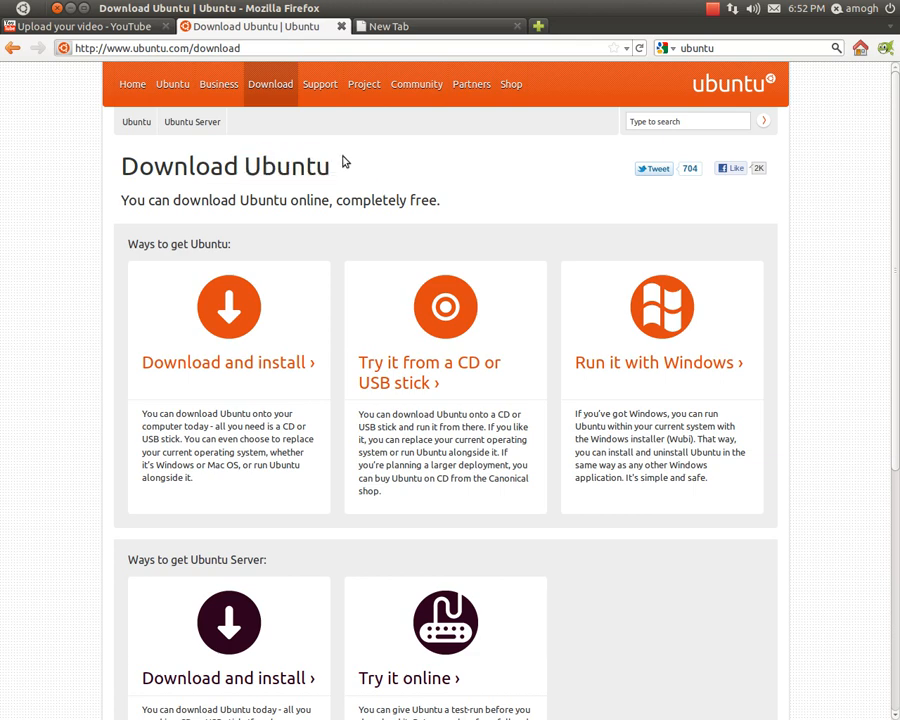
{"action": "double_click", "coordinate": [286, 166]}
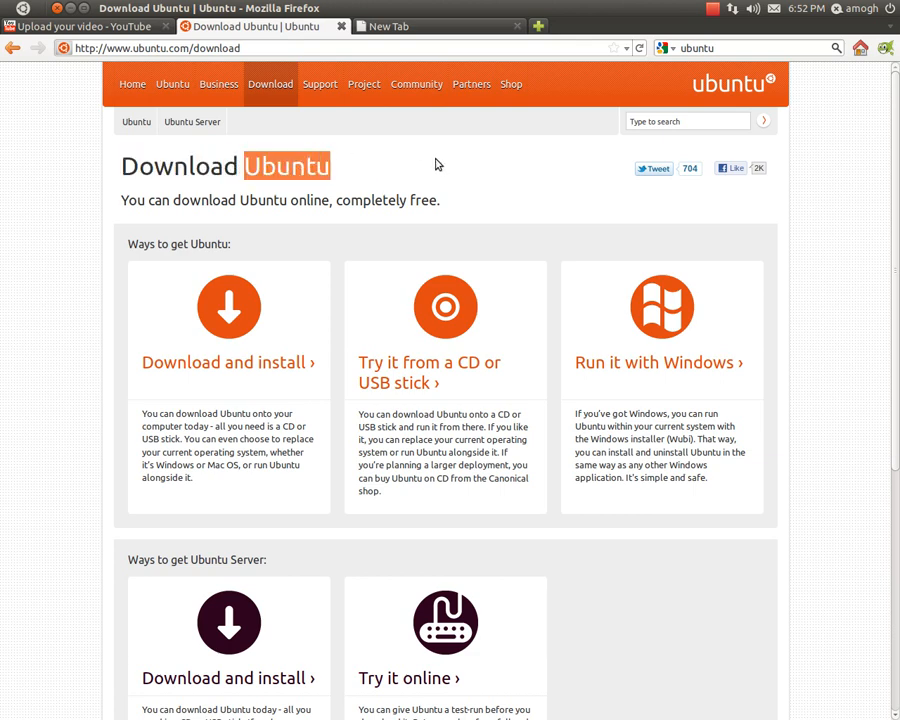
{"action": "mouse_move", "coordinate": [719, 315]}
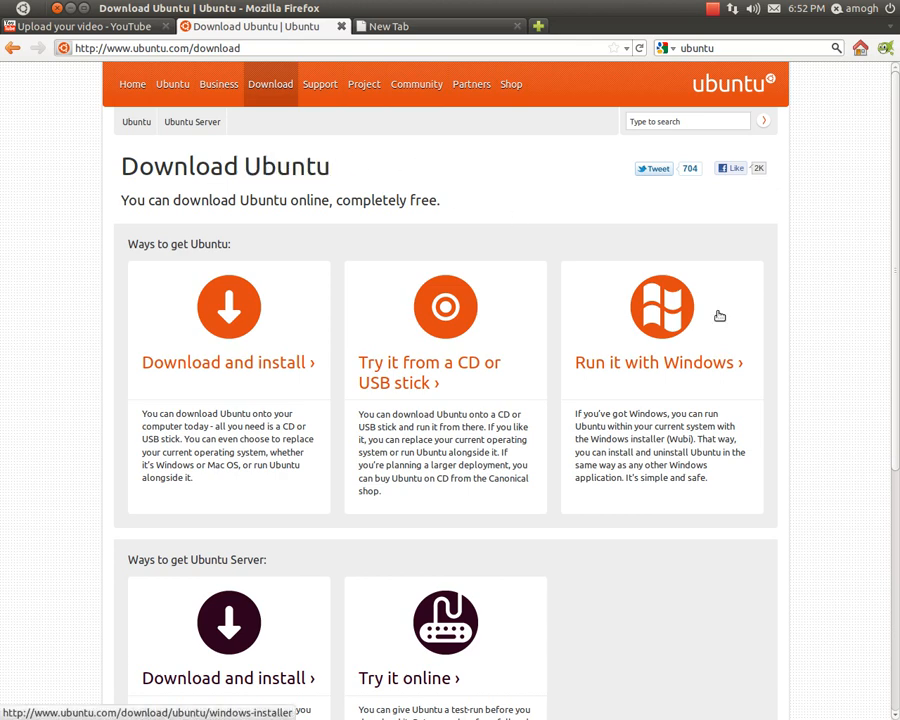
{"action": "mouse_move", "coordinate": [302, 317]}
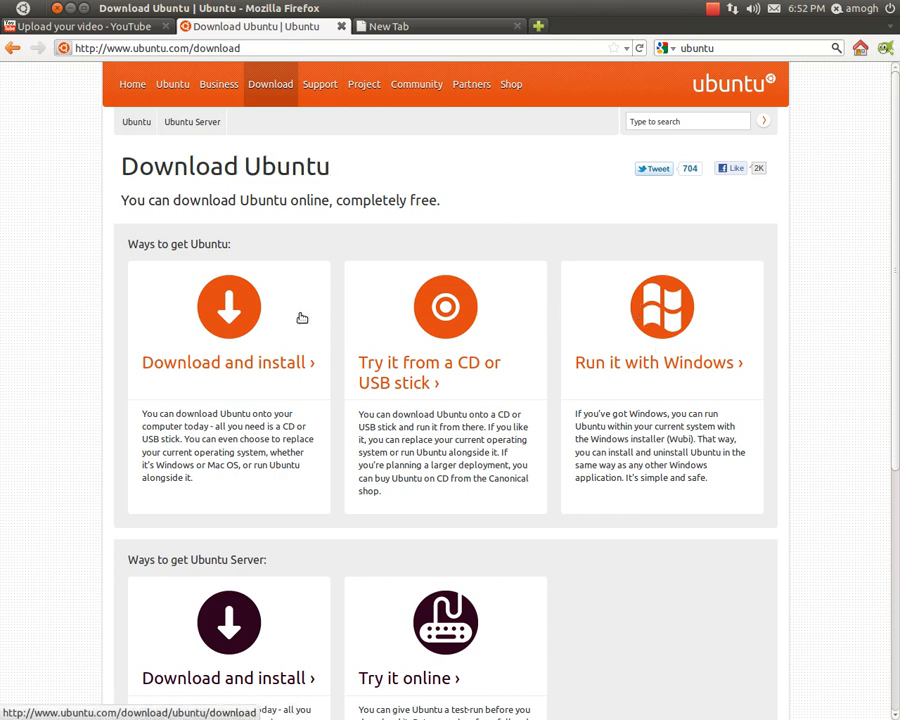
{"action": "mouse_move", "coordinate": [237, 320]}
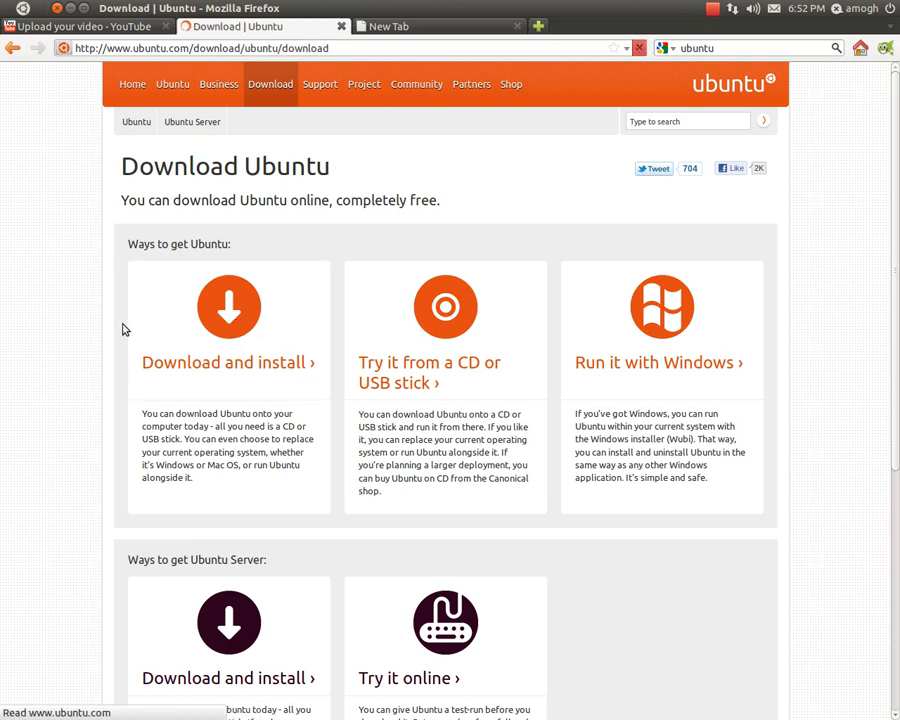
Keep release 11.04 and try 64-bit before returning to 32-bit.
{"action": "left_click", "coordinate": [228, 362]}
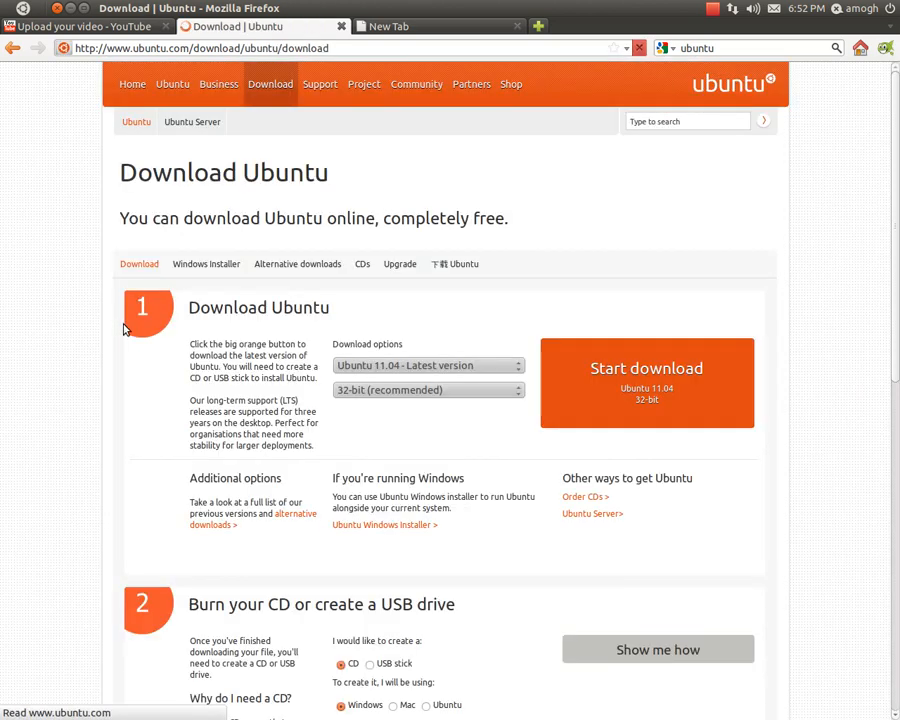
{"action": "left_click", "coordinate": [425, 365]}
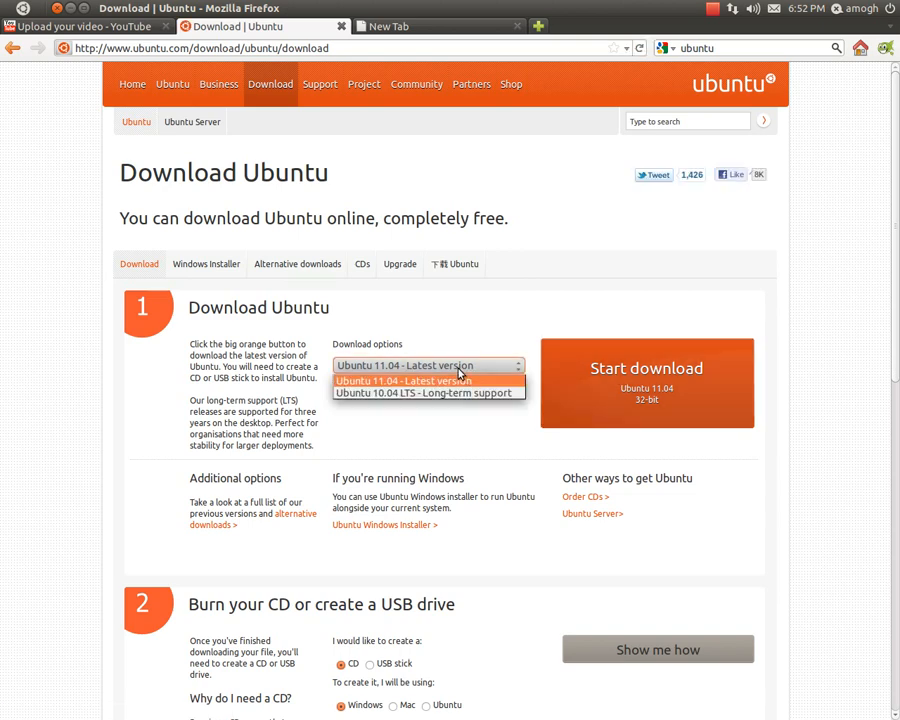
{"action": "left_click", "coordinate": [403, 380]}
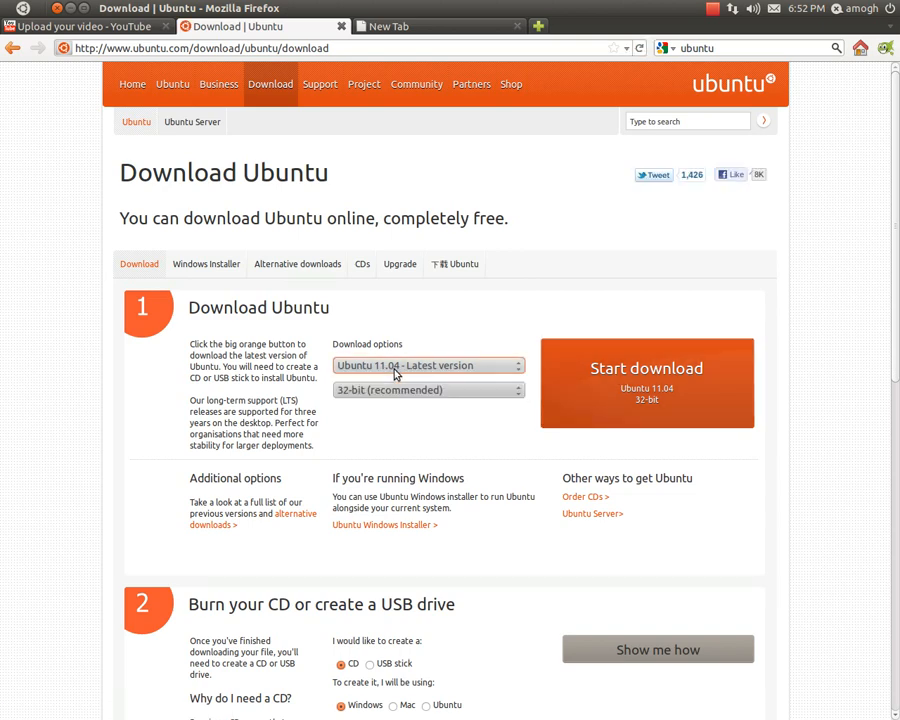
{"action": "mouse_move", "coordinate": [450, 400]}
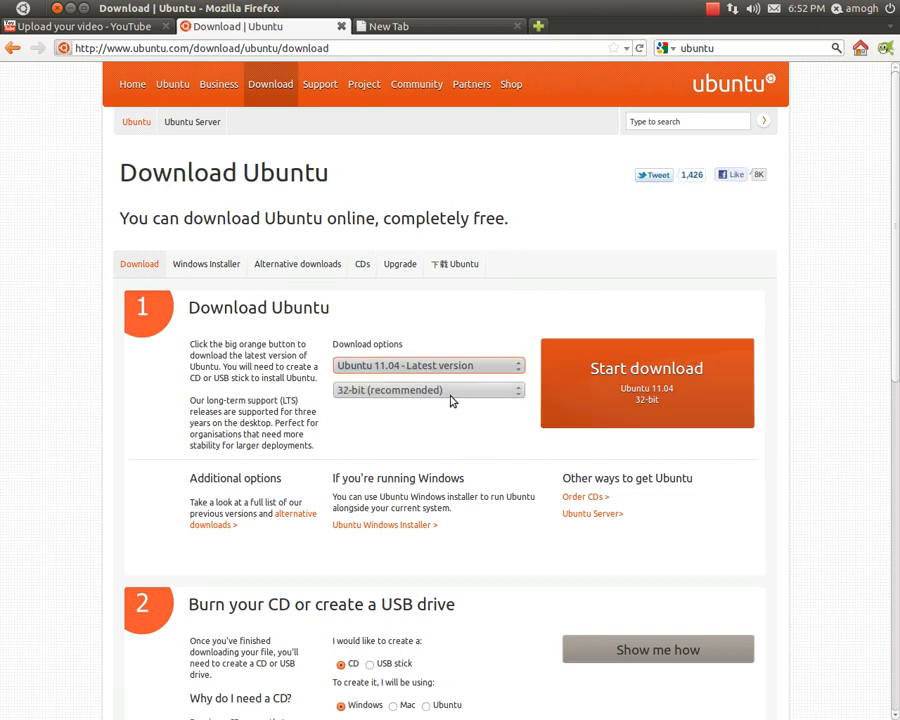
{"action": "left_click", "coordinate": [428, 390]}
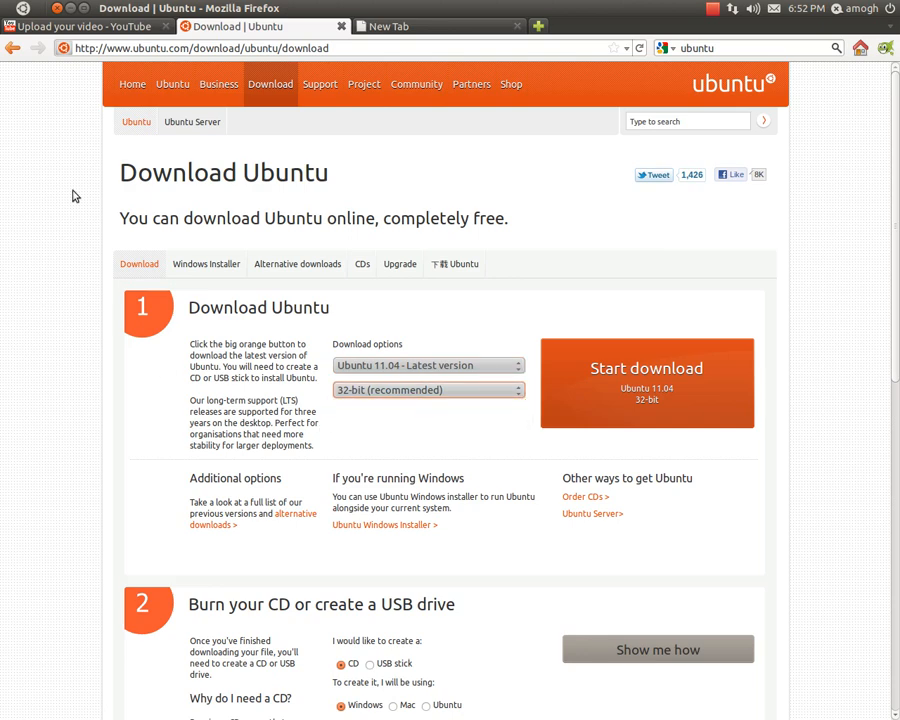
{"action": "left_click", "coordinate": [427, 390]}
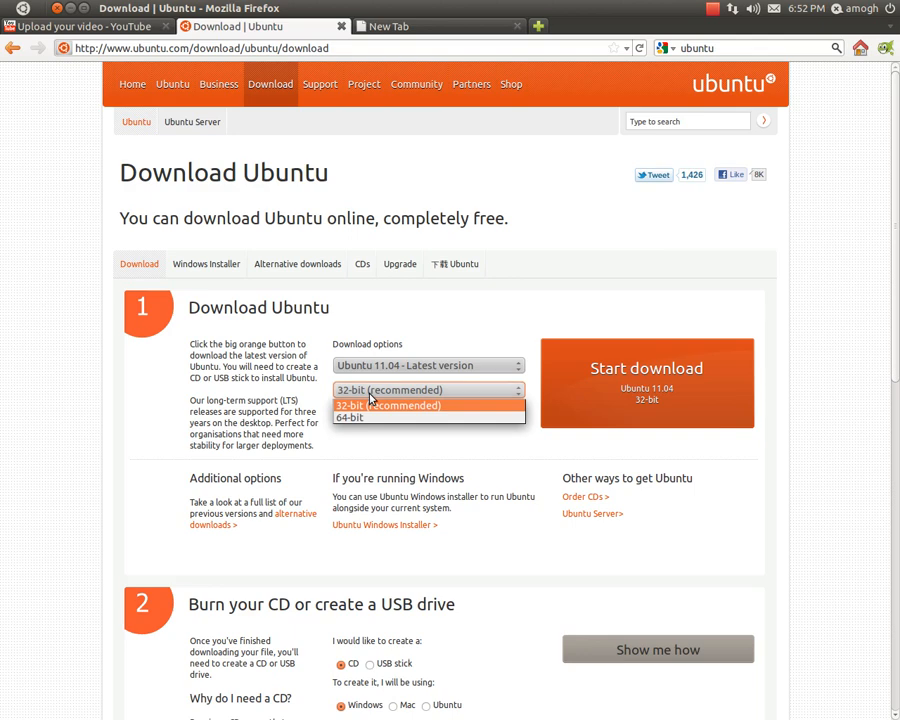
{"action": "mouse_move", "coordinate": [435, 417]}
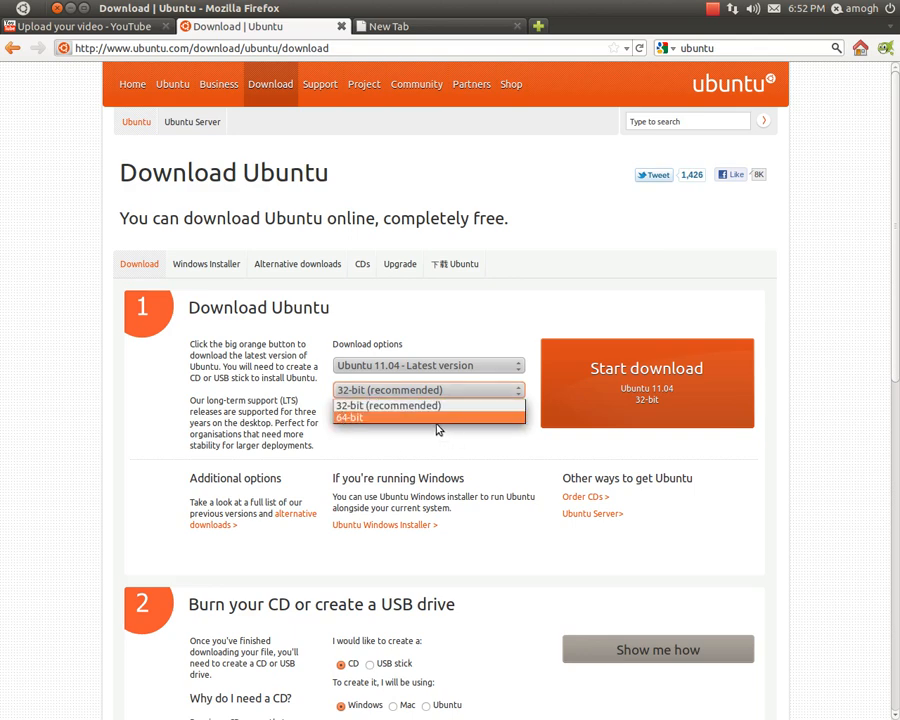
{"action": "left_click", "coordinate": [350, 417]}
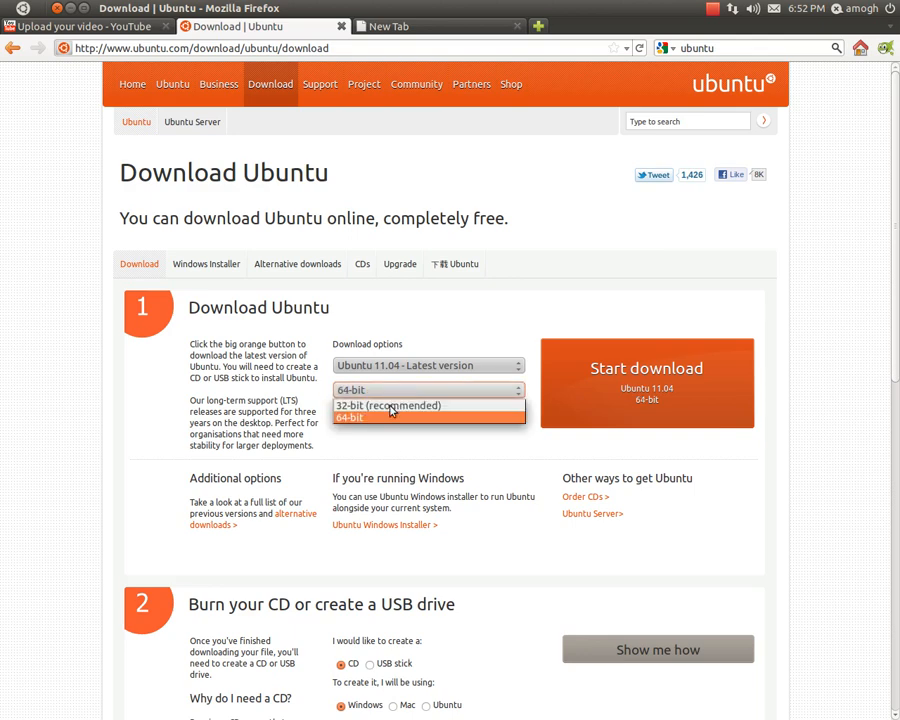
{"action": "left_click", "coordinate": [405, 405]}
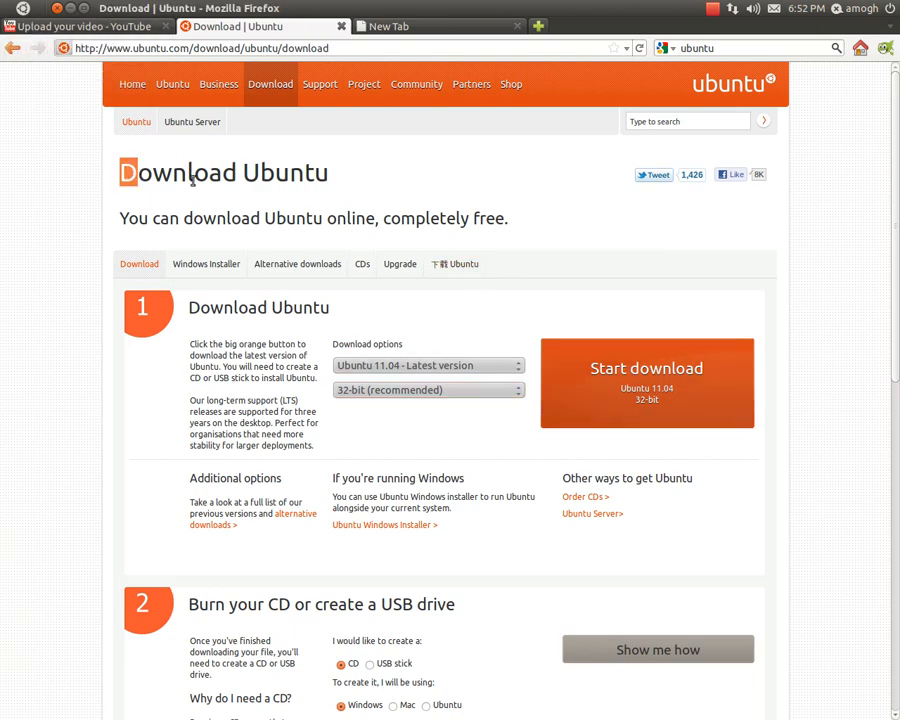
Open the Windows installer page and browse the Alternative downloads page.
{"action": "triple_click", "coordinate": [223, 172]}
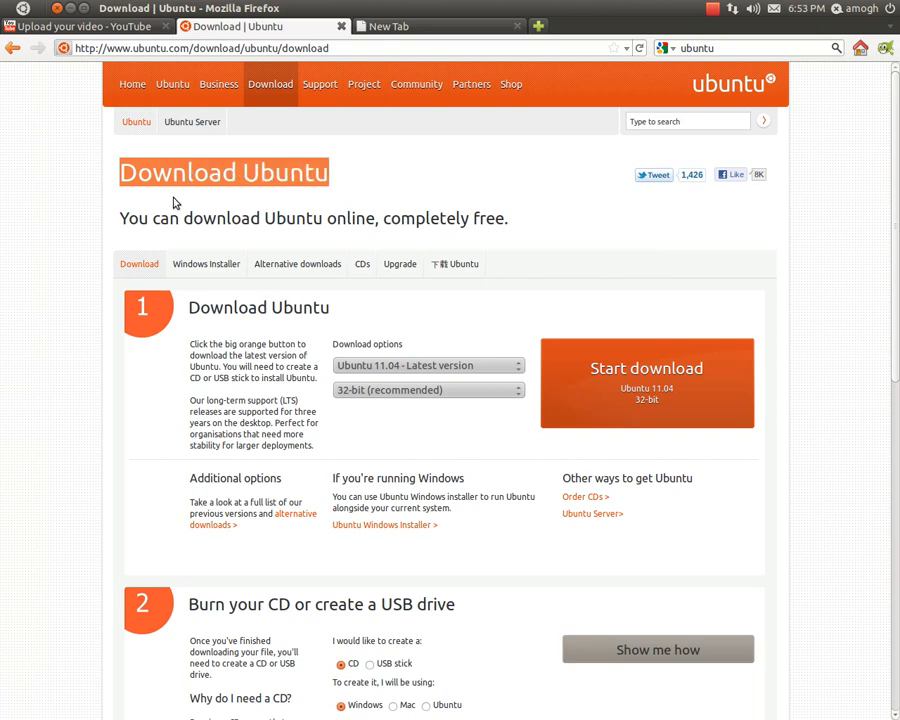
{"action": "mouse_move", "coordinate": [206, 264]}
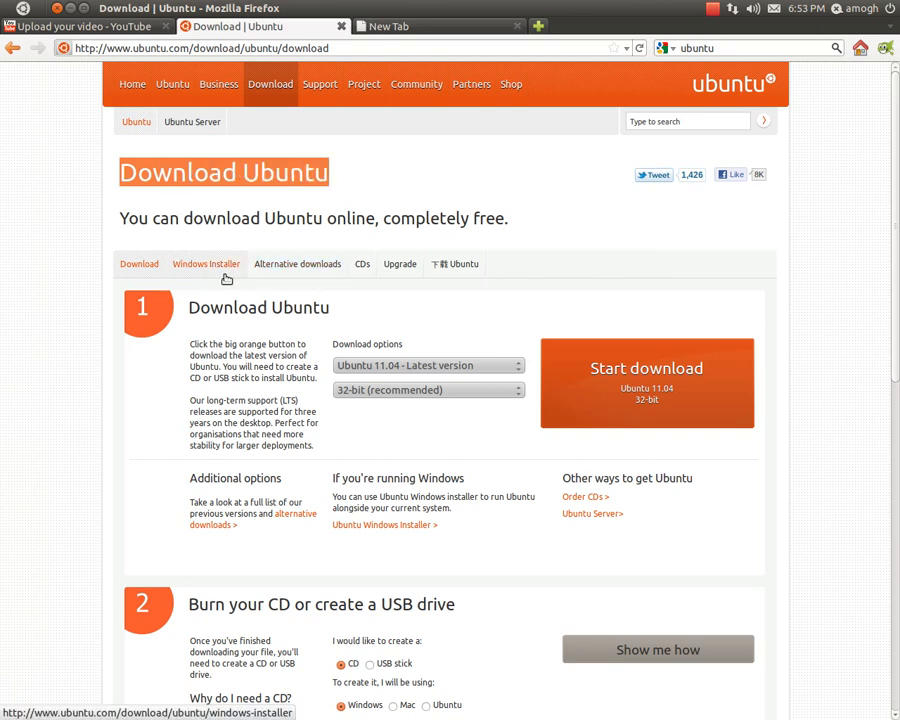
{"action": "left_click", "coordinate": [206, 264]}
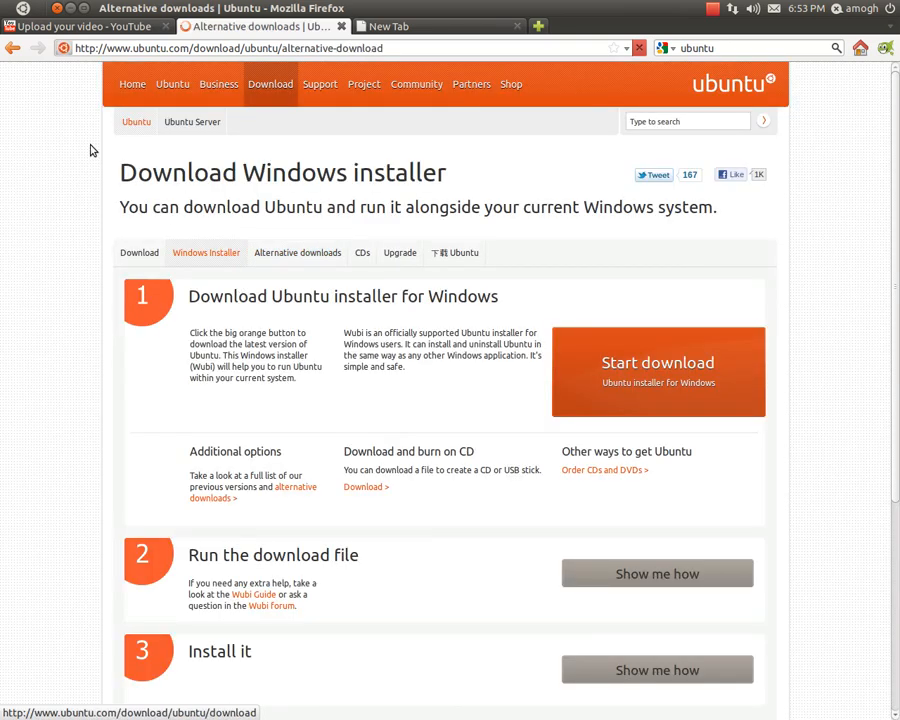
{"action": "left_click", "coordinate": [297, 252]}
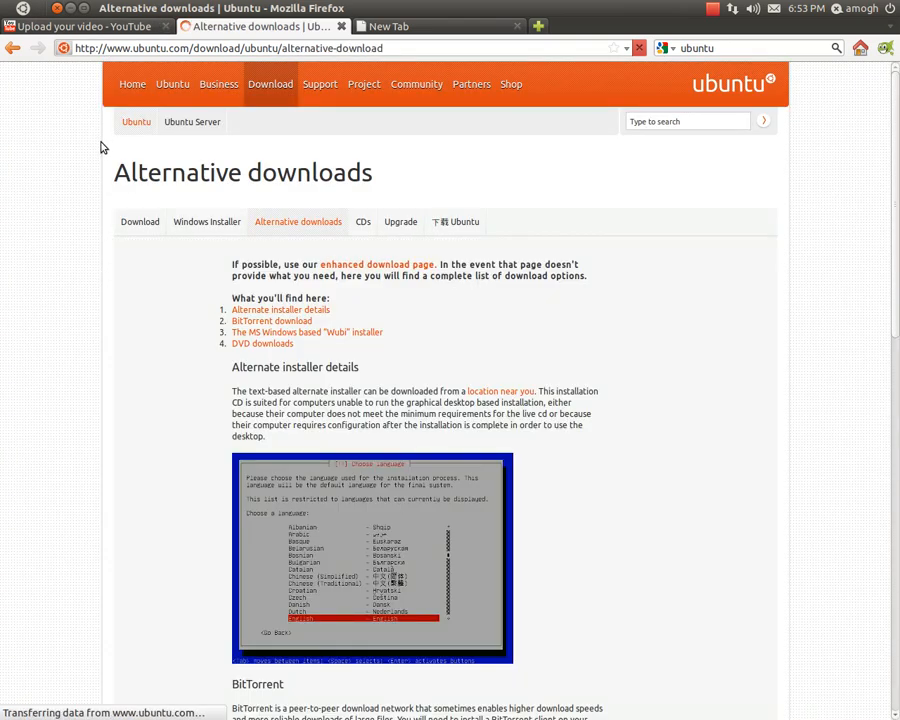
{"action": "scroll", "scroll_direction": "down", "scroll_amount": 3}
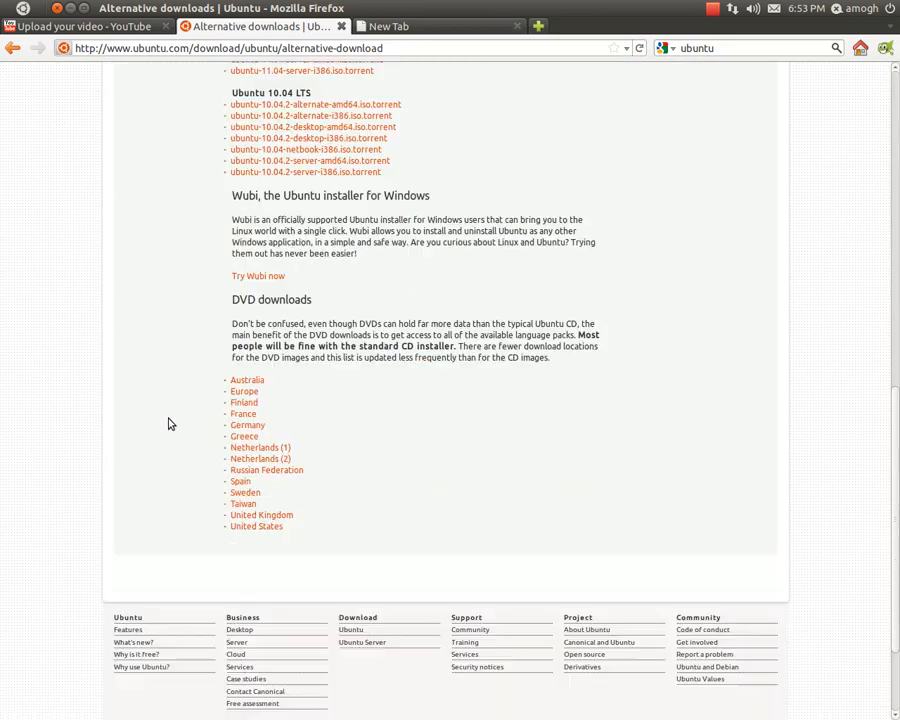
{"action": "scroll", "scroll_direction": "up", "scroll_amount": 3}
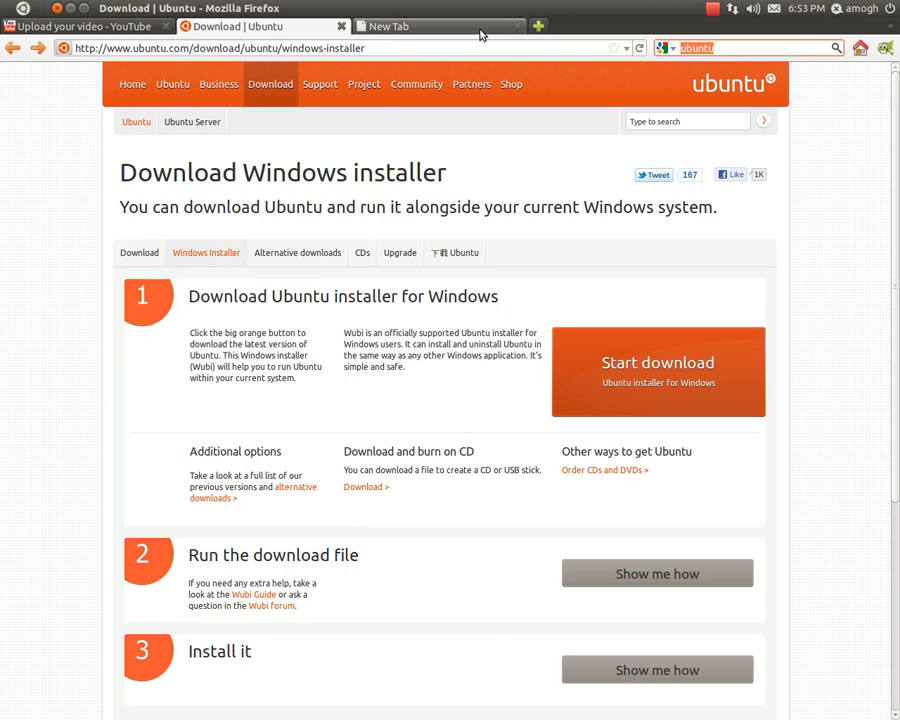
{"action": "mouse_move", "coordinate": [573, 101]}
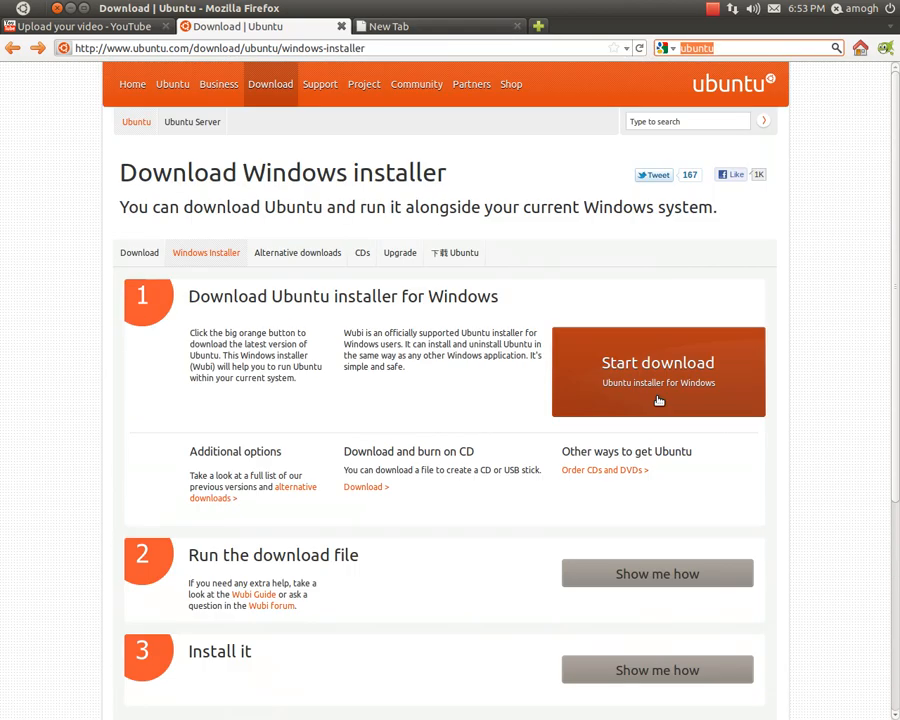
{"action": "mouse_move", "coordinate": [392, 26]}
{"action": "type", "text": "veetle"}
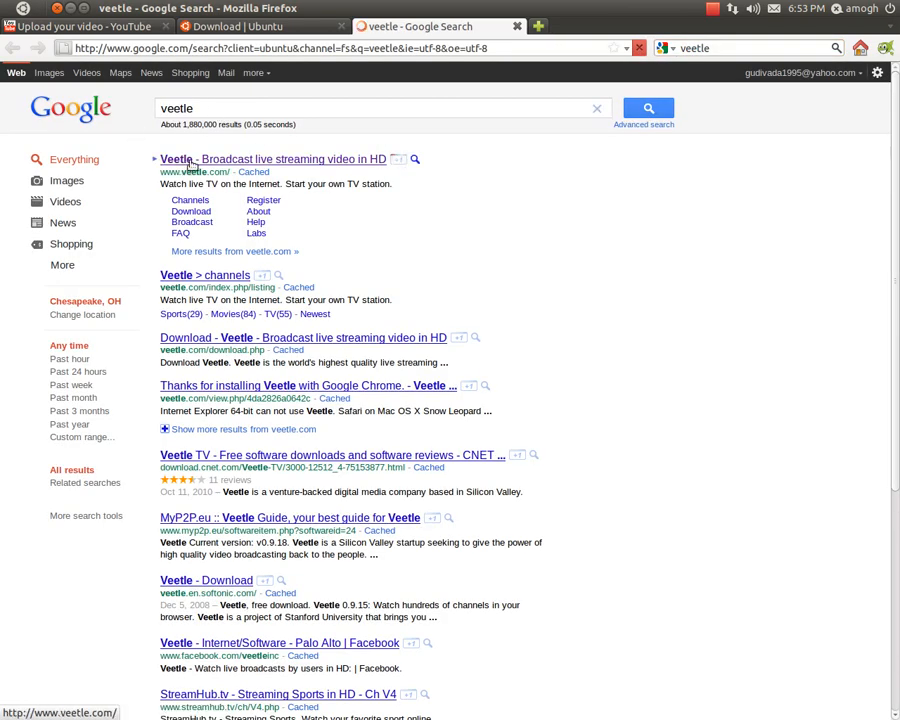
Open Veetle from the results, browse TV and Sports channels, then its download page.
{"action": "left_click", "coordinate": [273, 159]}
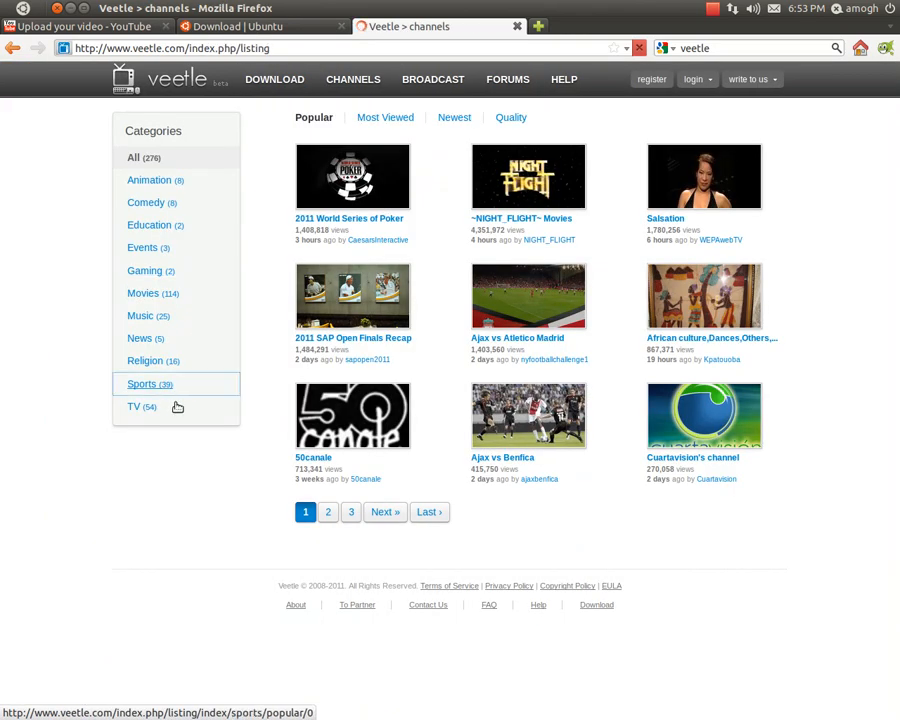
{"action": "left_click", "coordinate": [133, 407]}
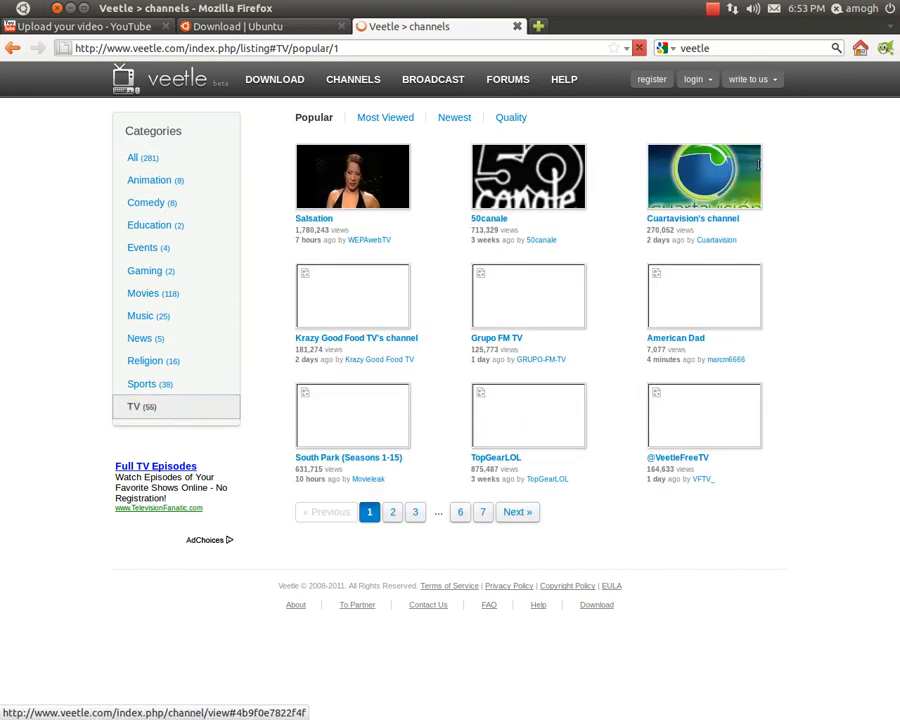
{"action": "left_click", "coordinate": [141, 384]}
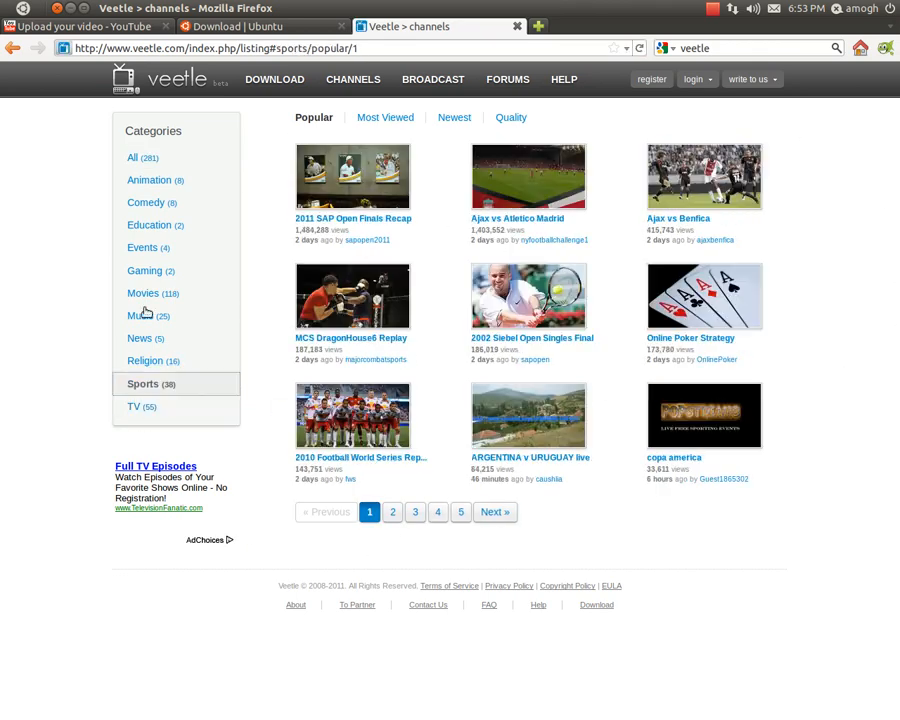
{"action": "mouse_move", "coordinate": [588, 246]}
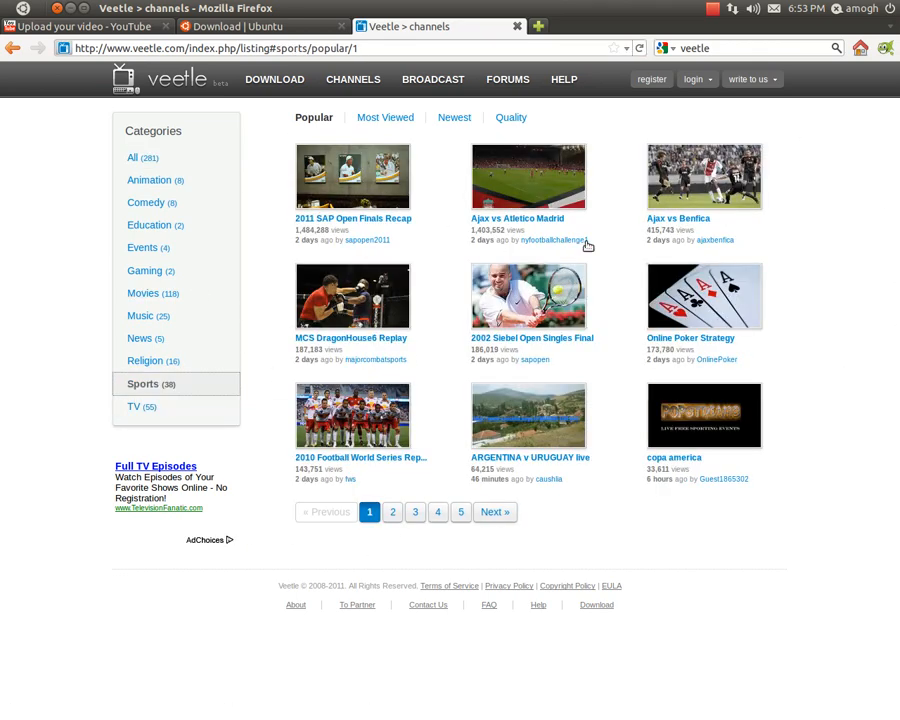
{"action": "left_click", "coordinate": [274, 79]}
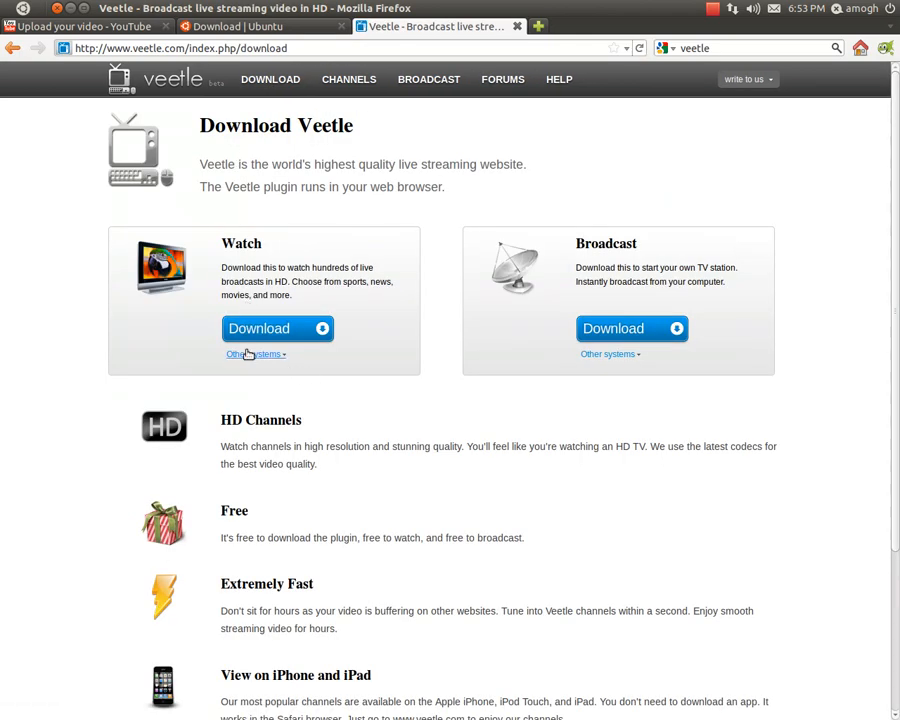
Start the Linux self-contained installer download under Other systems and open its containing folder.
{"action": "left_click", "coordinate": [253, 354]}
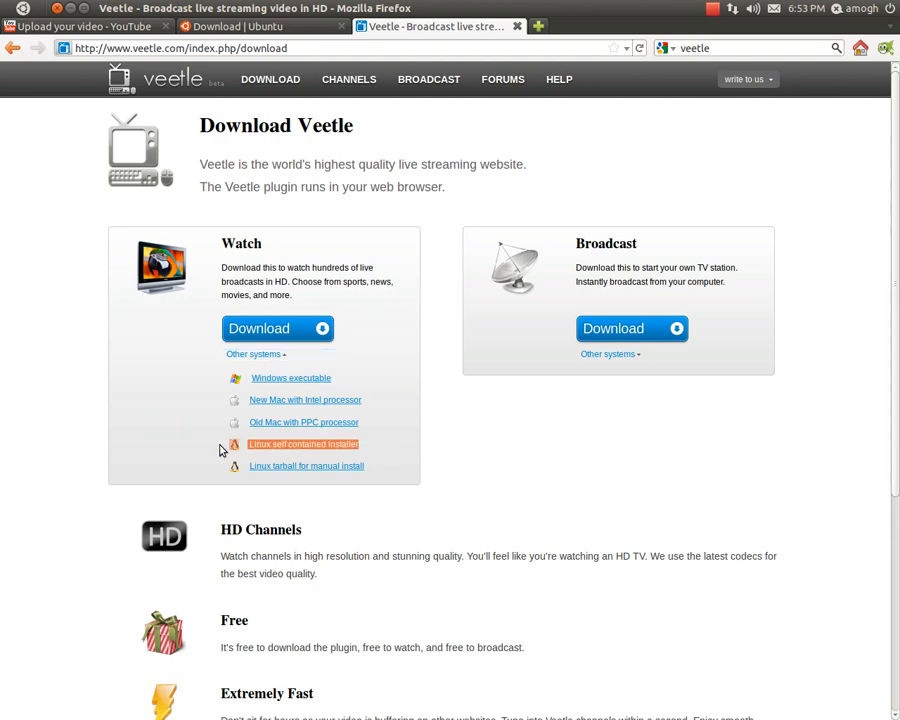
{"action": "left_click", "coordinate": [303, 444]}
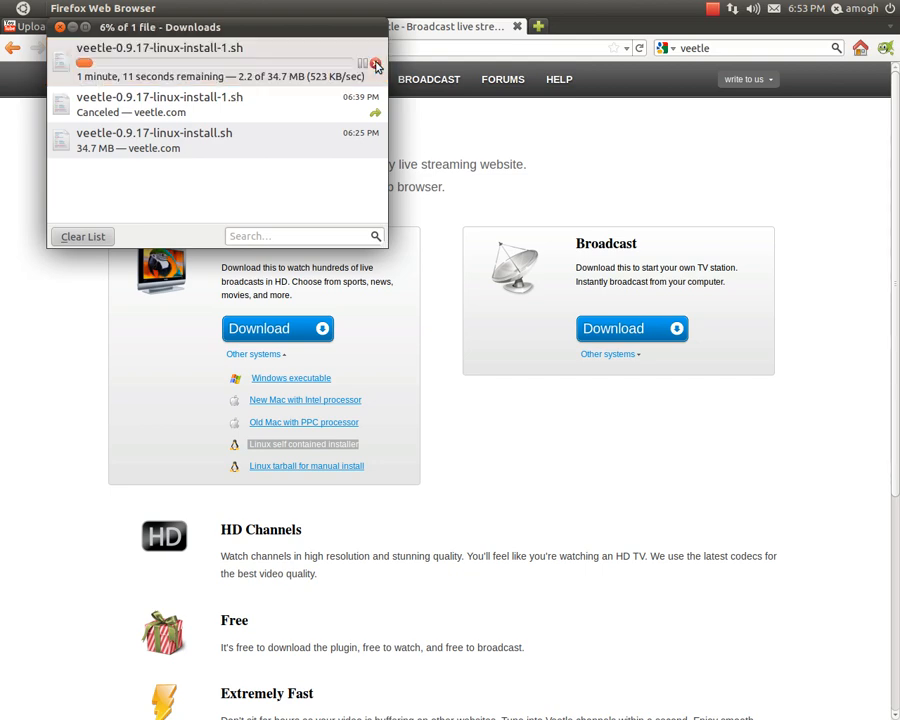
{"action": "right_click", "coordinate": [154, 127]}
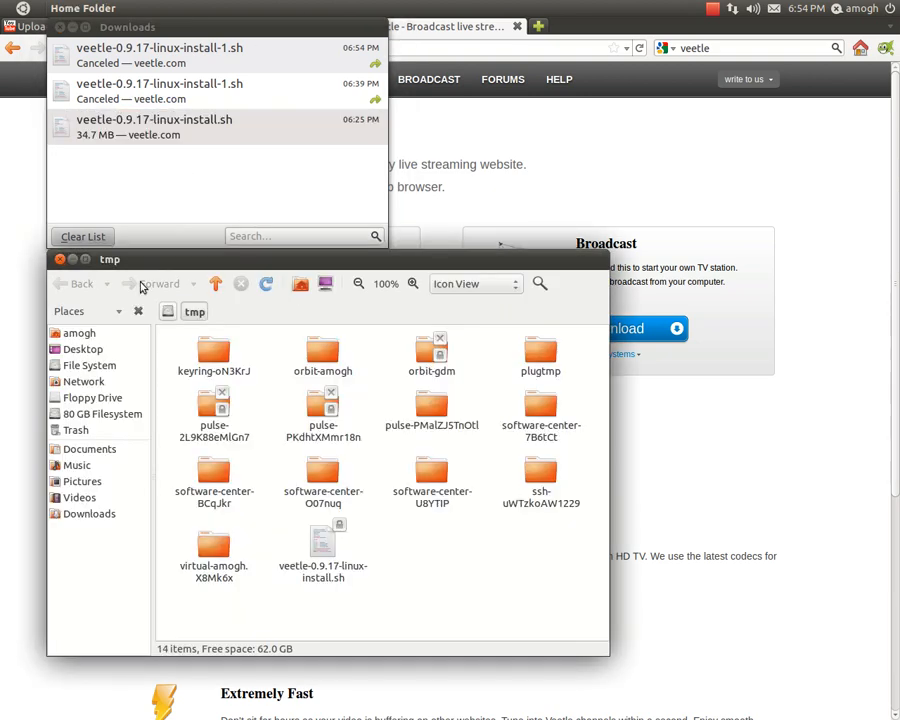
Allow veetle-0.9.17-linux-install.sh to execute as a program, then close the tmp window.
{"action": "right_click", "coordinate": [322, 545]}
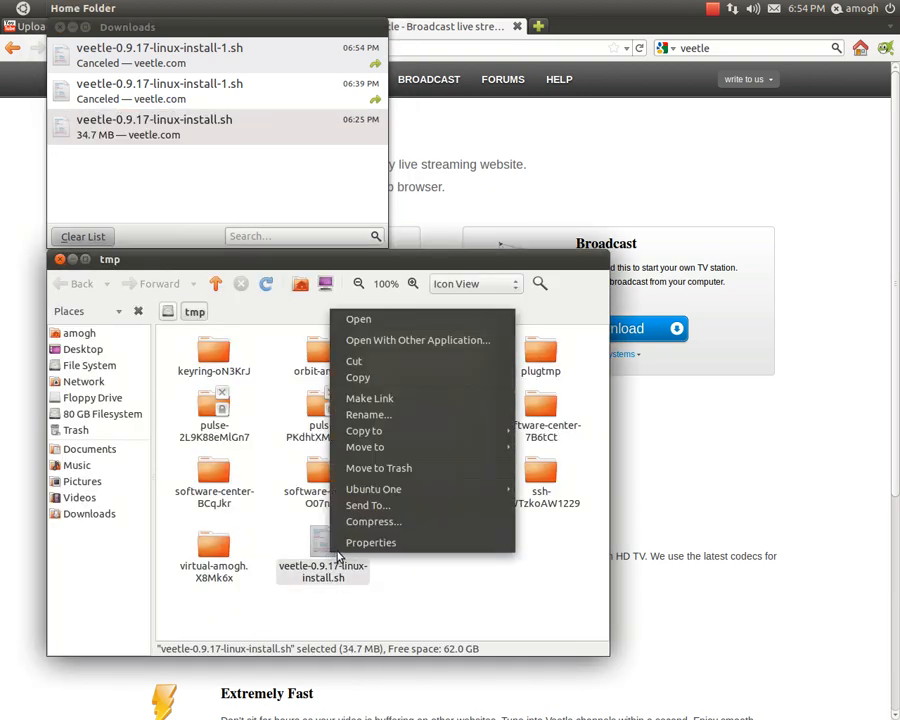
{"action": "left_click", "coordinate": [370, 542]}
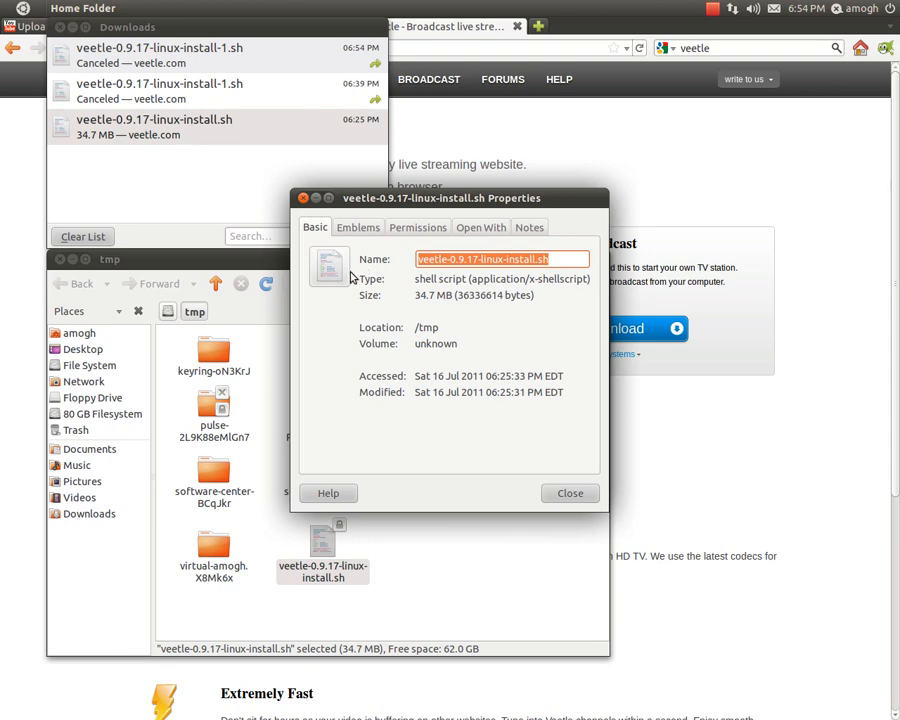
{"action": "left_click", "coordinate": [569, 492]}
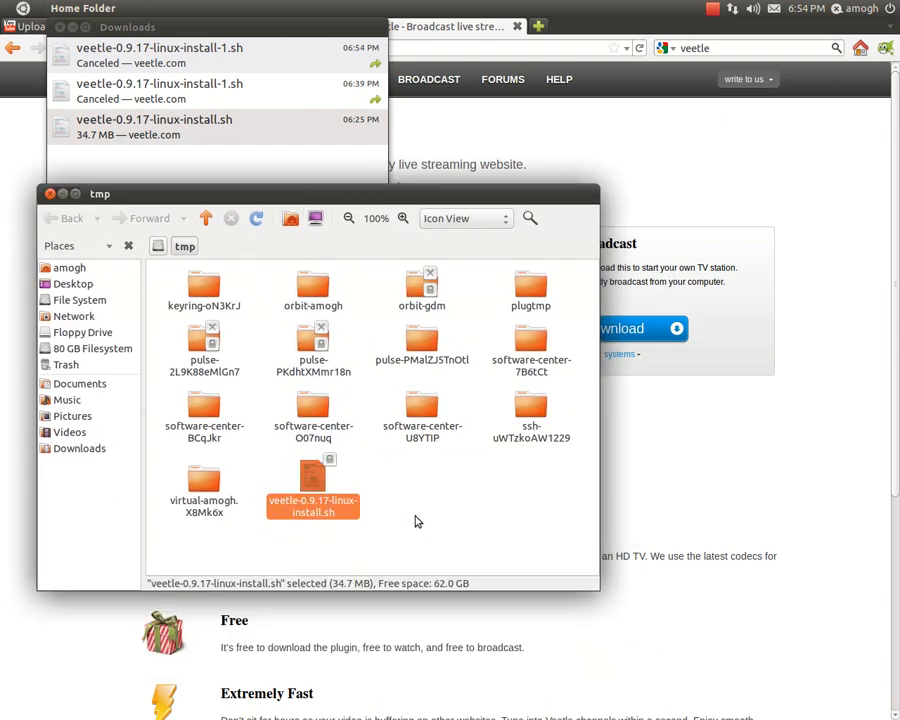
{"action": "right_click", "coordinate": [312, 490]}
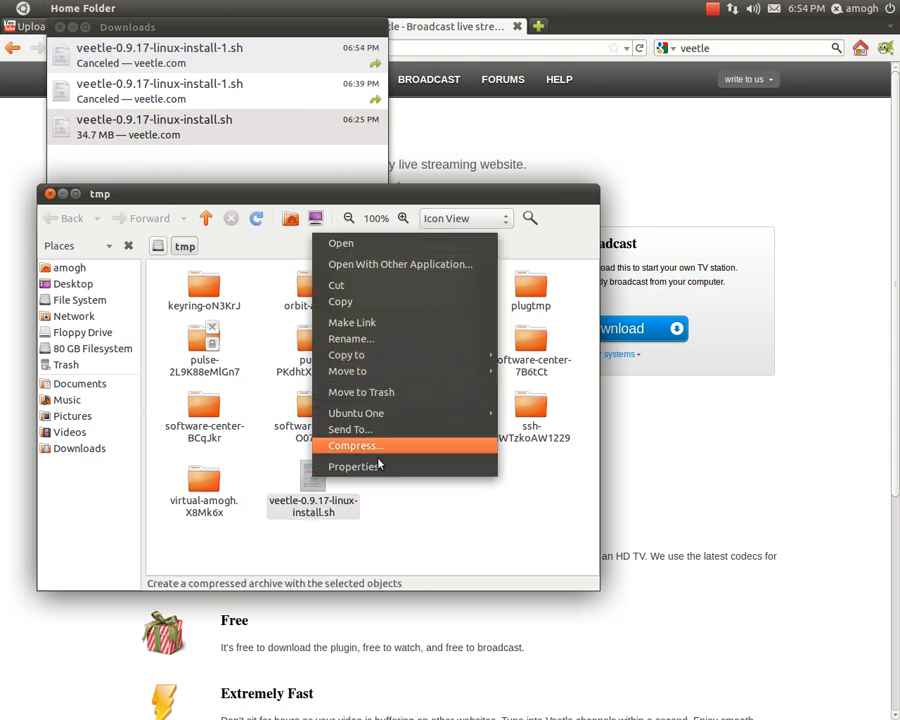
{"action": "left_click", "coordinate": [354, 466]}
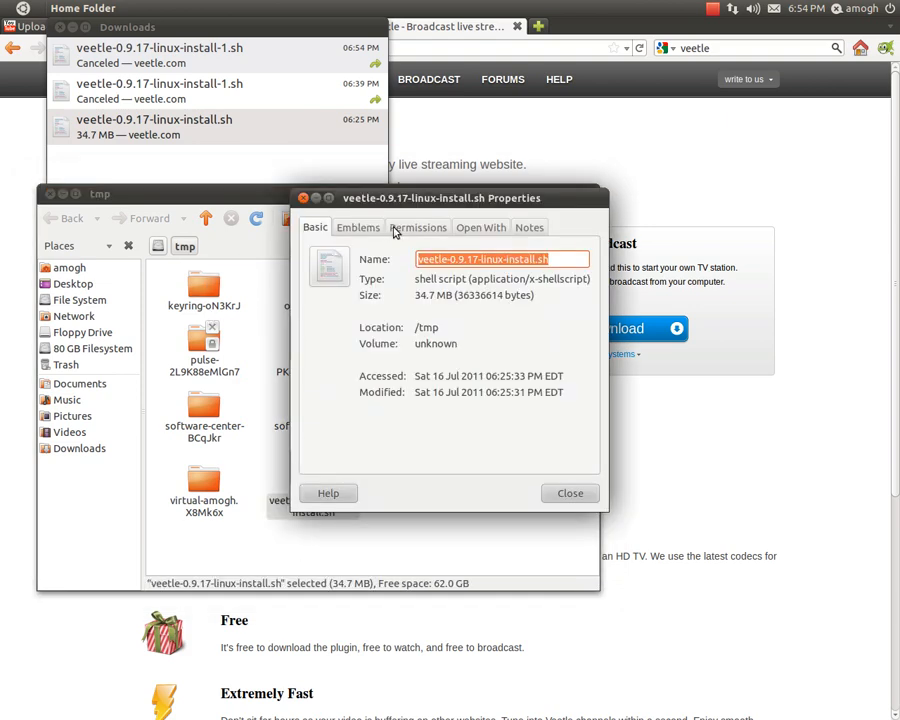
{"action": "left_click", "coordinate": [418, 227]}
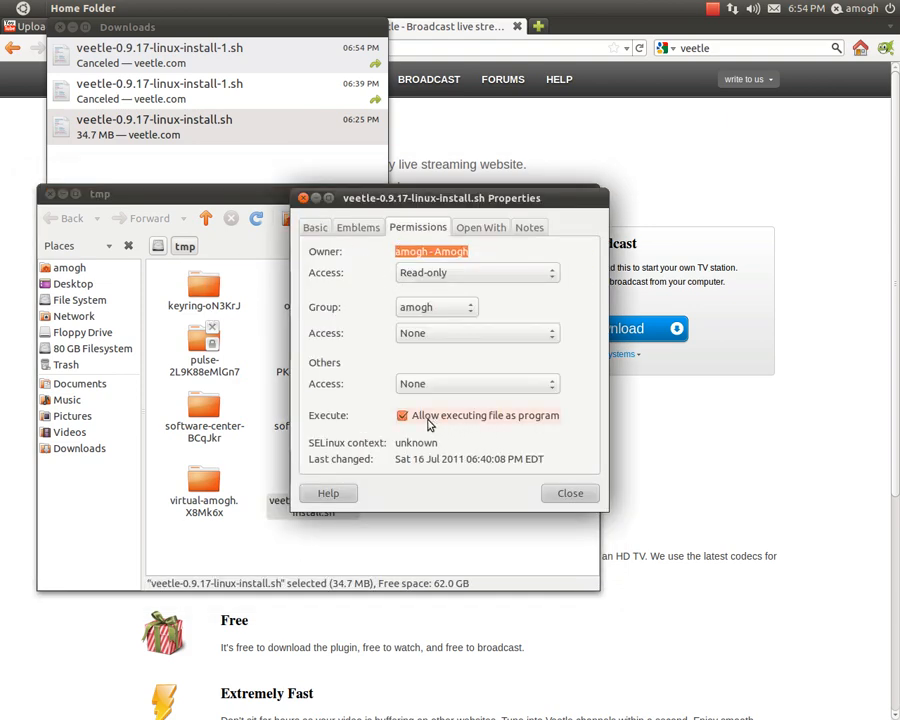
{"action": "left_click", "coordinate": [402, 415]}
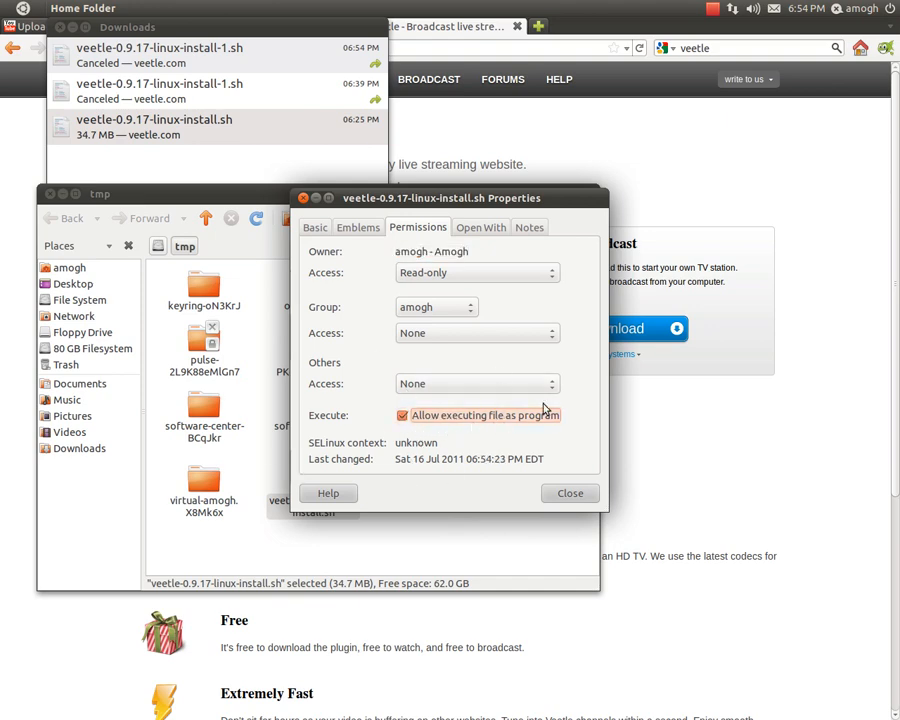
{"action": "mouse_move", "coordinate": [569, 493]}
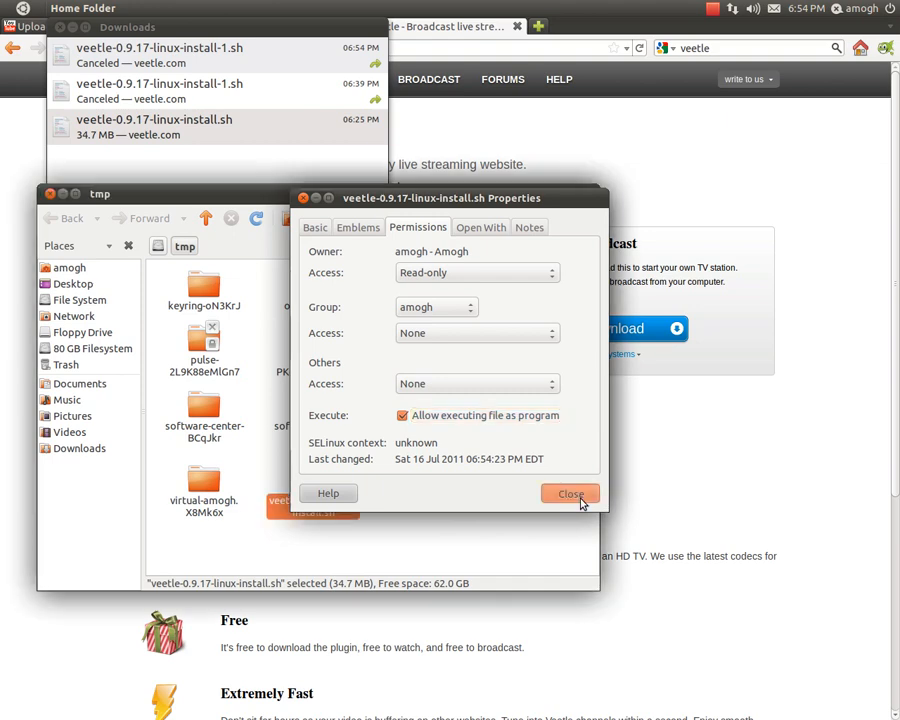
{"action": "left_click", "coordinate": [570, 493]}
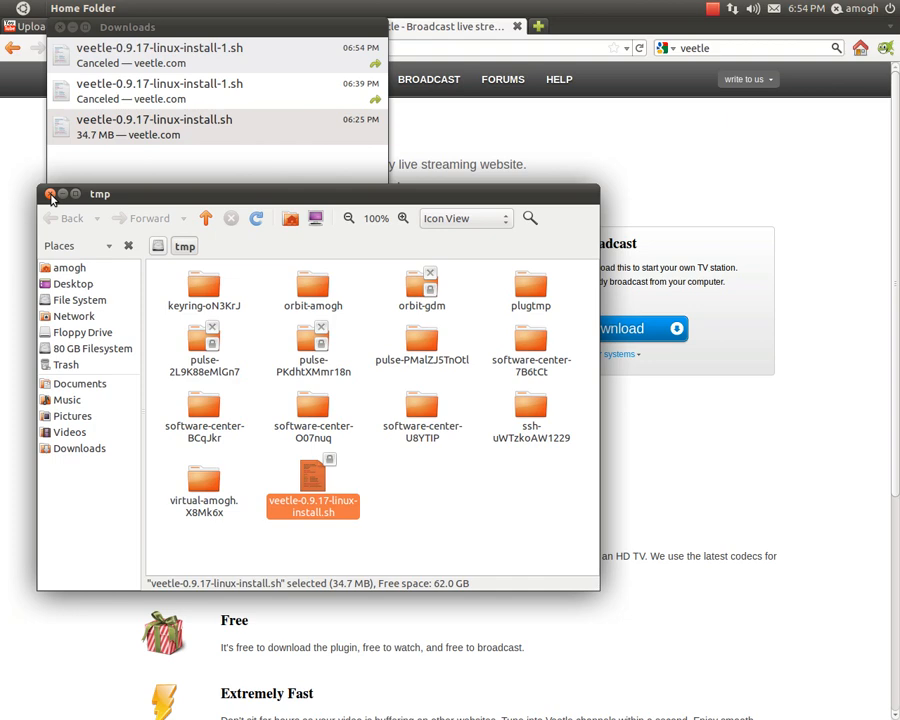
{"action": "left_click", "coordinate": [50, 194]}
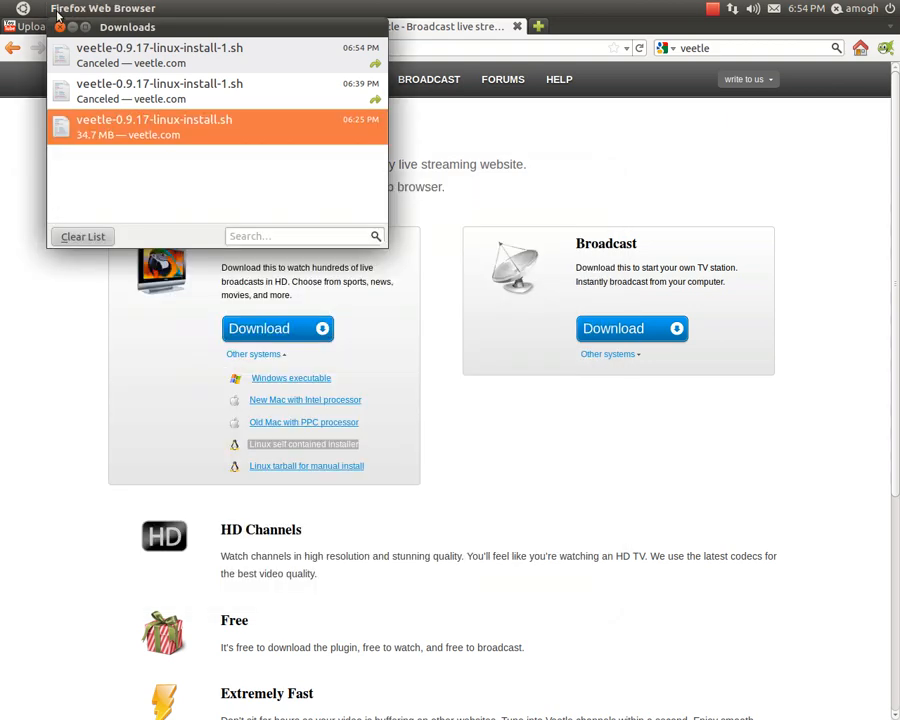
{"action": "mouse_move", "coordinate": [105, 35]}
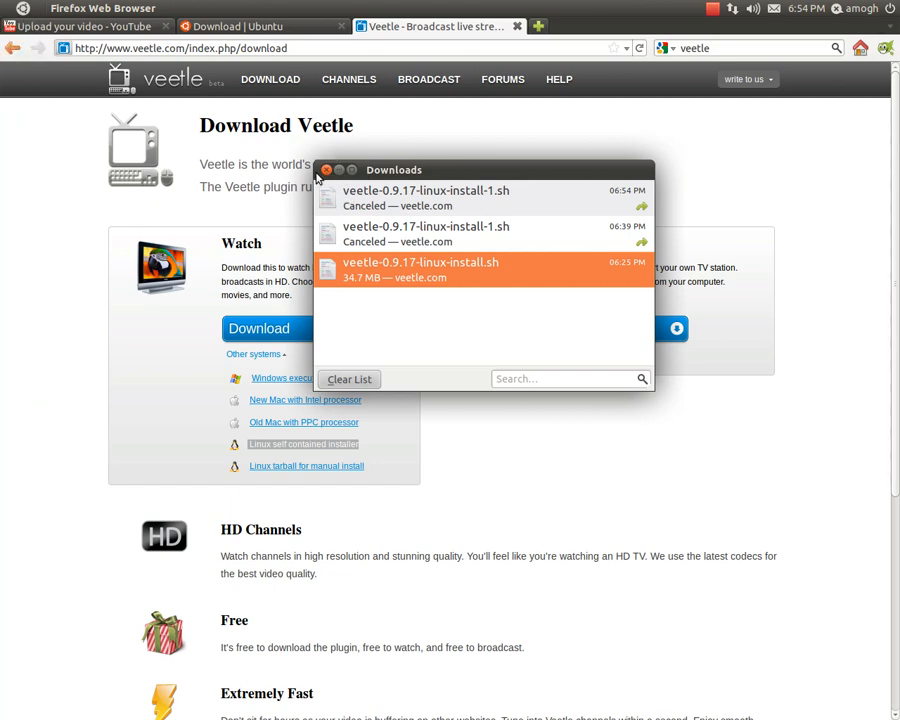
{"action": "mouse_move", "coordinate": [343, 175]}
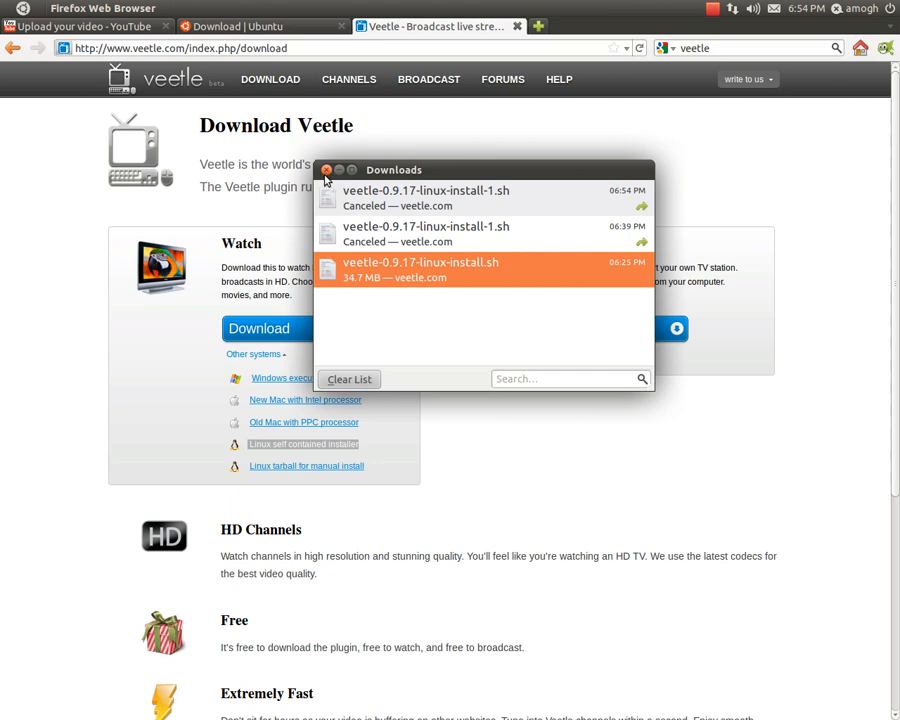
{"action": "mouse_move", "coordinate": [338, 181]}
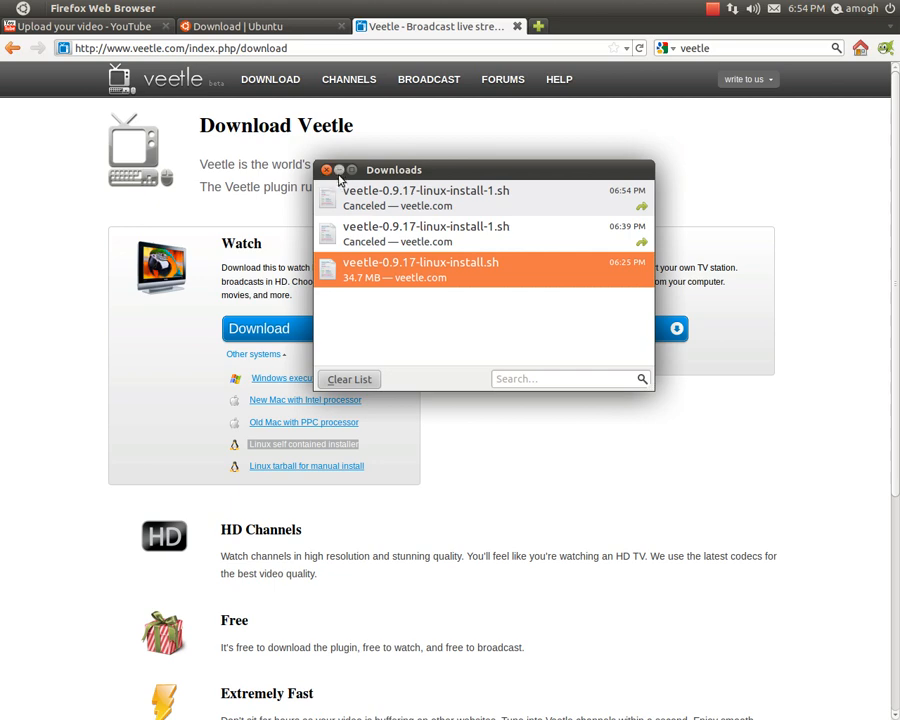
Close Firefox's Downloads window.
{"action": "left_click", "coordinate": [326, 169]}
{"action": "type", "text": "y"}
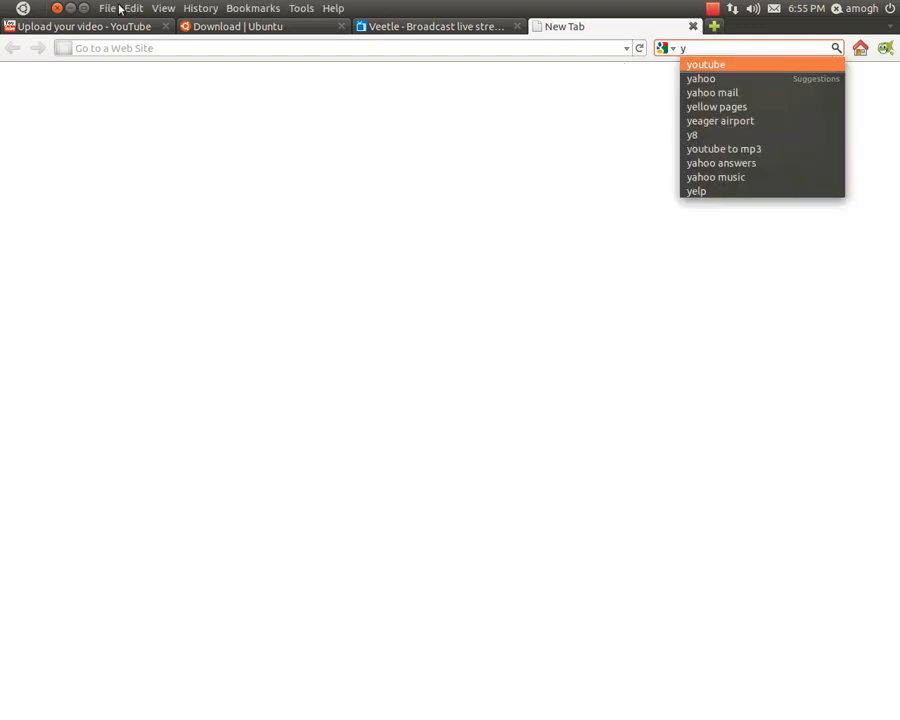
{"action": "mouse_move", "coordinate": [711, 49]}
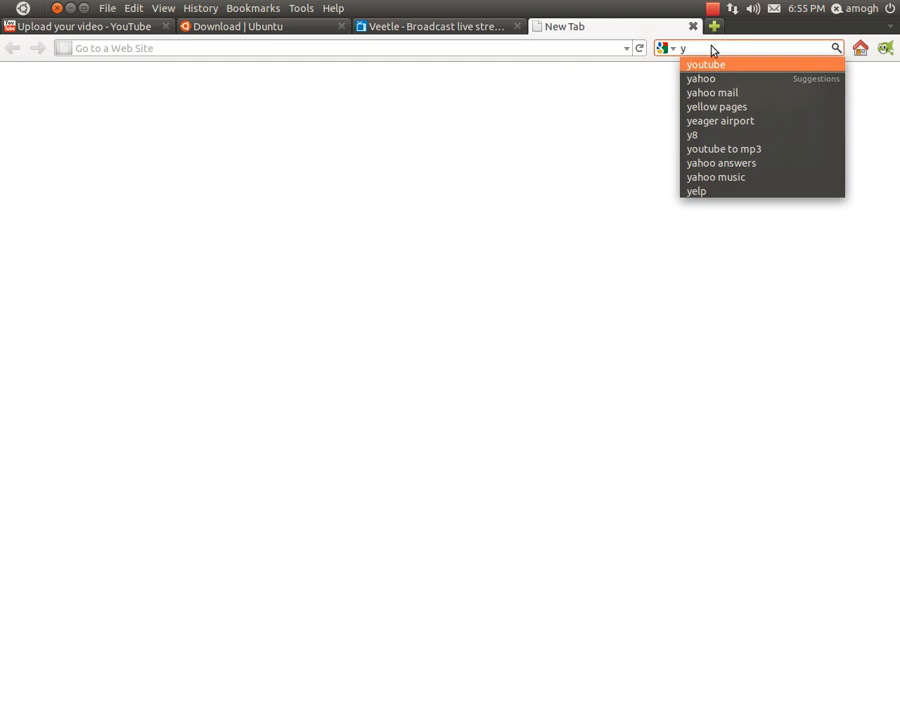
Search Google for 'youtube' and open the YouTube - Broadcast Yourself result.
{"action": "type", "text": "outube"}
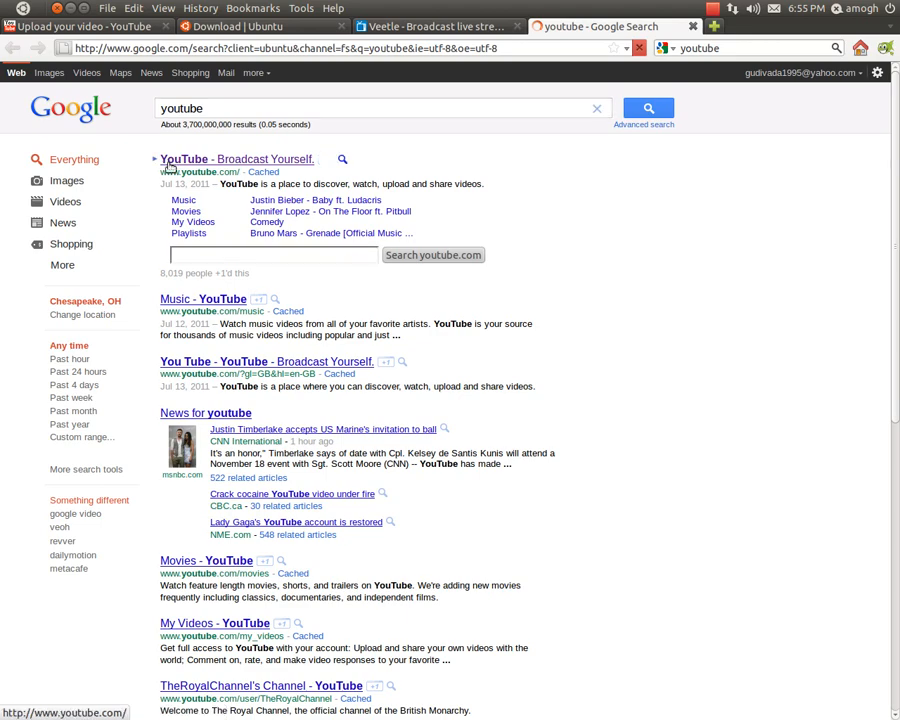
{"action": "left_click", "coordinate": [235, 159]}
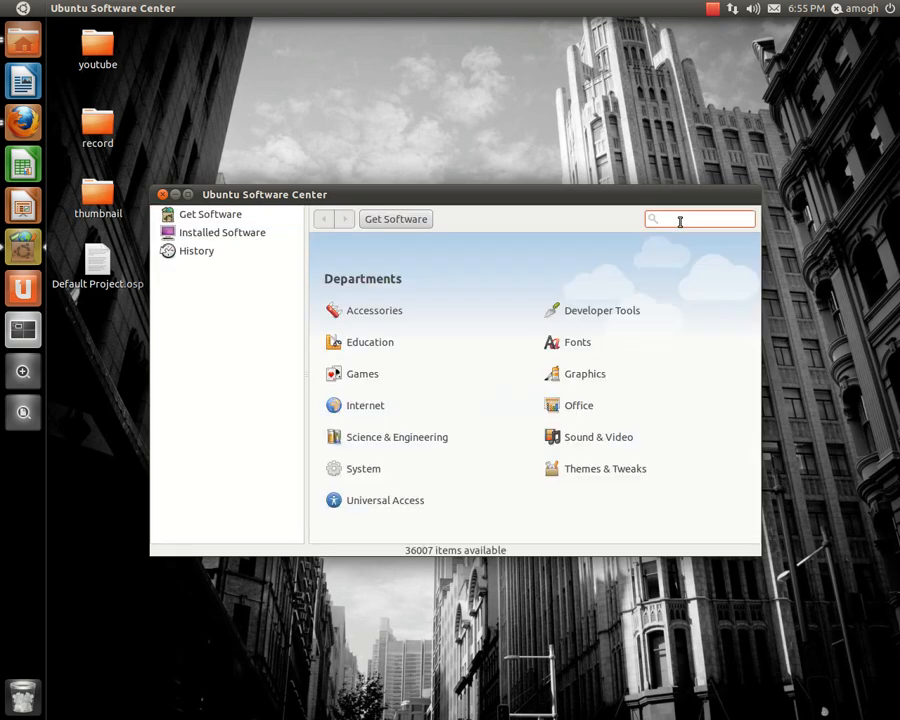
Search the Software Center for 'flash', confirm Adobe Flash plugin is installed, then close it.
{"action": "type", "text": "flash"}
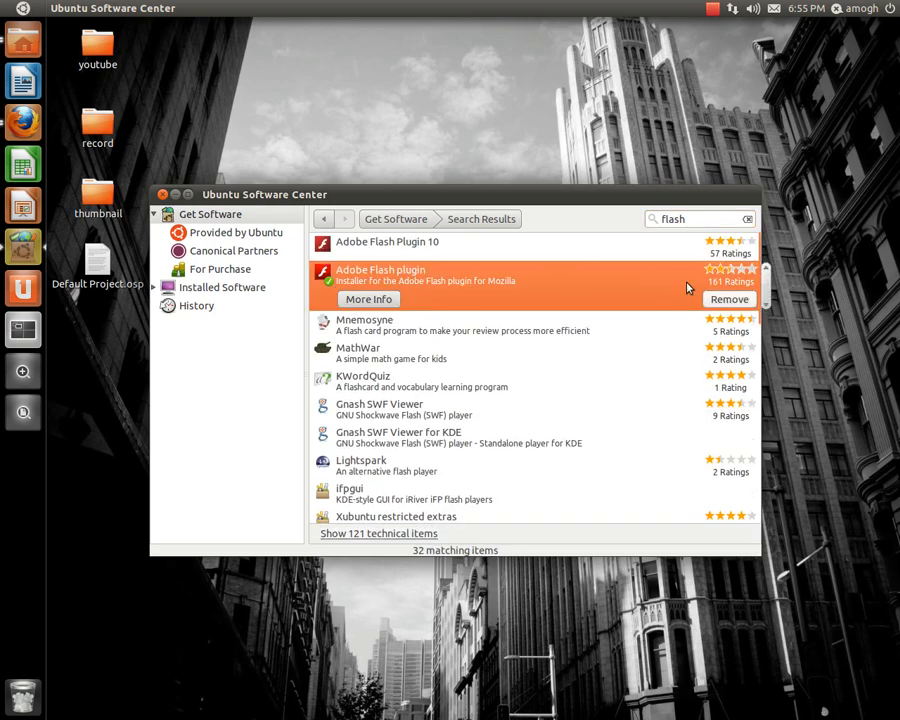
{"action": "mouse_move", "coordinate": [727, 280]}
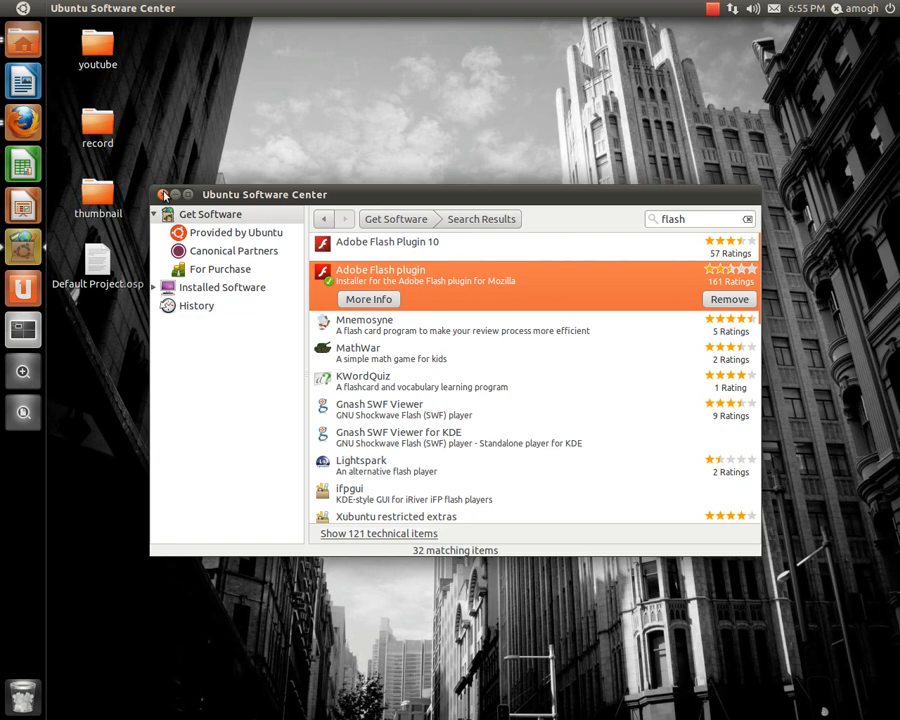
{"action": "mouse_move", "coordinate": [143, 201]}
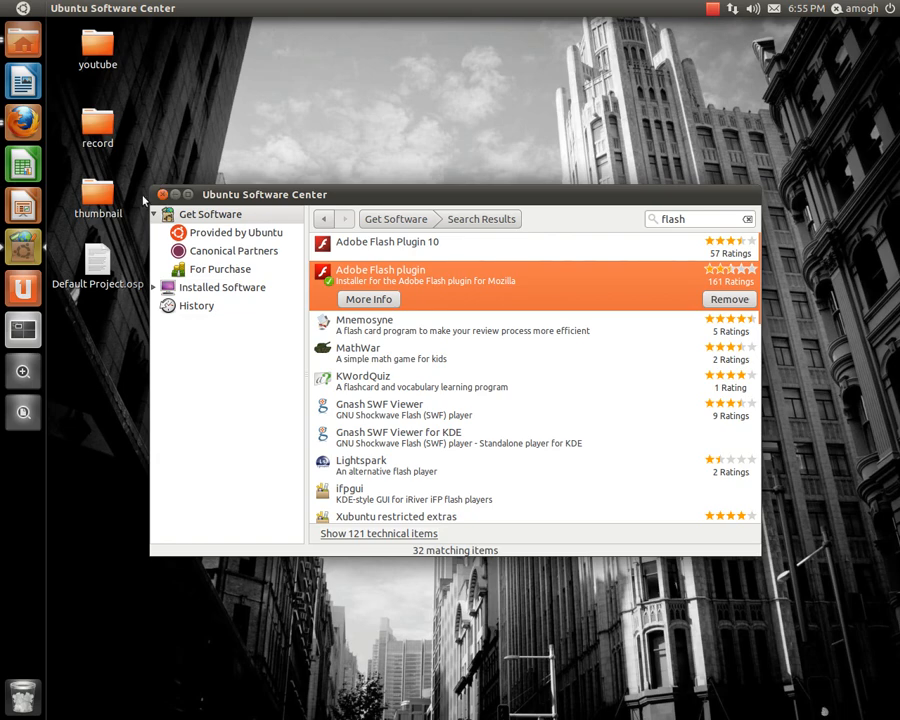
{"action": "left_click", "coordinate": [162, 194]}
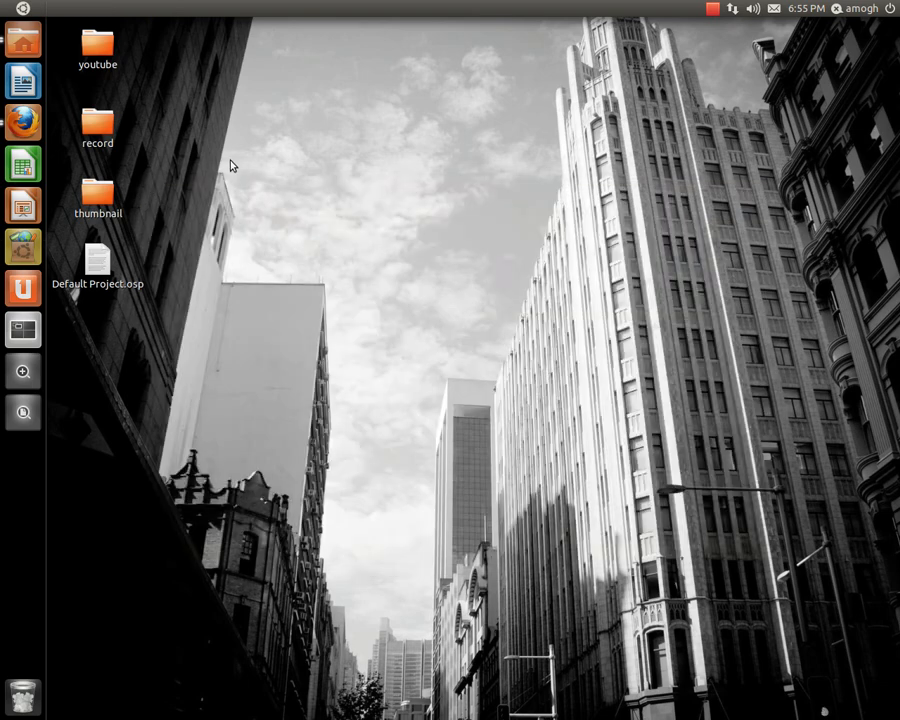
{"action": "mouse_move", "coordinate": [120, 181]}
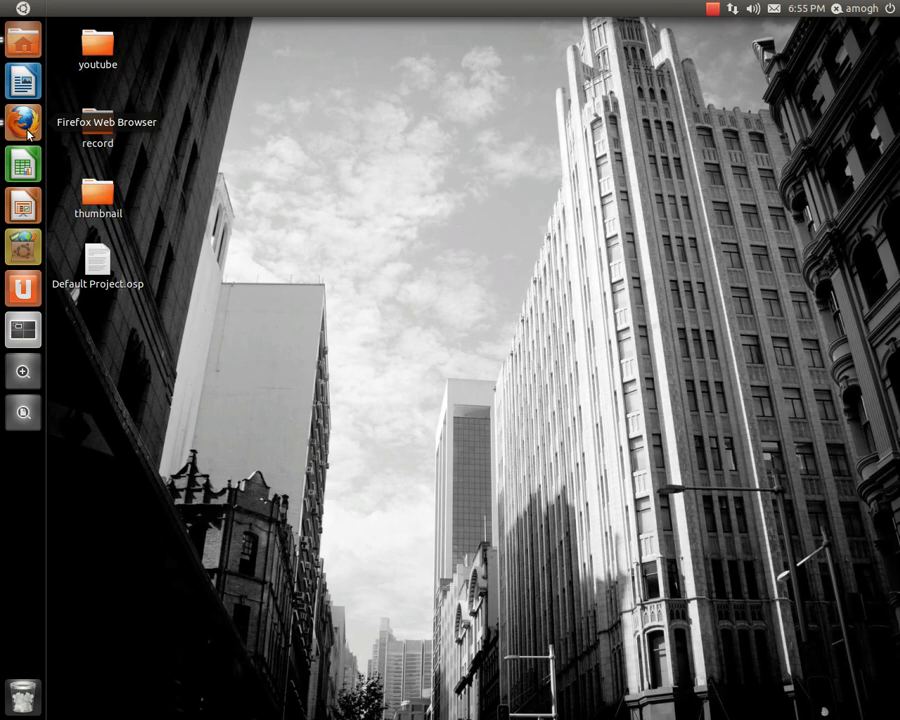
{"action": "mouse_move", "coordinate": [207, 200]}
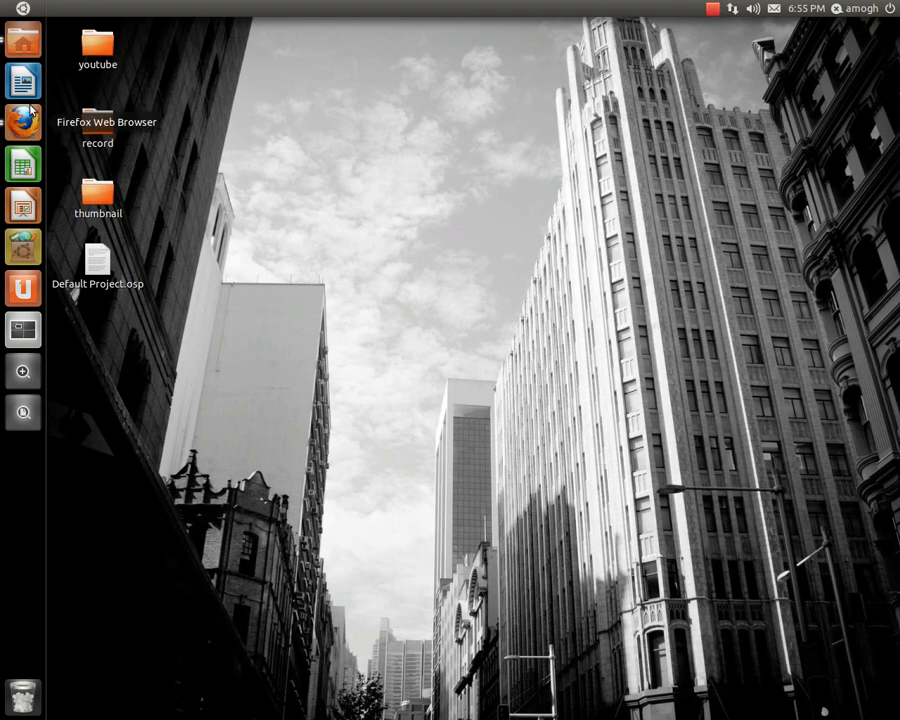
Return Firefox to the YouTube home page and open 'INSIDE -- Official Movie Trailer'.
{"action": "left_click", "coordinate": [22, 122]}
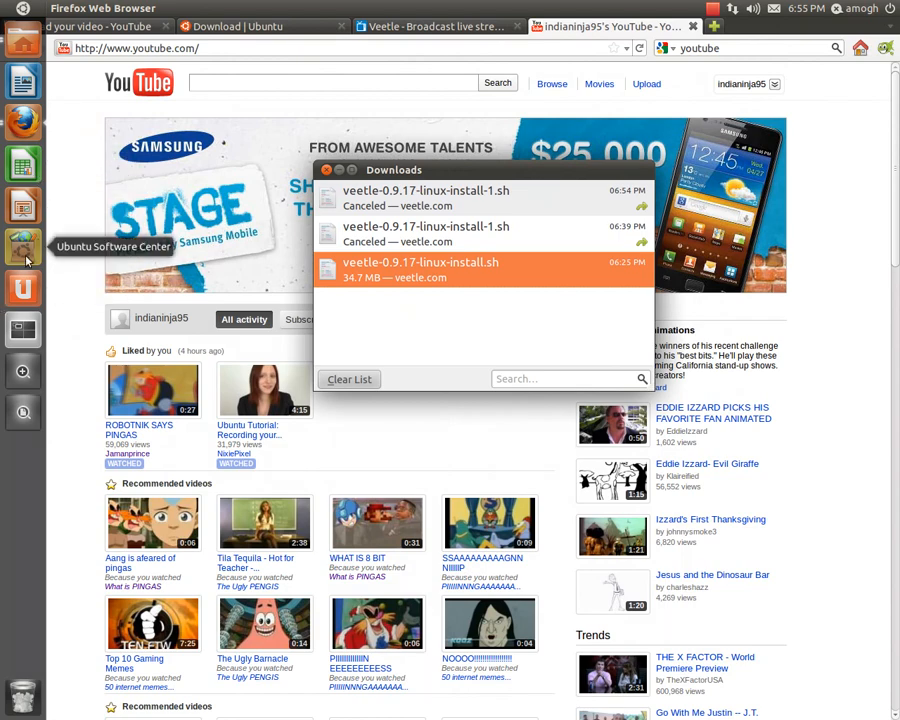
{"action": "left_click", "coordinate": [323, 169]}
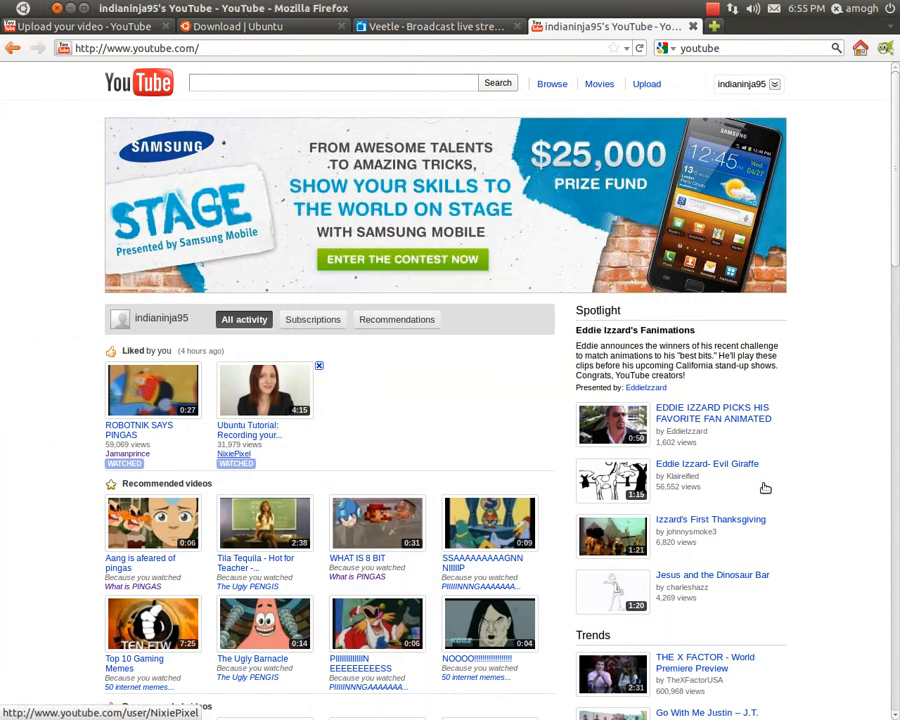
{"action": "scroll", "scroll_direction": "down", "scroll_amount": 3}
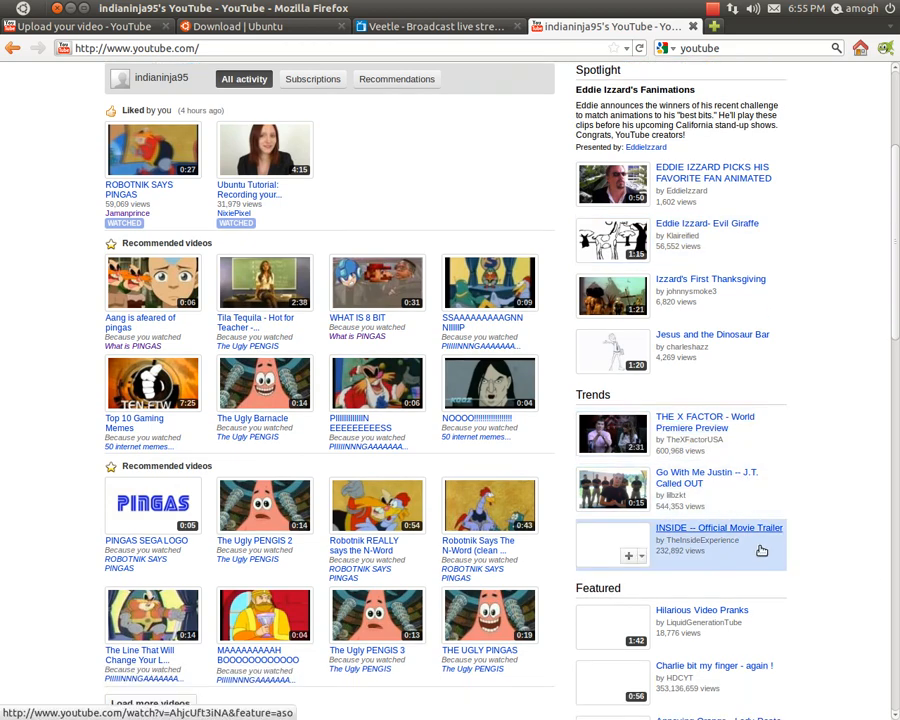
{"action": "left_click", "coordinate": [719, 527]}
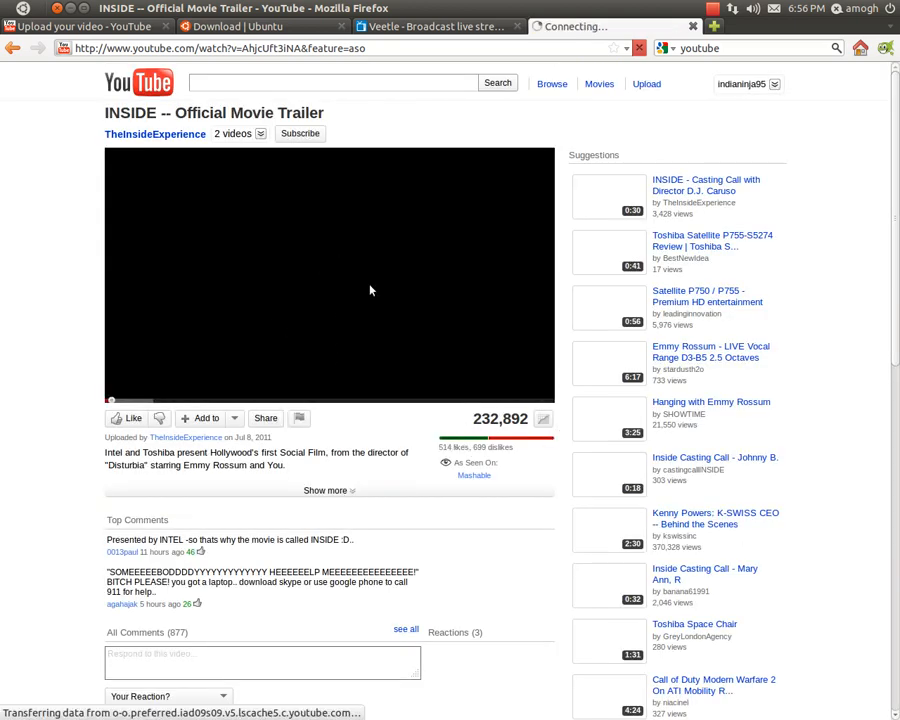
Pause the INSIDE trailer and launch the UnPlug download tool for it.
{"action": "left_click", "coordinate": [328, 275]}
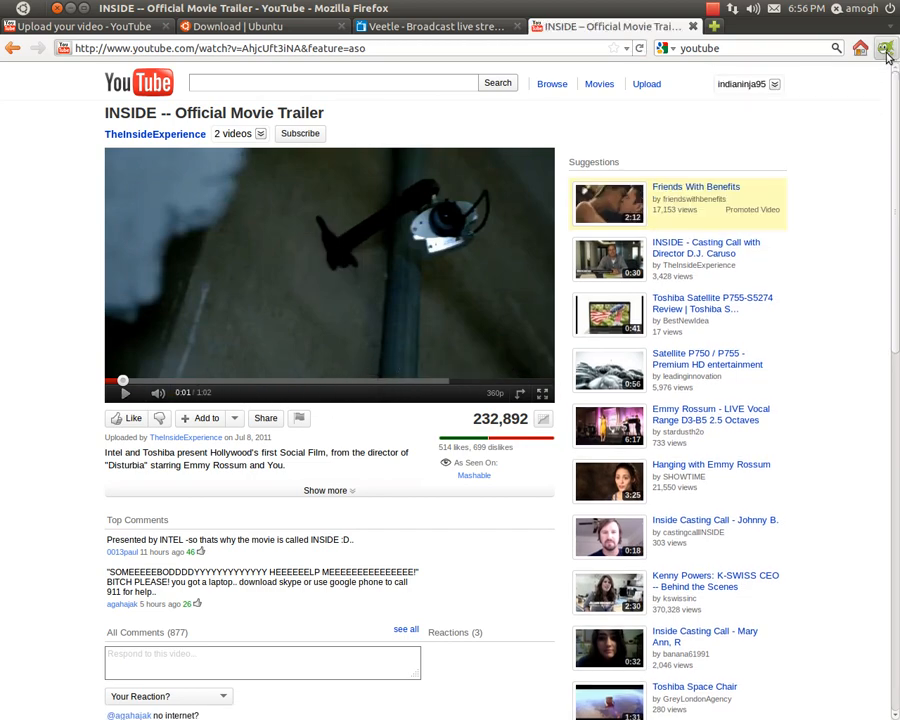
{"action": "left_click", "coordinate": [884, 48]}
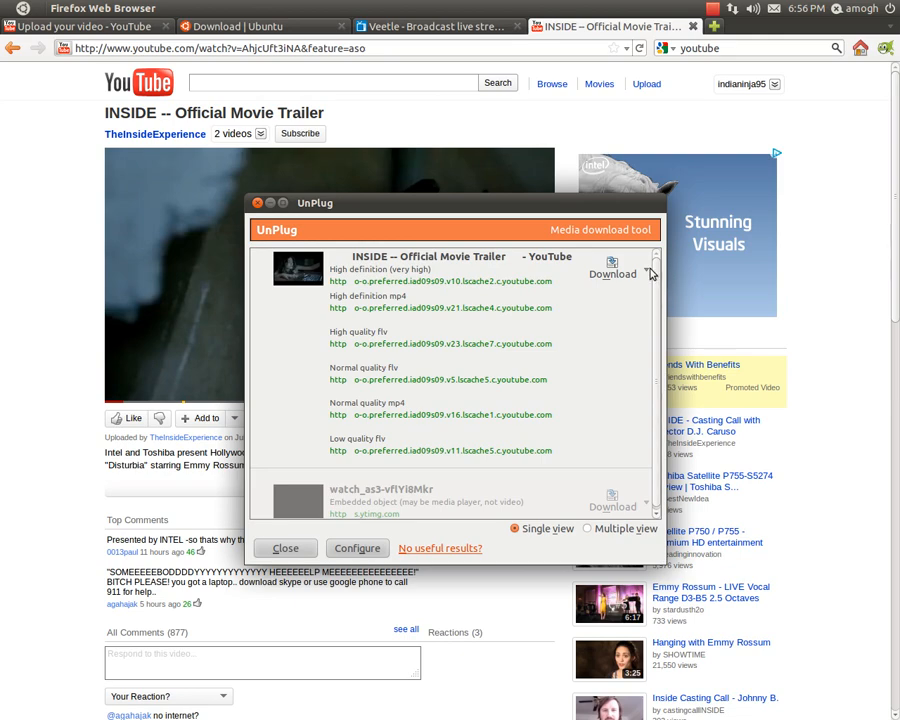
Open UnPlug's save-to-file dialog for the trailer, then cancel it.
{"action": "left_click", "coordinate": [640, 274]}
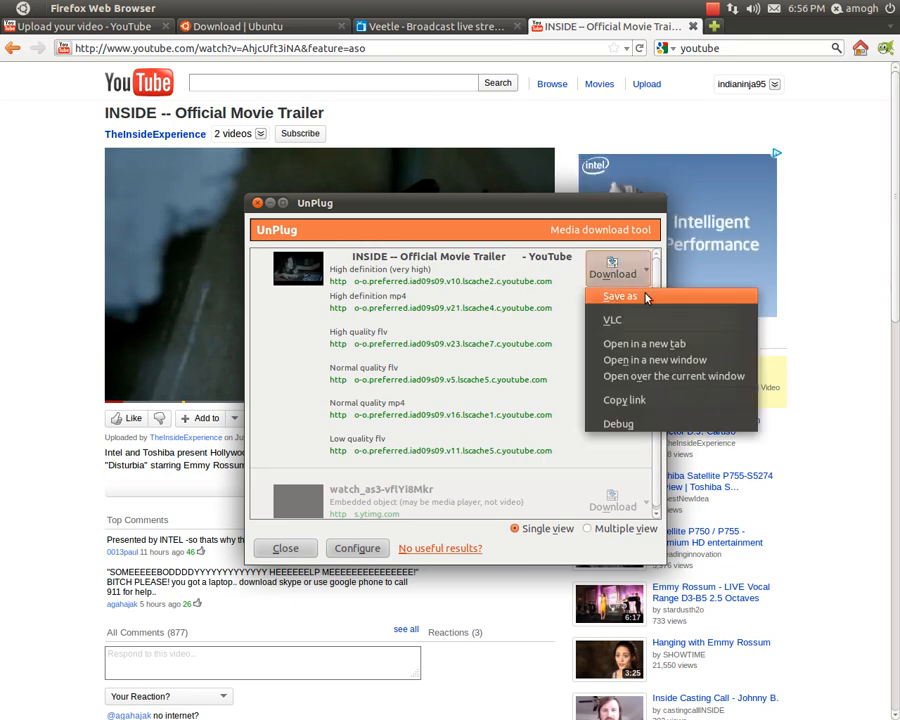
{"action": "left_click", "coordinate": [620, 296]}
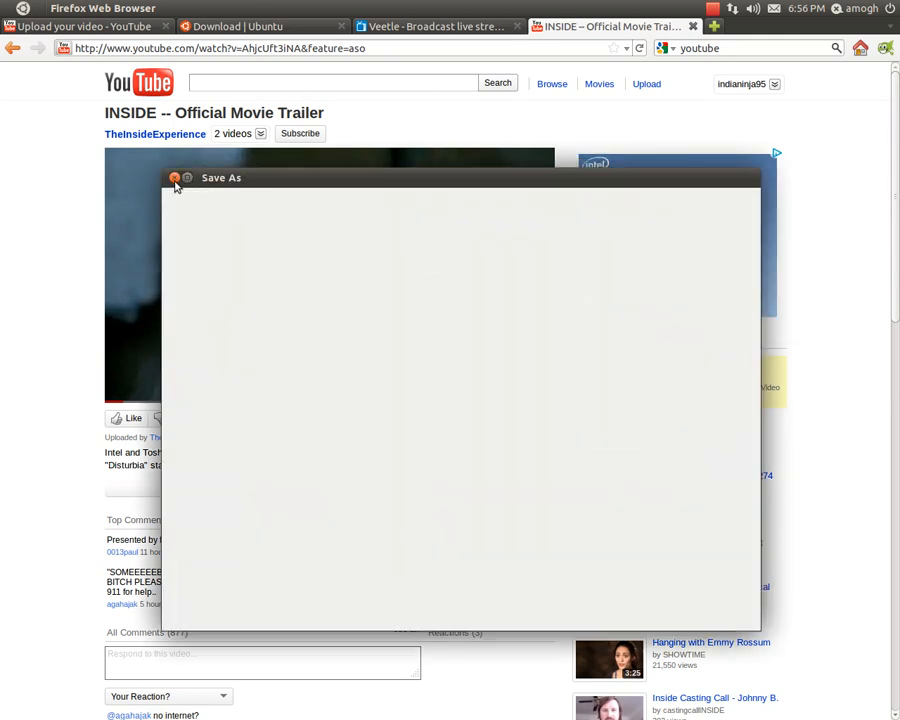
{"action": "left_click", "coordinate": [174, 178]}
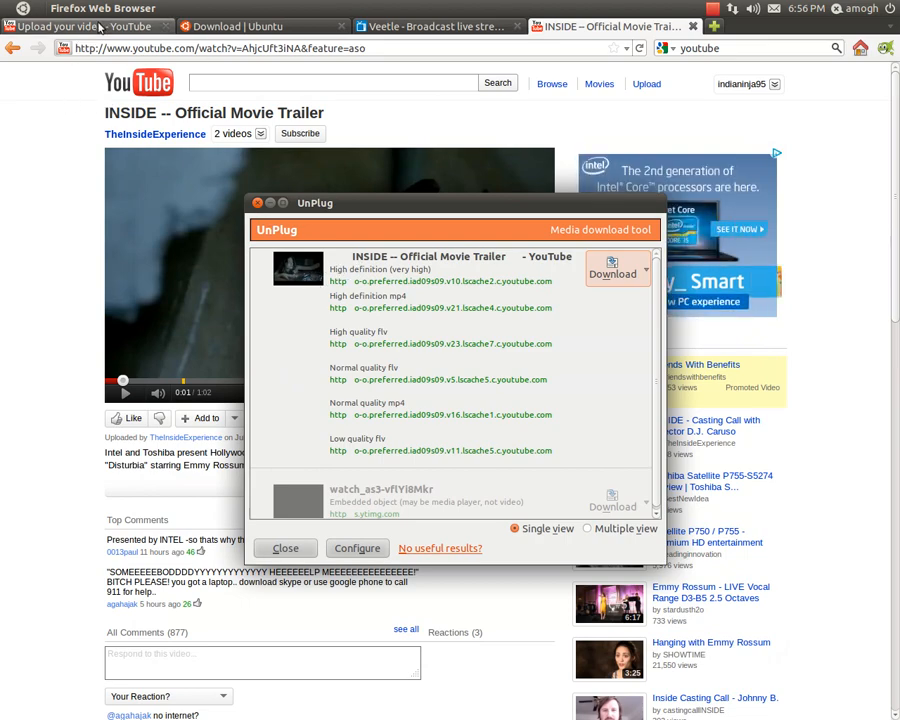
{"action": "left_click", "coordinate": [262, 26]}
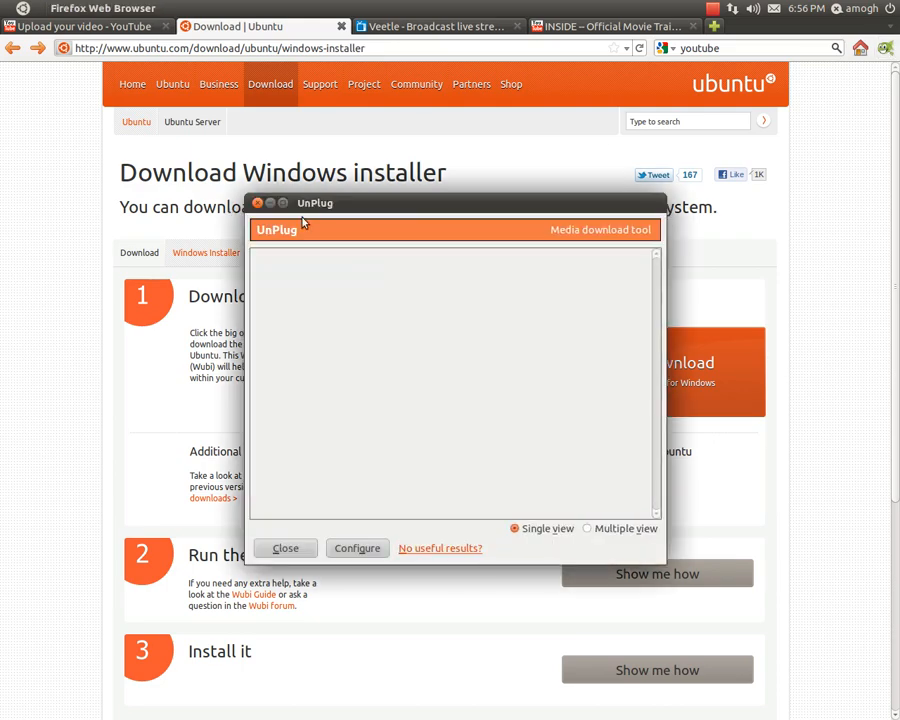
Close the empty UnPlug window and rerun UnPlug on the INSIDE trailer tab.
{"action": "left_click", "coordinate": [285, 548]}
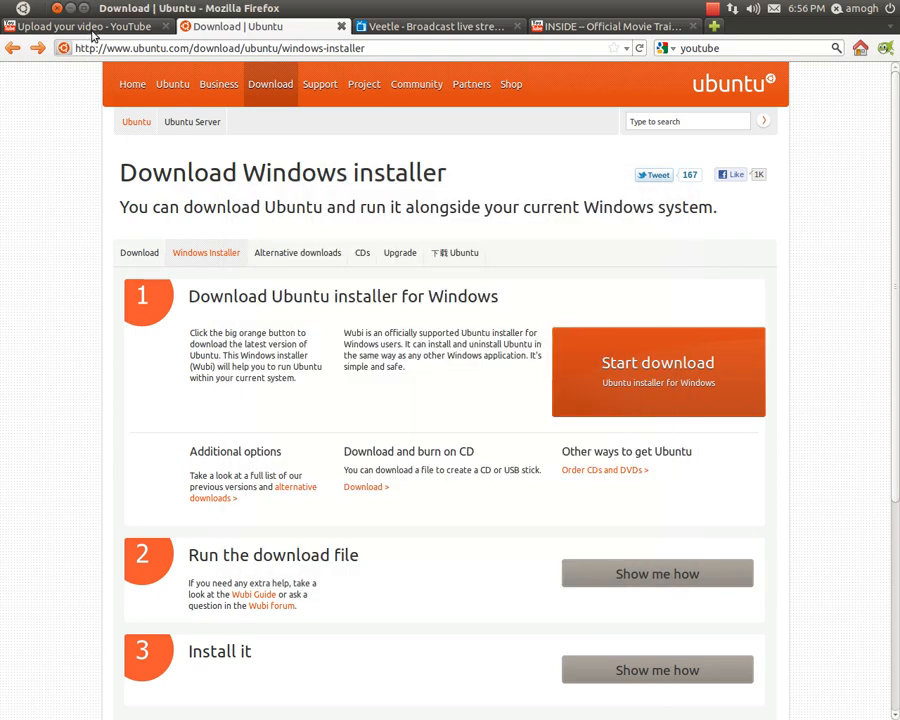
{"action": "left_click", "coordinate": [85, 26]}
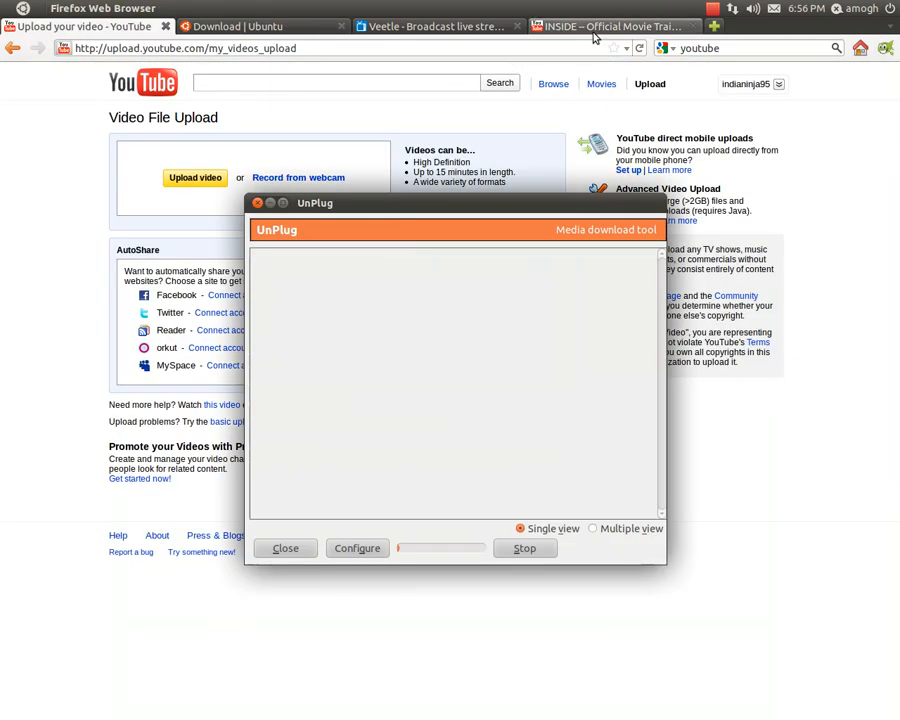
{"action": "left_click", "coordinate": [610, 26]}
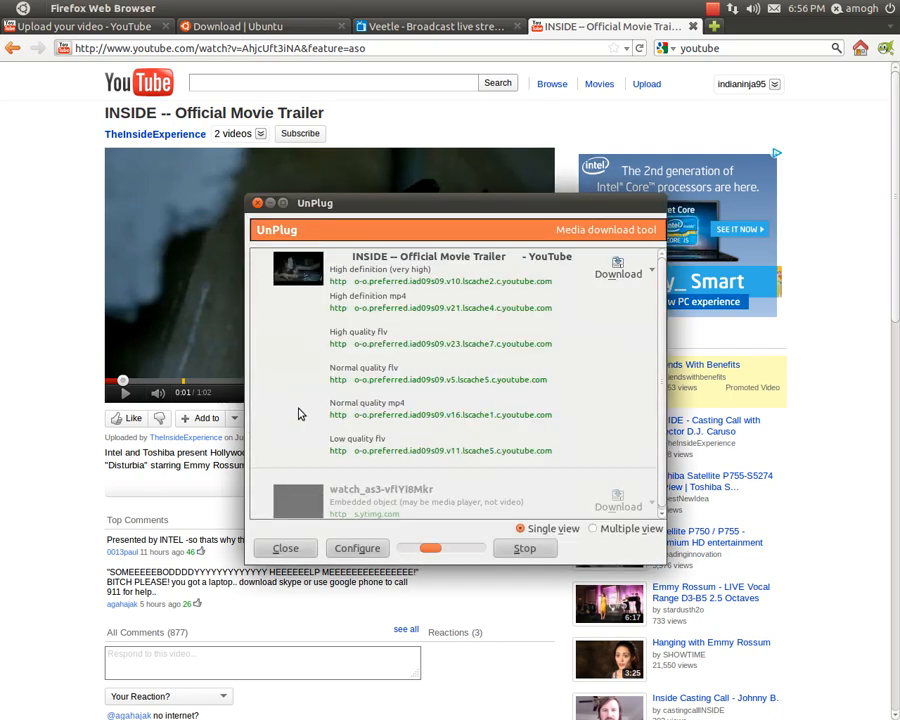
{"action": "left_click", "coordinate": [617, 273]}
{"action": "type", "text": "firefox add ons"}
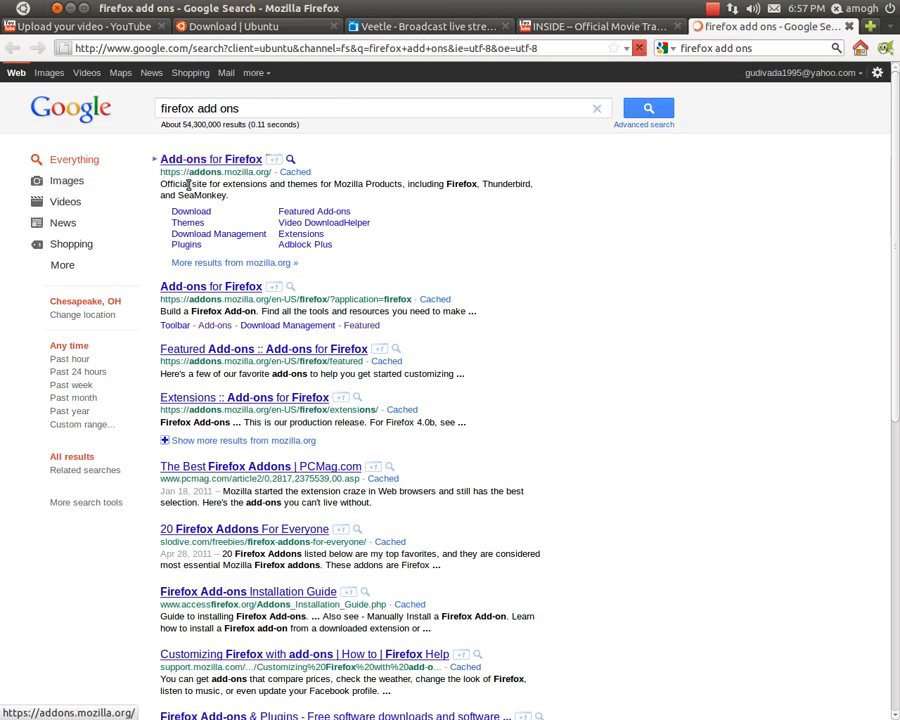
Open the Add-ons for Firefox site and focus its search box.
{"action": "left_click", "coordinate": [211, 159]}
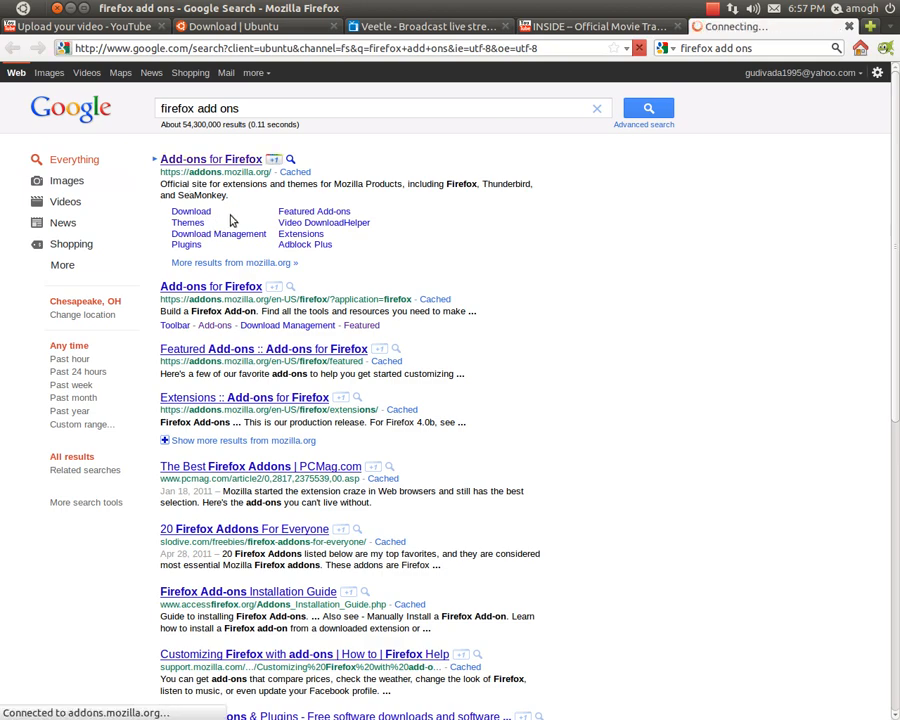
{"action": "left_click", "coordinate": [210, 159]}
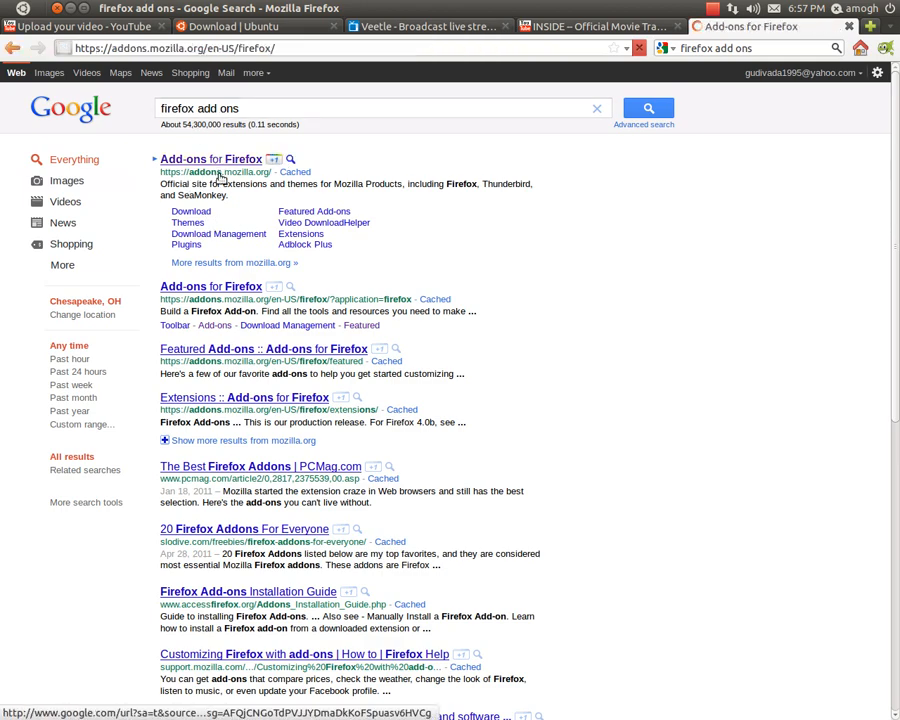
{"action": "left_click", "coordinate": [210, 159]}
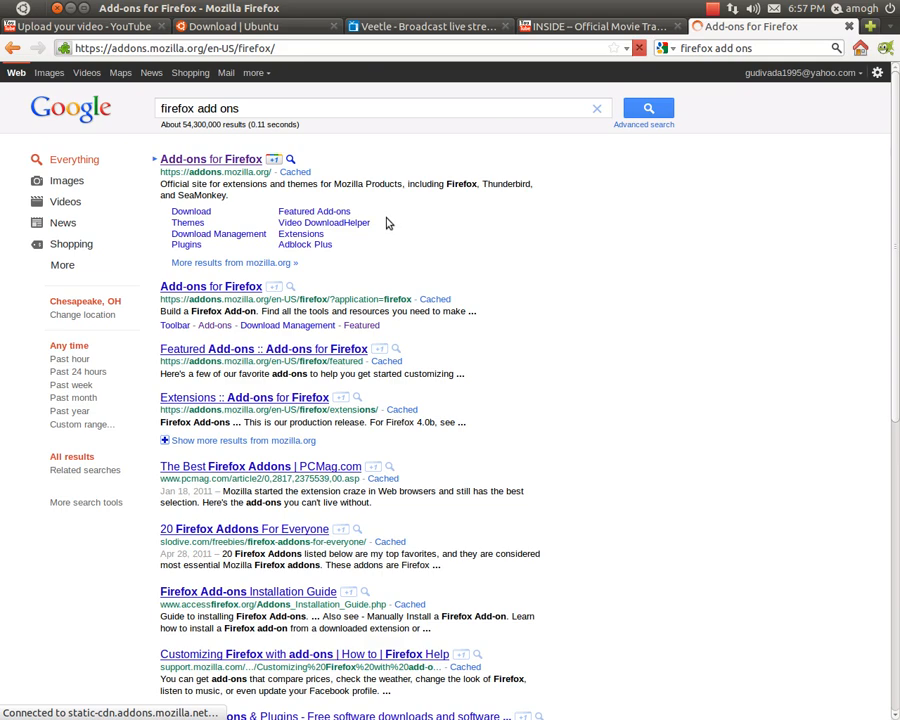
{"action": "left_click", "coordinate": [211, 159]}
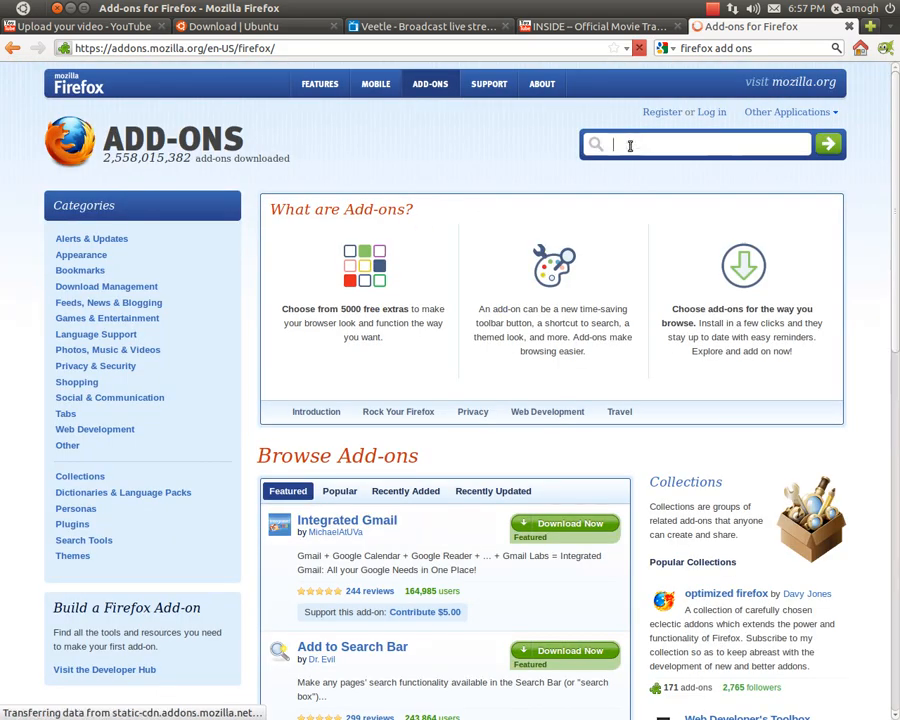
Search add-ons for 'unplug', try adding UnPlug, and dismiss the blocked-install warning.
{"action": "type", "text": "u"}
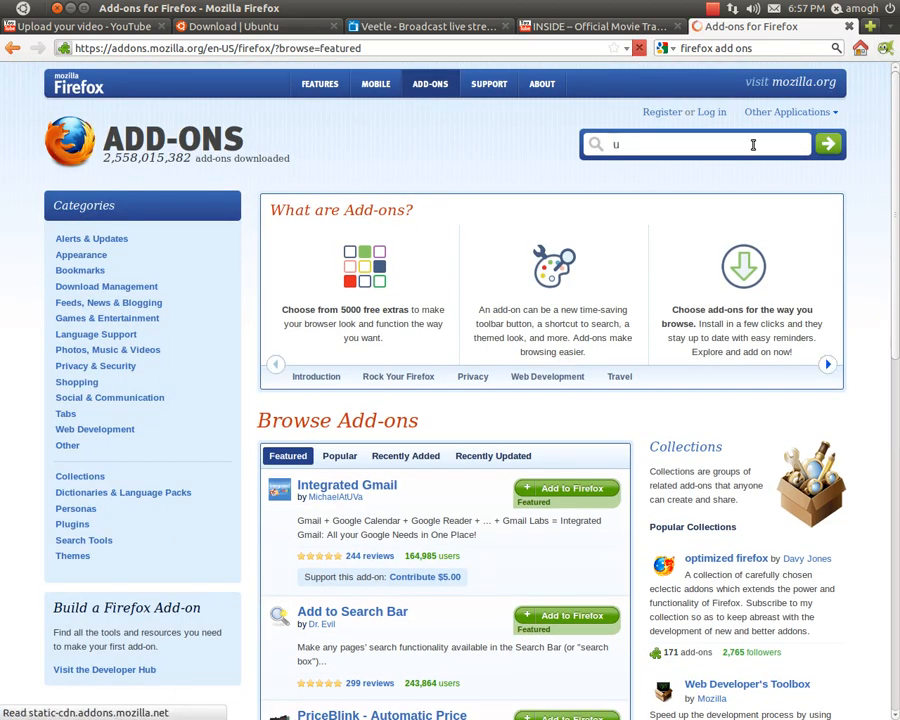
{"action": "type", "text": "nplug"}
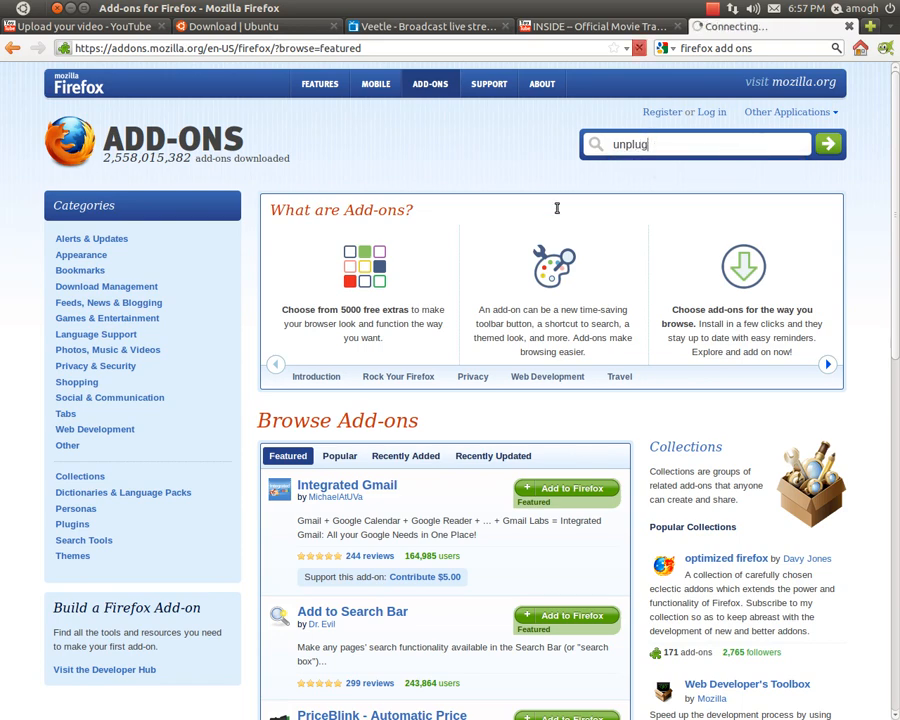
{"action": "left_click", "coordinate": [827, 144]}
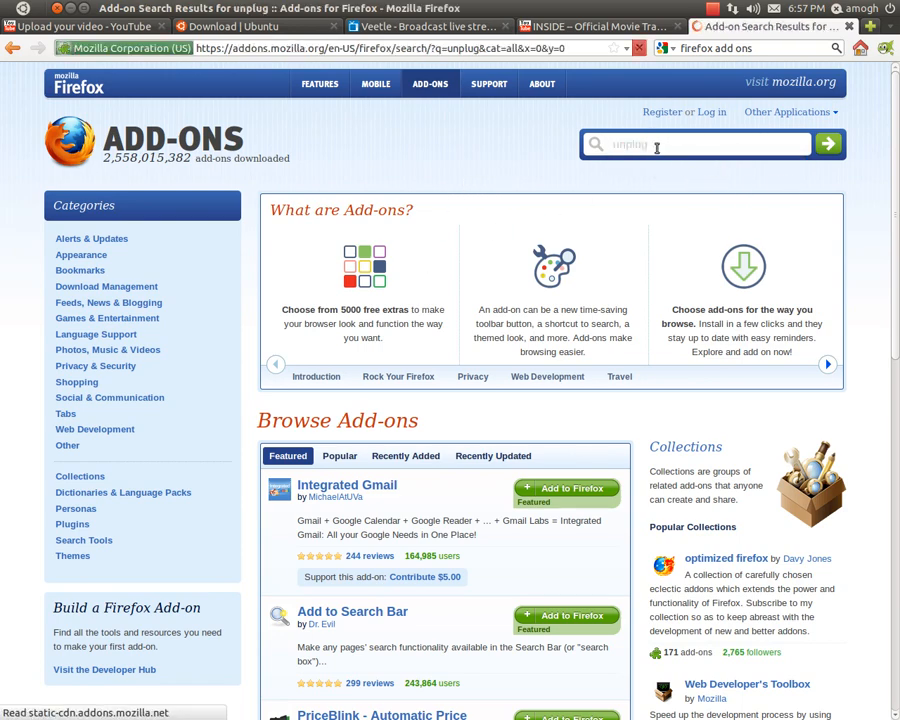
{"action": "left_click", "coordinate": [828, 144]}
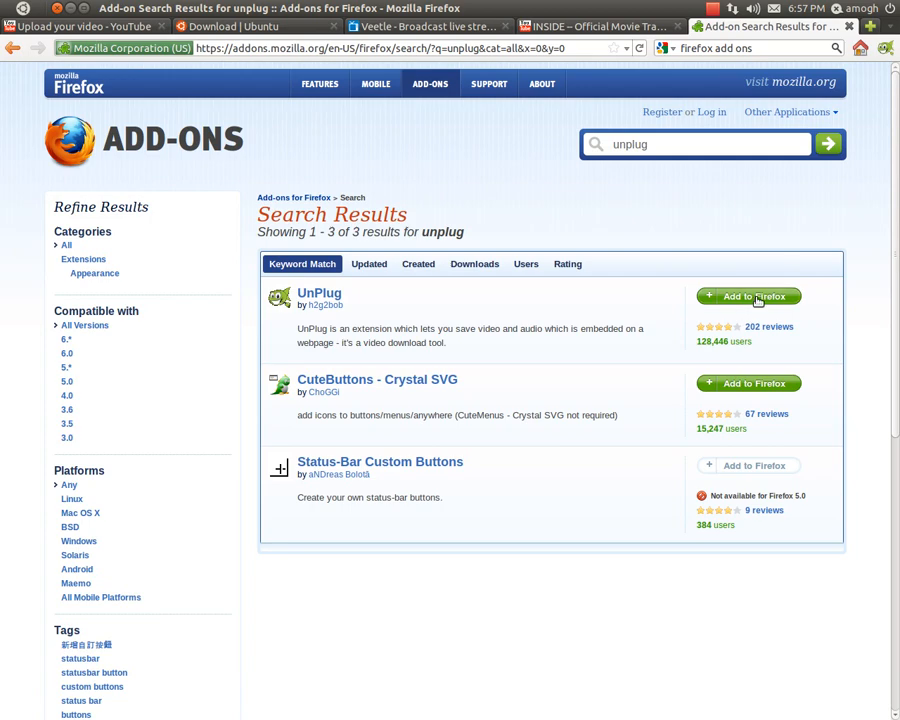
{"action": "left_click", "coordinate": [748, 296]}
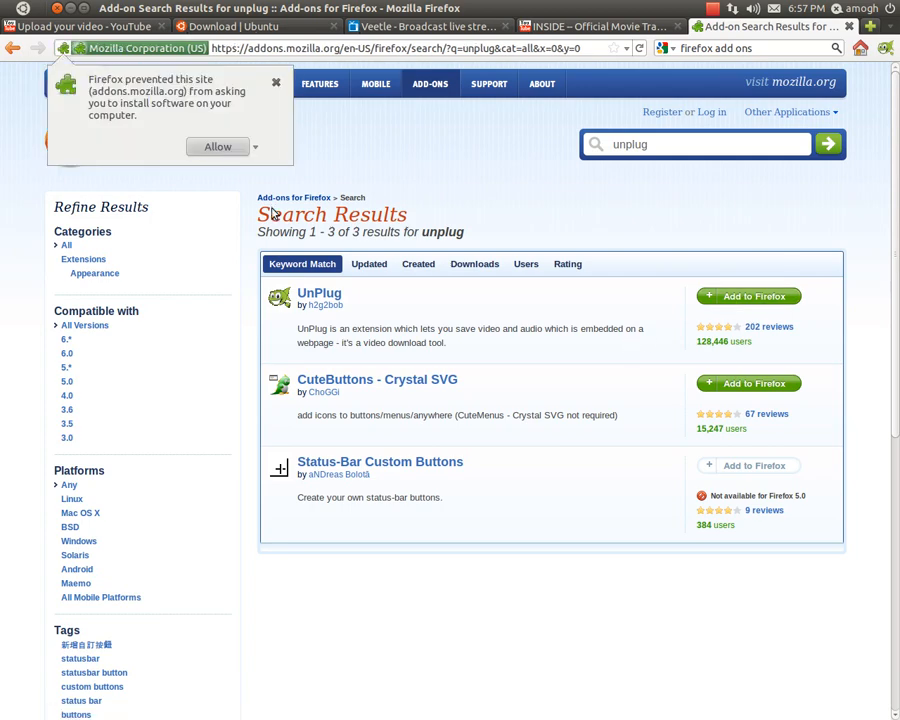
{"action": "mouse_move", "coordinate": [265, 147]}
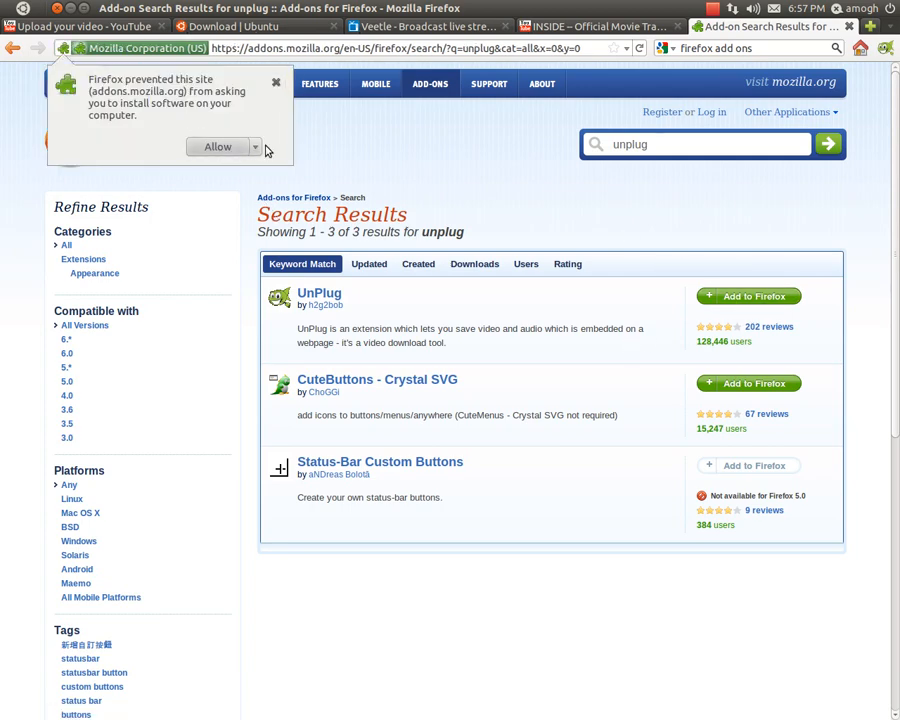
{"action": "mouse_move", "coordinate": [217, 147]}
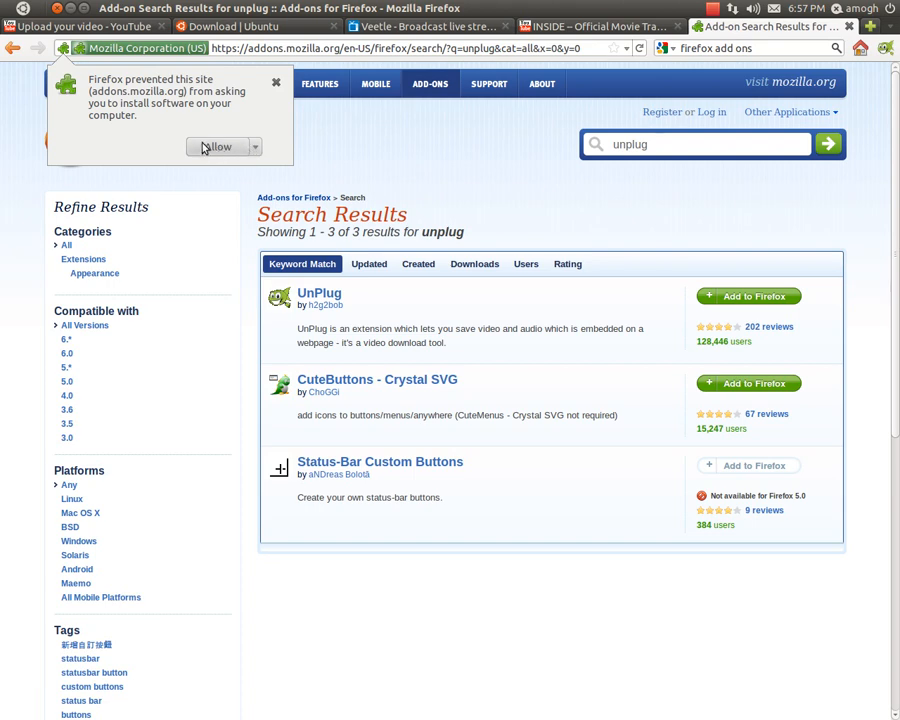
{"action": "mouse_move", "coordinate": [196, 124]}
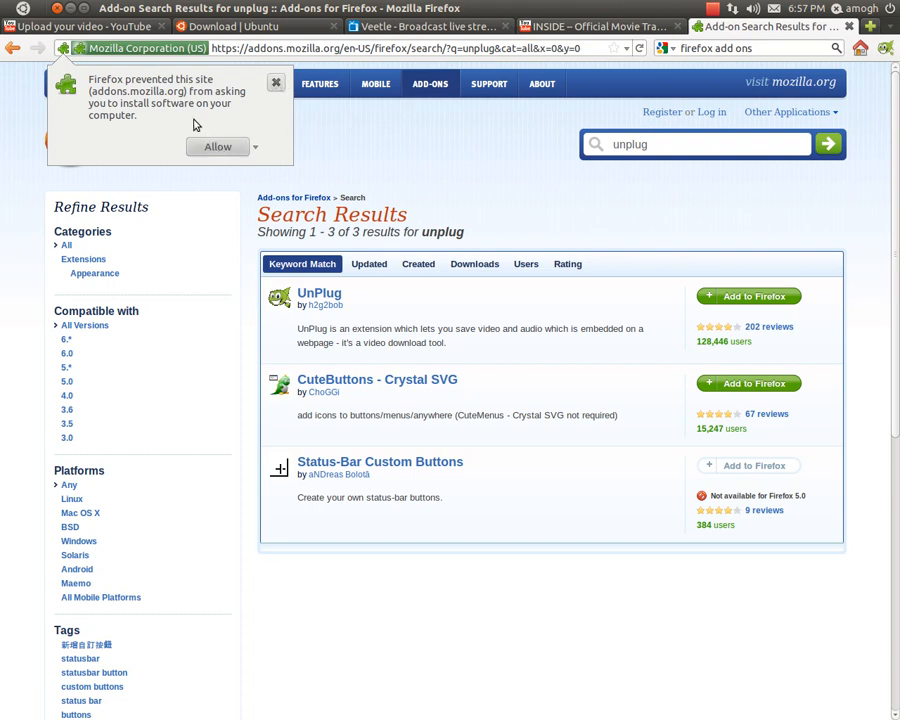
{"action": "mouse_move", "coordinate": [283, 90]}
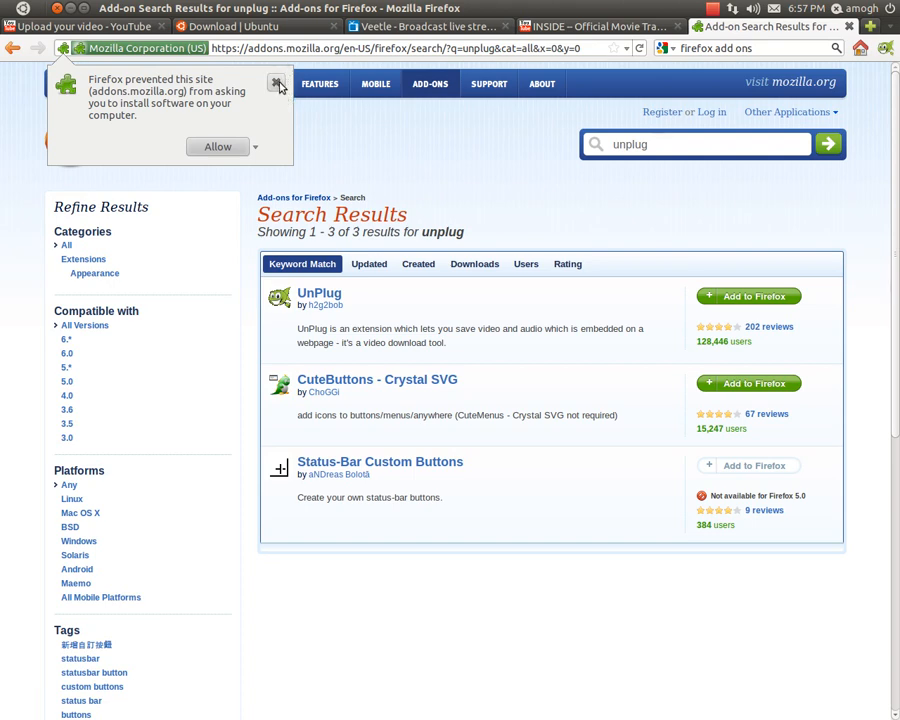
{"action": "left_click", "coordinate": [278, 84]}
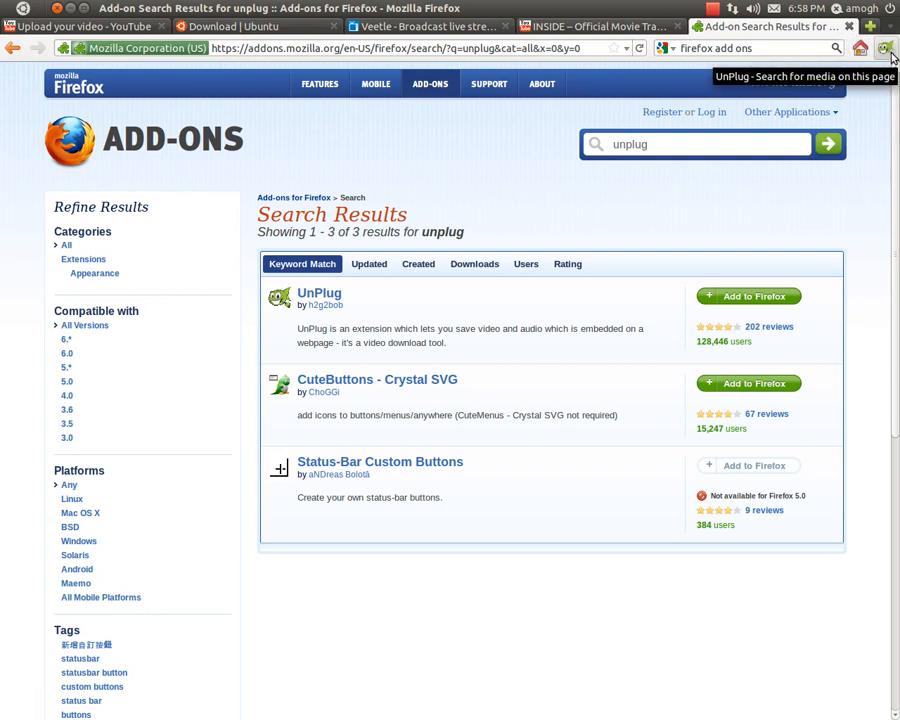
{"action": "mouse_move", "coordinate": [884, 52]}
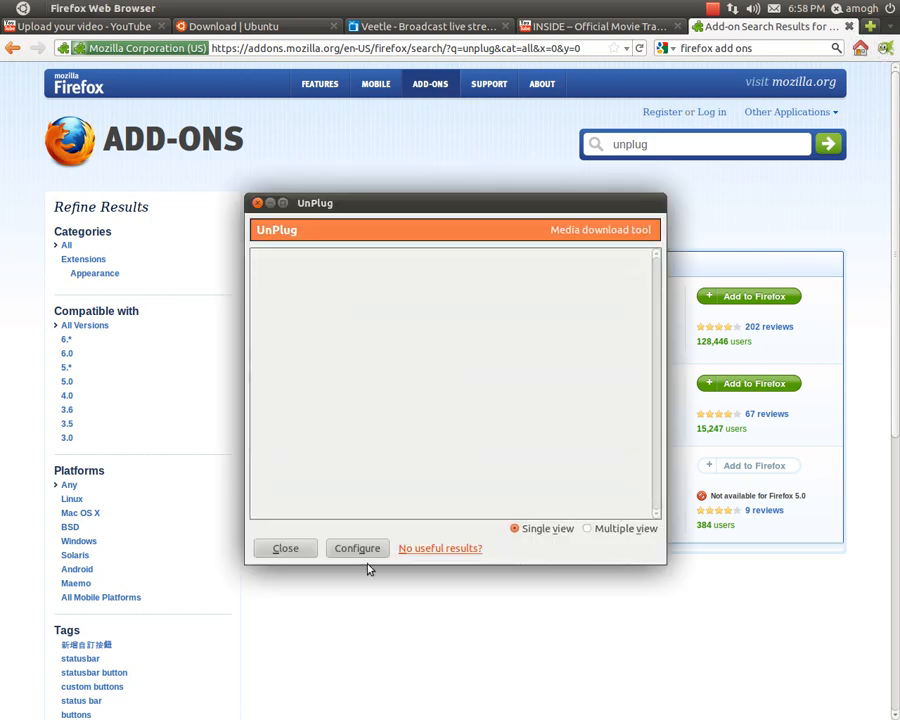
Scan the add-on search results page with UnPlug, then minimize Firefox.
{"action": "left_click", "coordinate": [285, 548]}
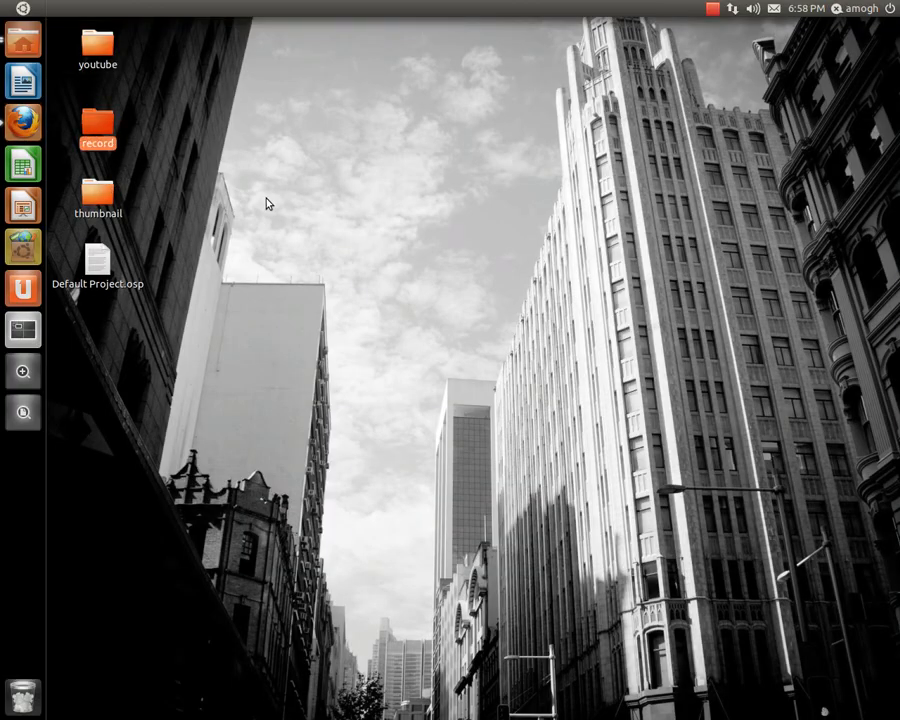
{"action": "double_click", "coordinate": [97, 120]}
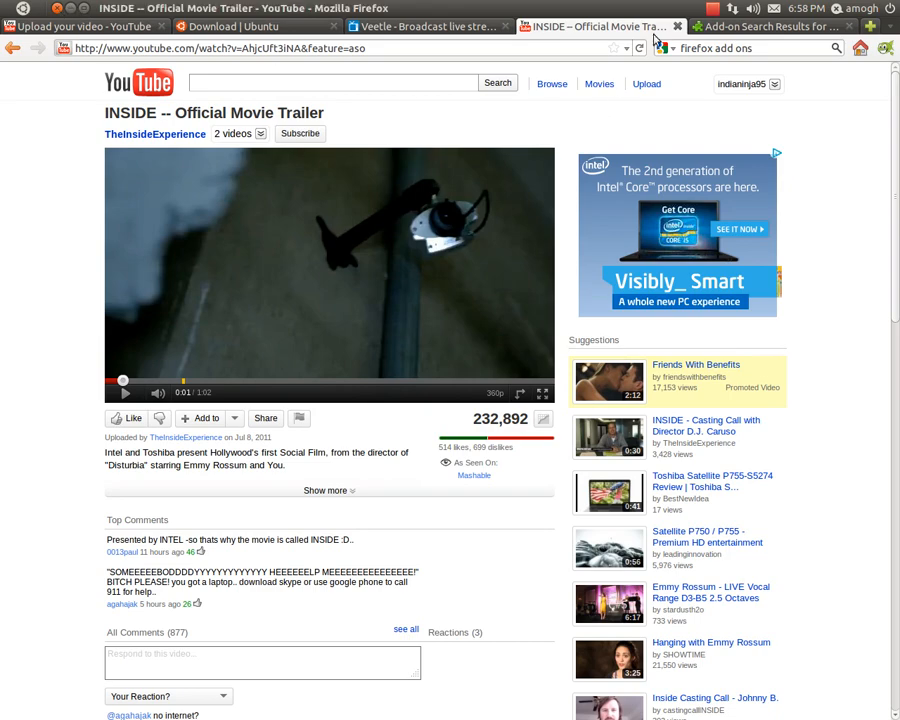
{"action": "left_click", "coordinate": [765, 26]}
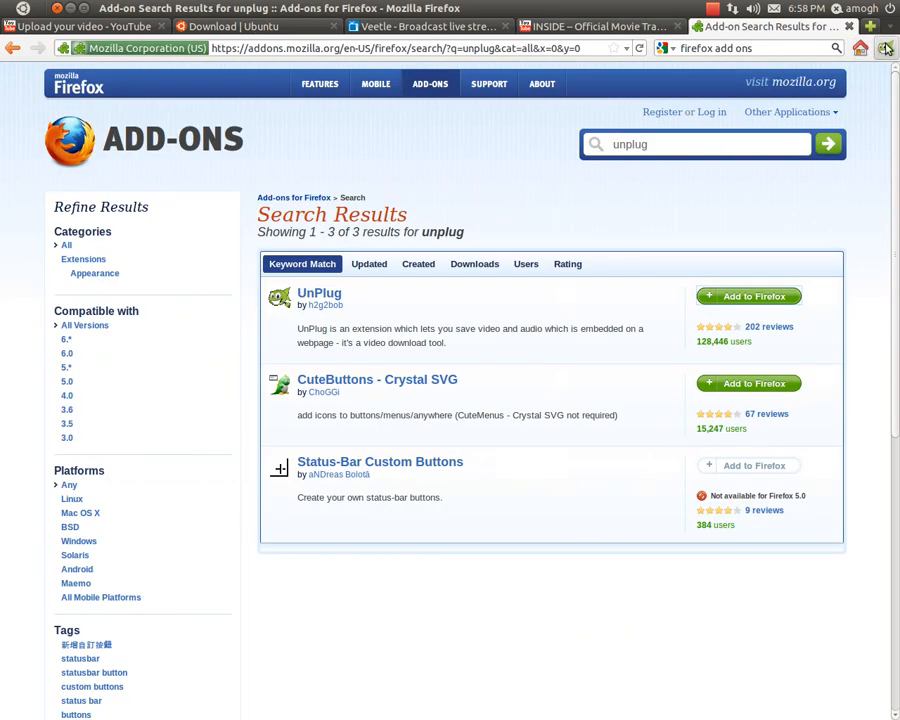
{"action": "left_click", "coordinate": [595, 26]}
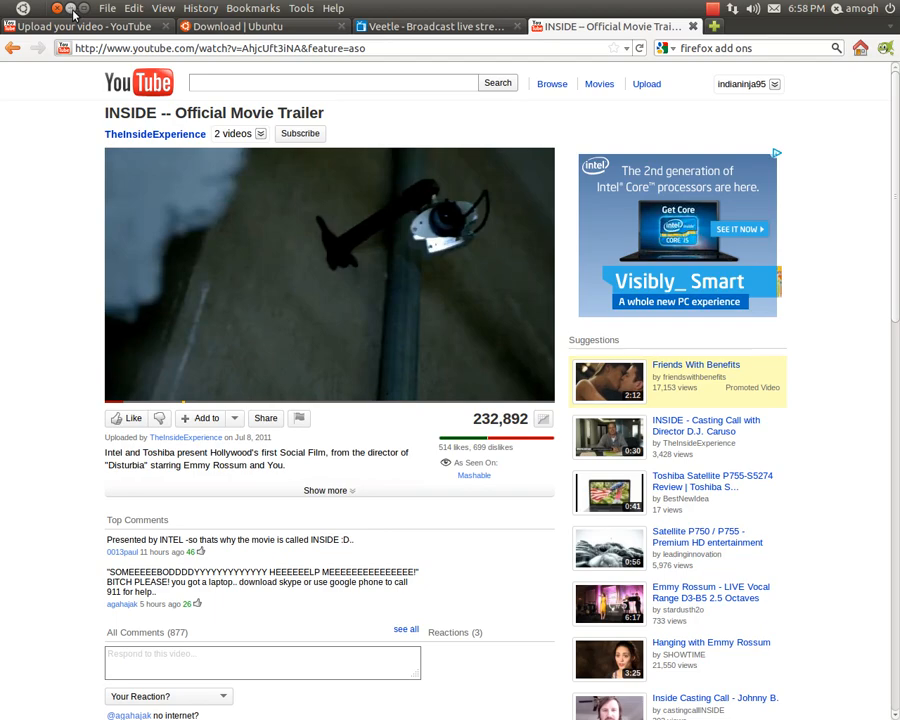
{"action": "left_click", "coordinate": [71, 11]}
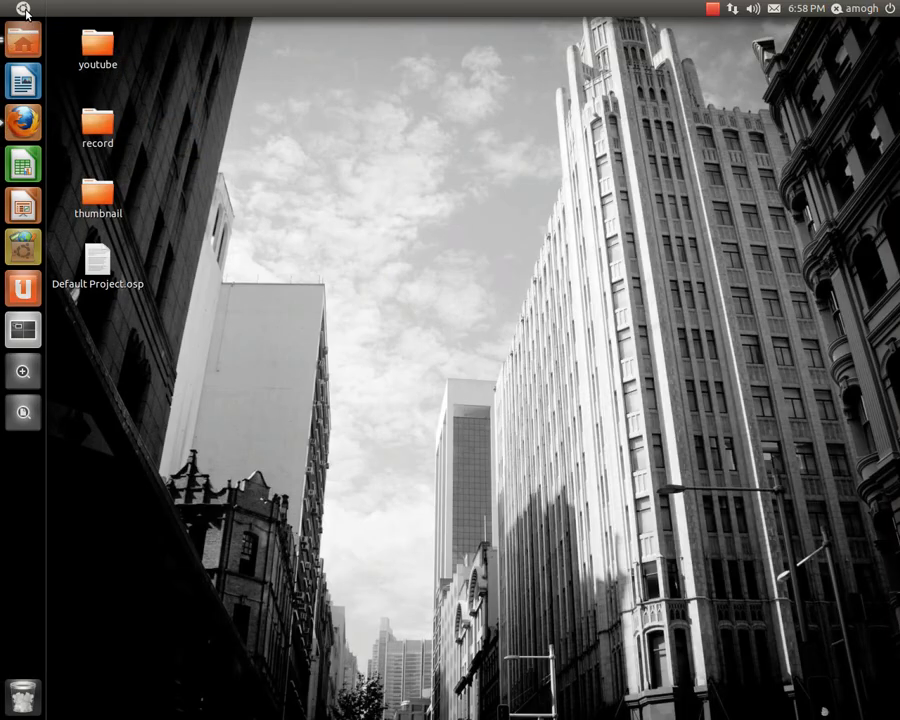
{"action": "mouse_move", "coordinate": [58, 280]}
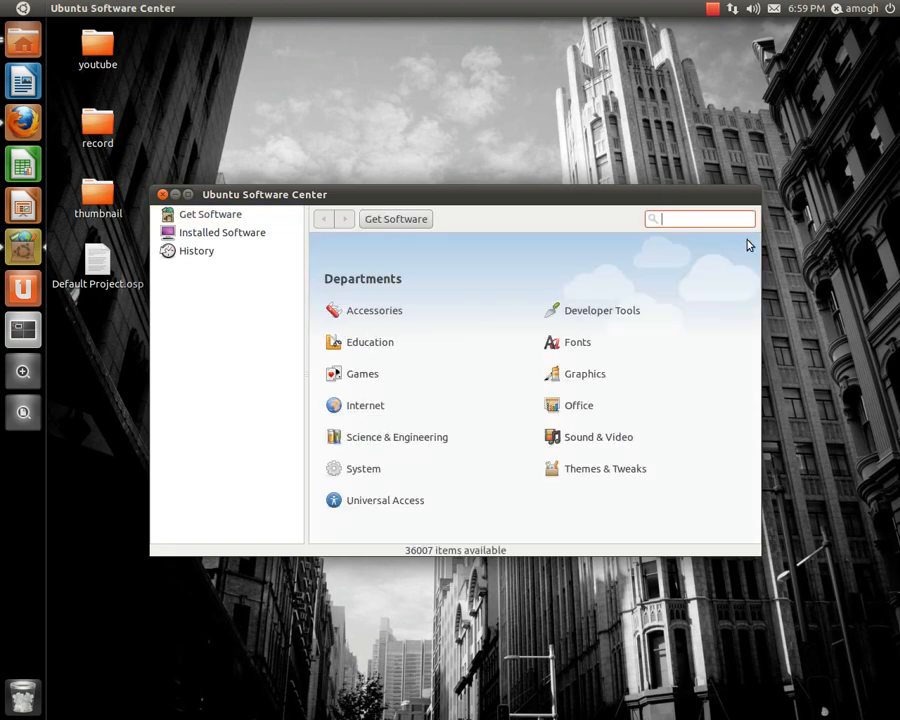
Search the Software Center for 'desktop' and open Desktop recorder's details page.
{"action": "left_click", "coordinate": [210, 214]}
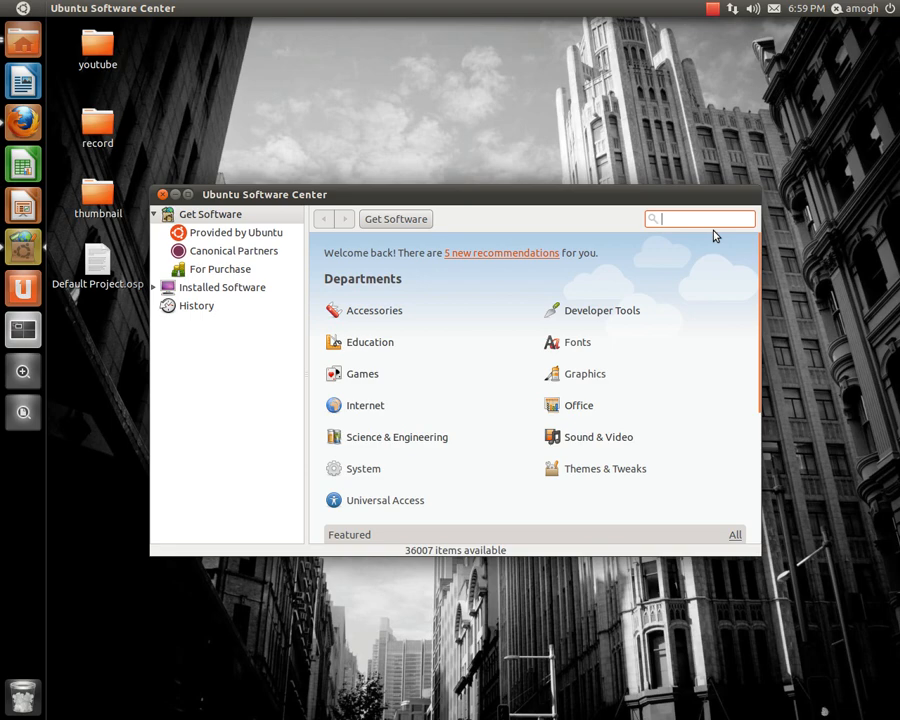
{"action": "type", "text": "desk"}
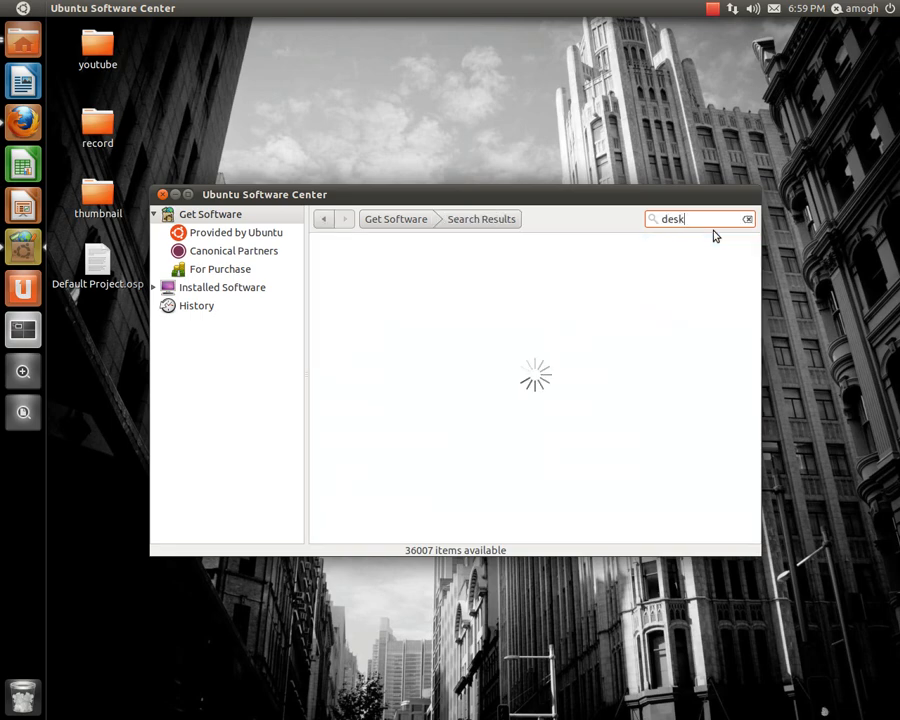
{"action": "type", "text": "top re"}
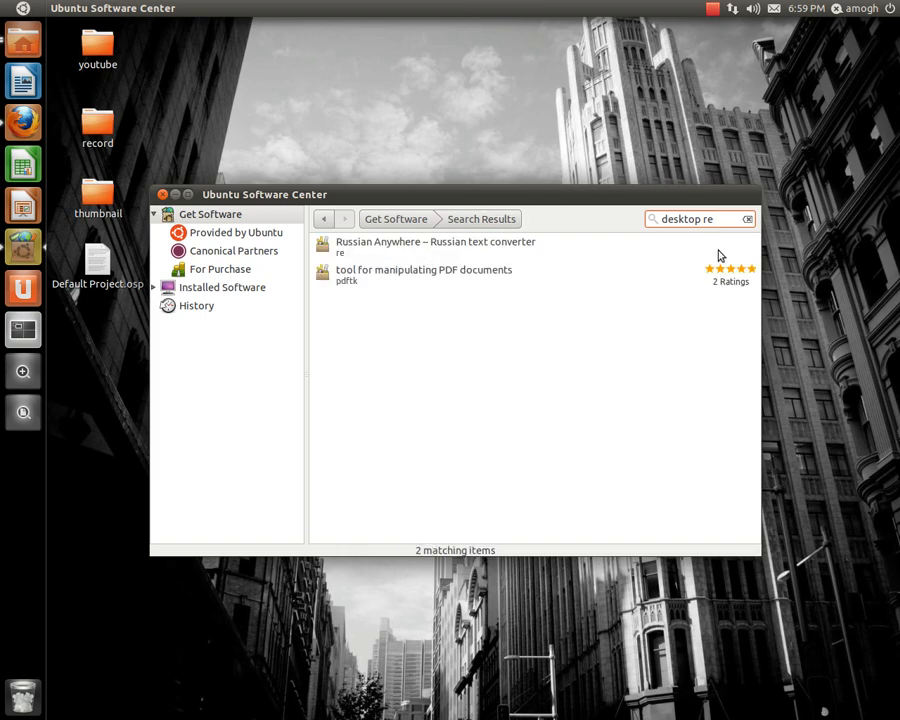
{"action": "key", "text": "BackSpace"}
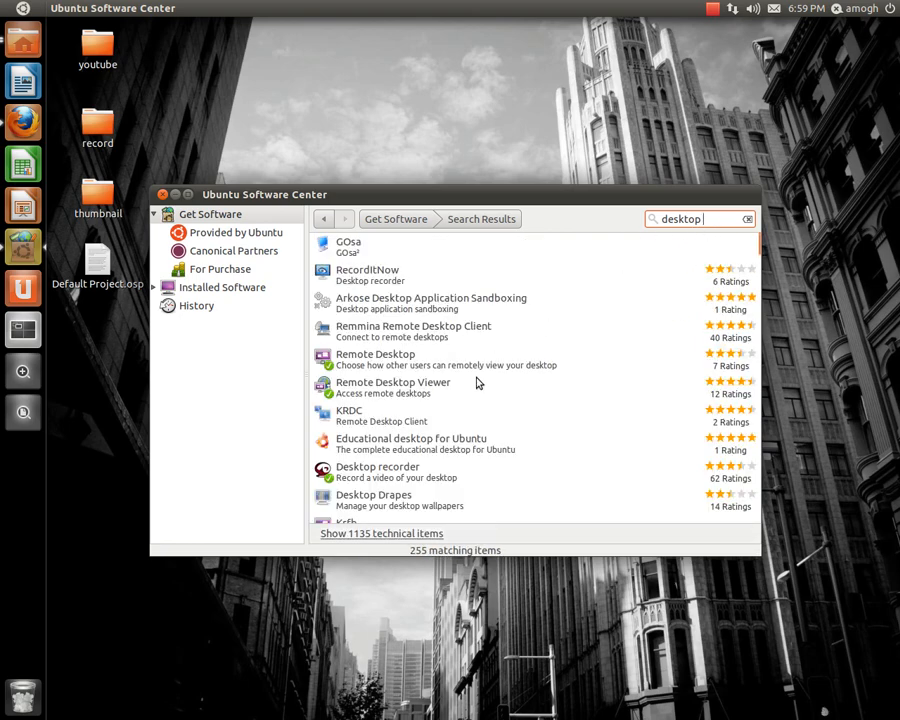
{"action": "mouse_move", "coordinate": [374, 251]}
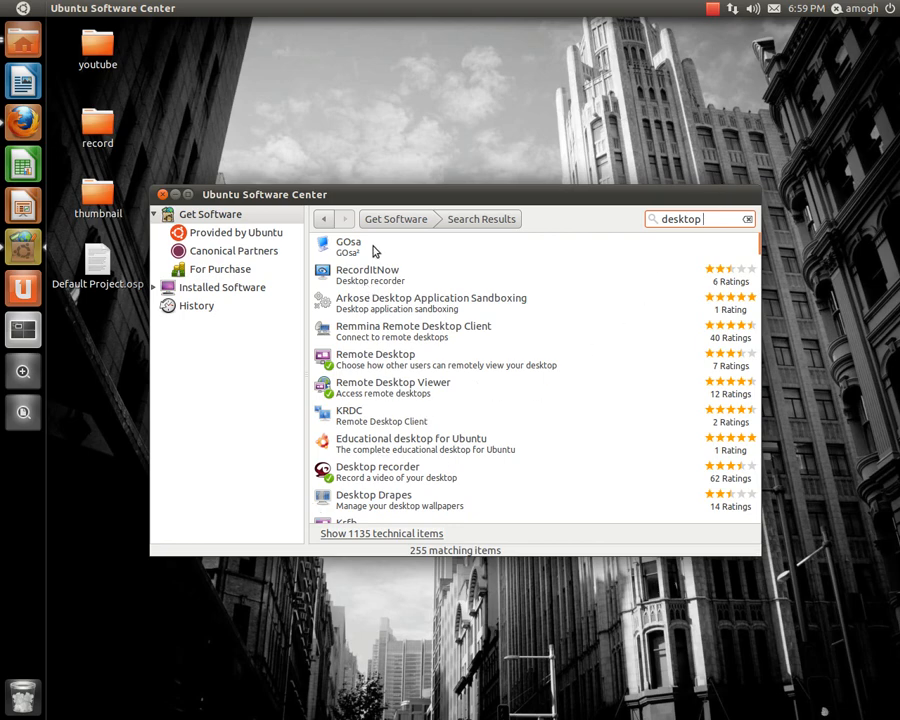
{"action": "mouse_move", "coordinate": [398, 475]}
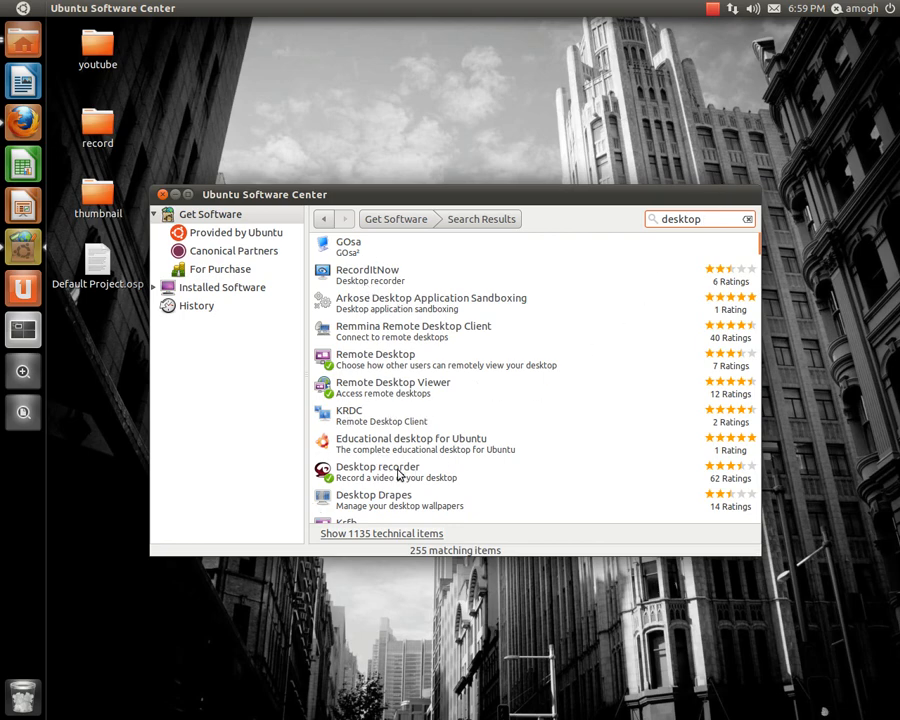
{"action": "left_click", "coordinate": [377, 471]}
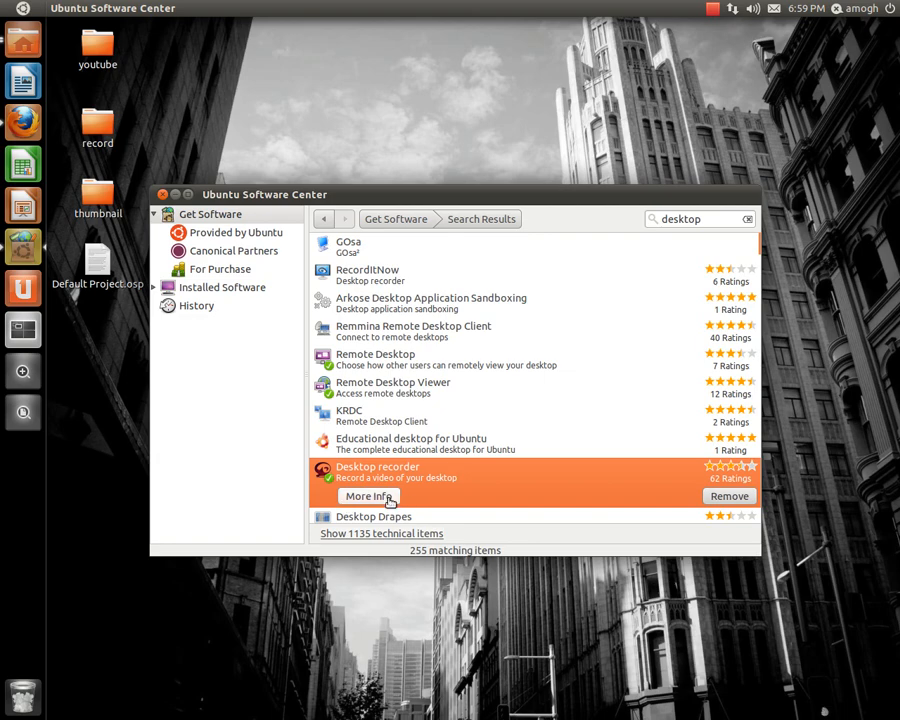
{"action": "left_click", "coordinate": [367, 496]}
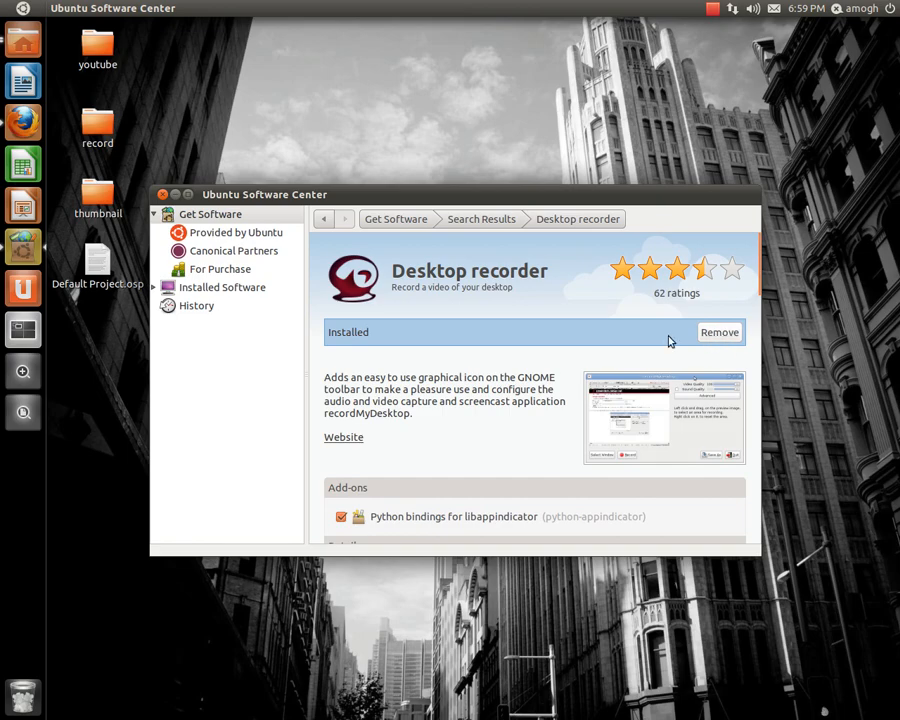
Read Desktop recorder's details and one-star review, then close the Software Center.
{"action": "scroll", "scroll_direction": "down", "scroll_amount": 3}
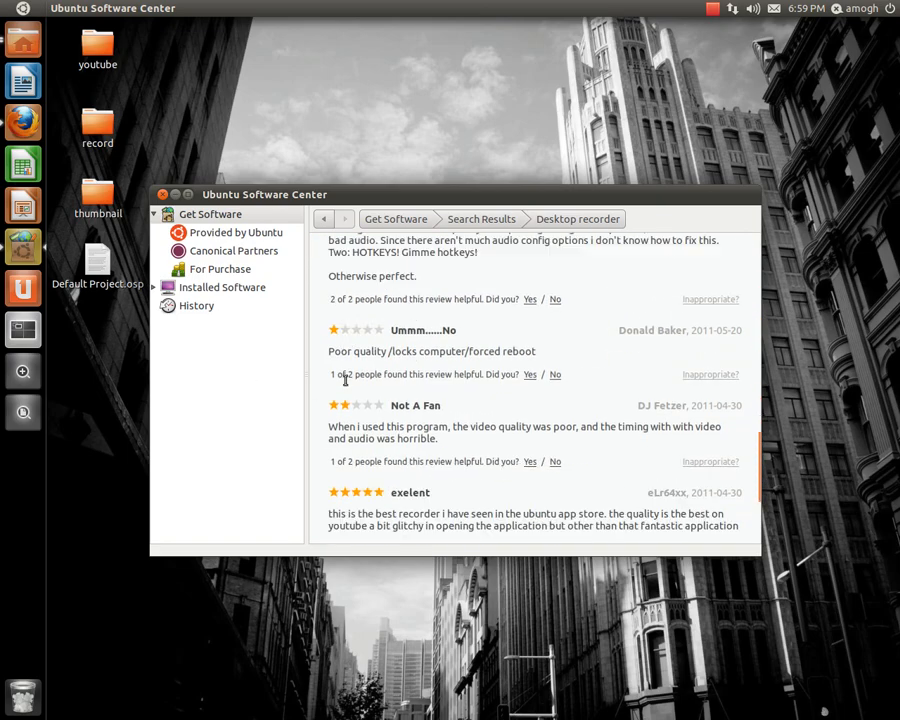
{"action": "scroll", "scroll_direction": "down", "scroll_amount": 3}
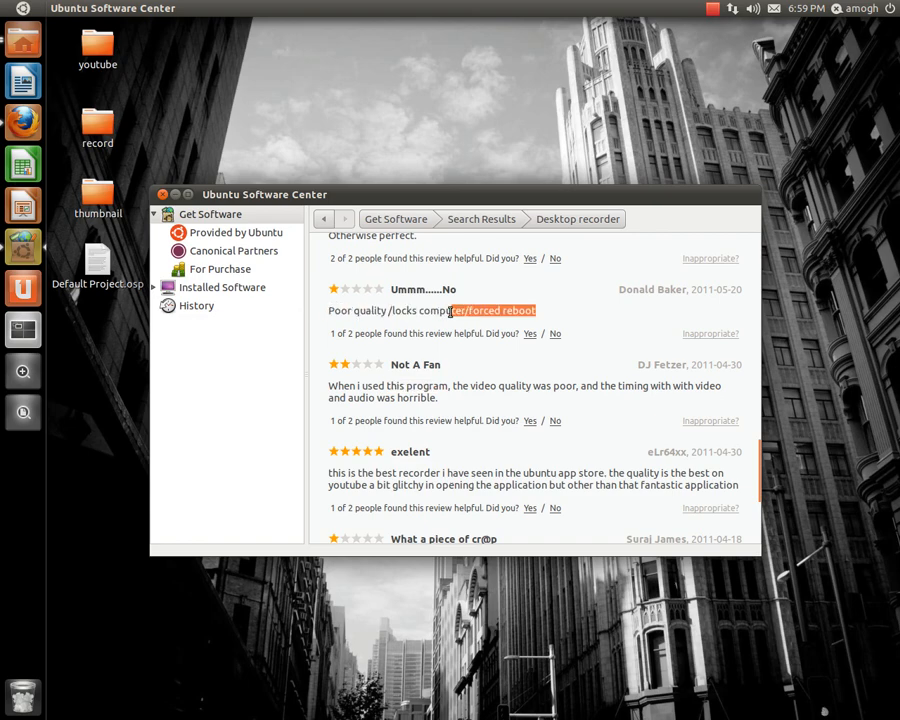
{"action": "triple_click", "coordinate": [431, 310]}
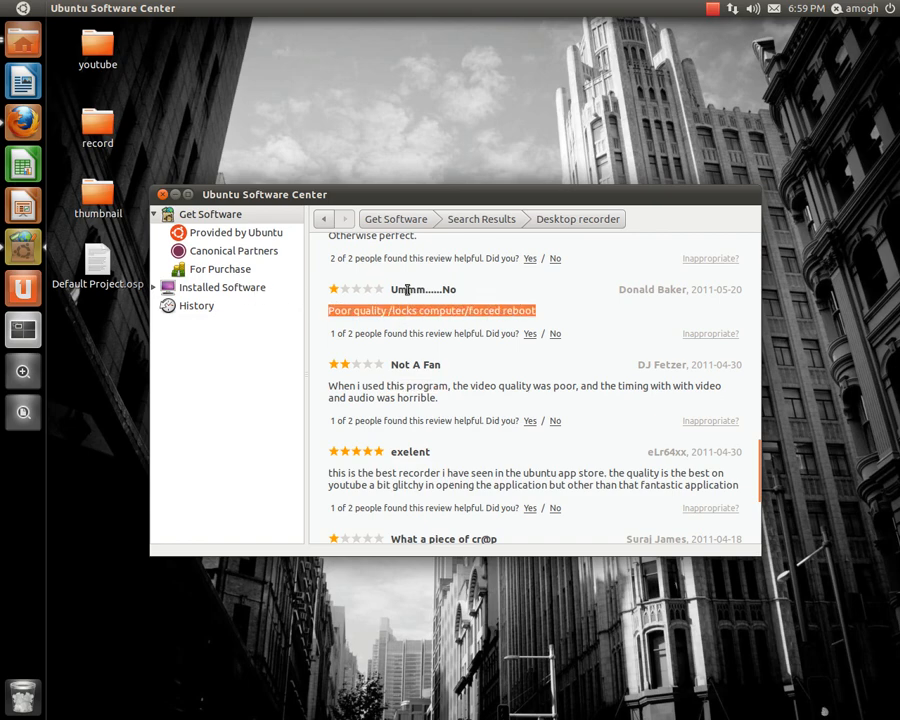
{"action": "mouse_move", "coordinate": [450, 333]}
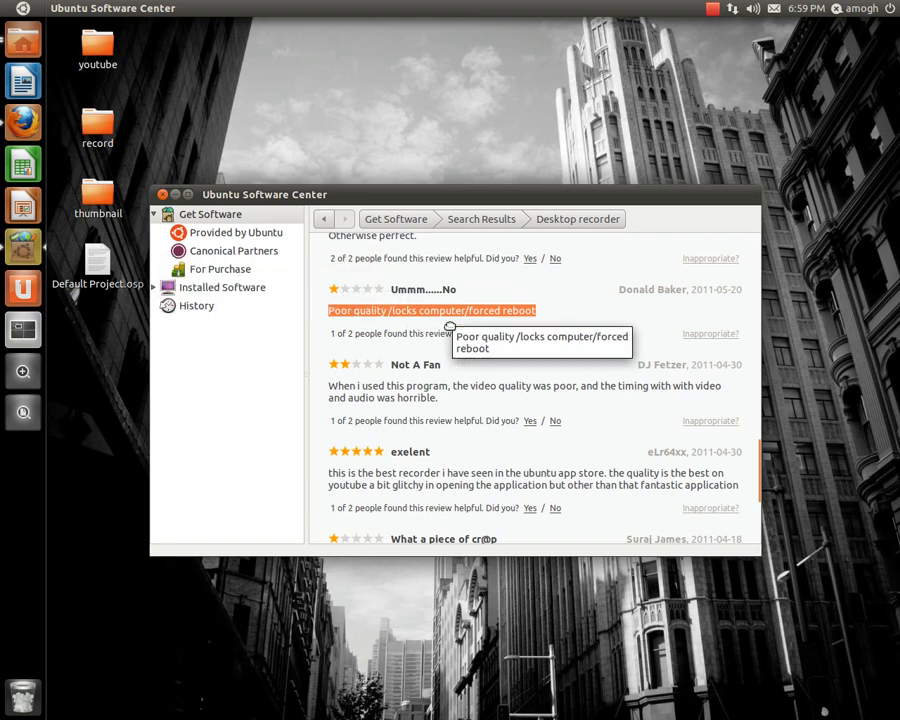
{"action": "mouse_move", "coordinate": [360, 334]}
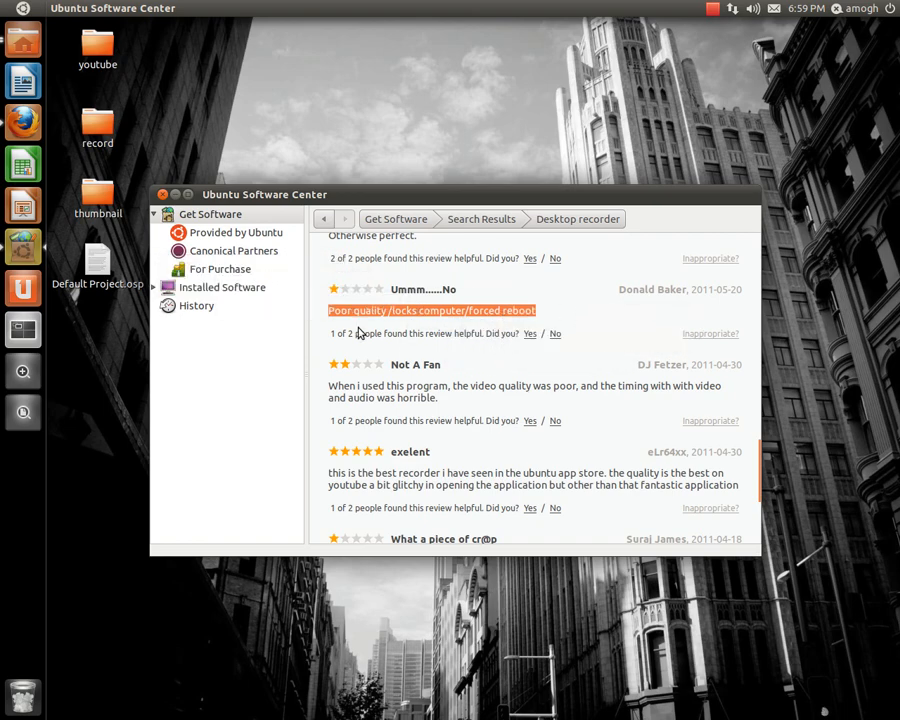
{"action": "scroll", "scroll_direction": "up", "scroll_amount": 3}
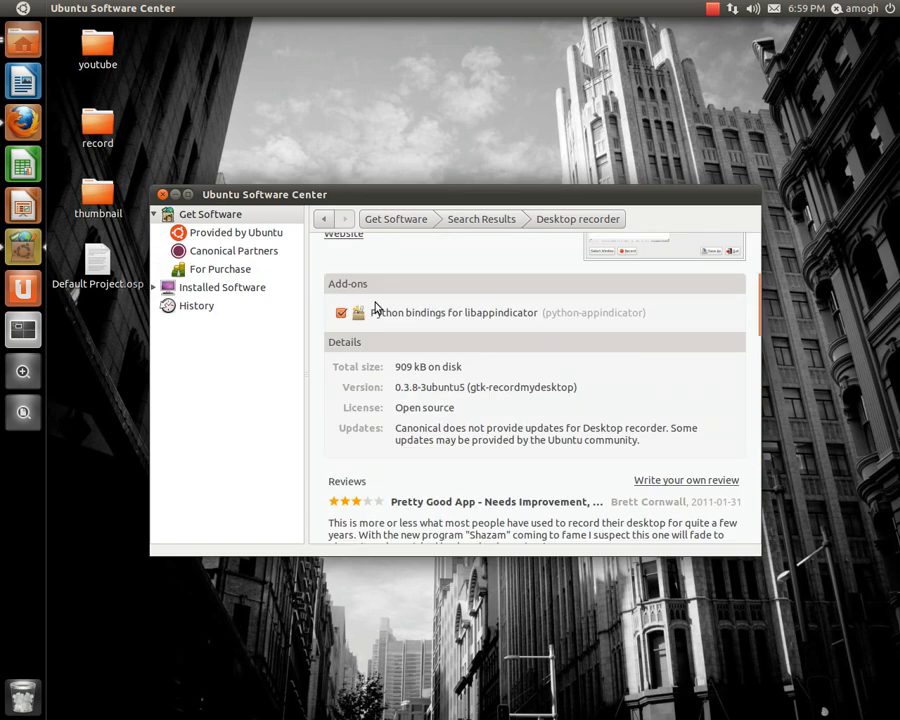
{"action": "scroll", "scroll_direction": "up", "scroll_amount": 3}
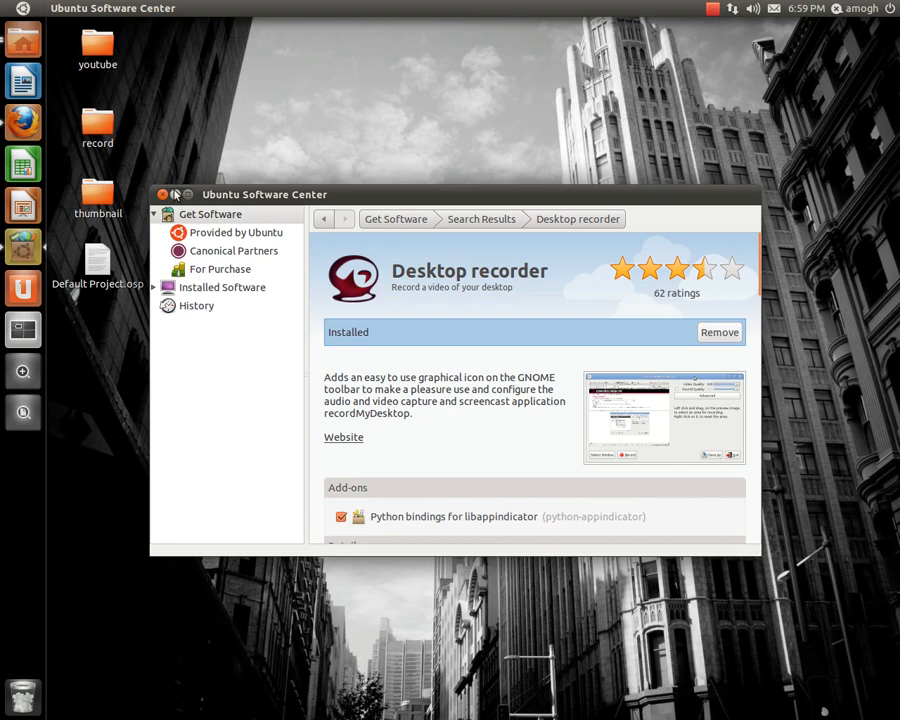
{"action": "left_click", "coordinate": [161, 194]}
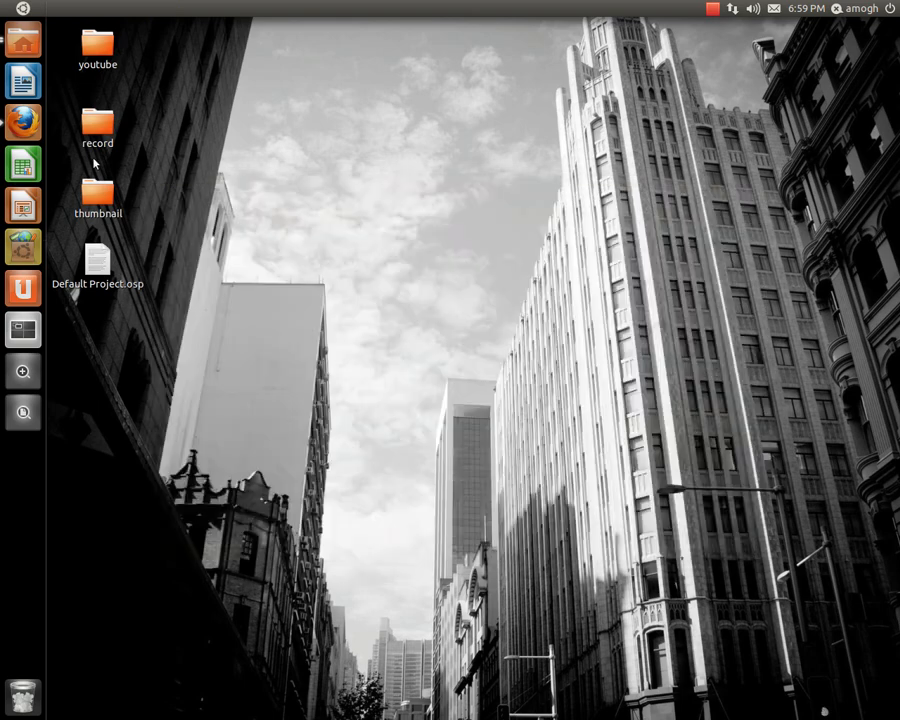
{"action": "left_click", "coordinate": [22, 38]}
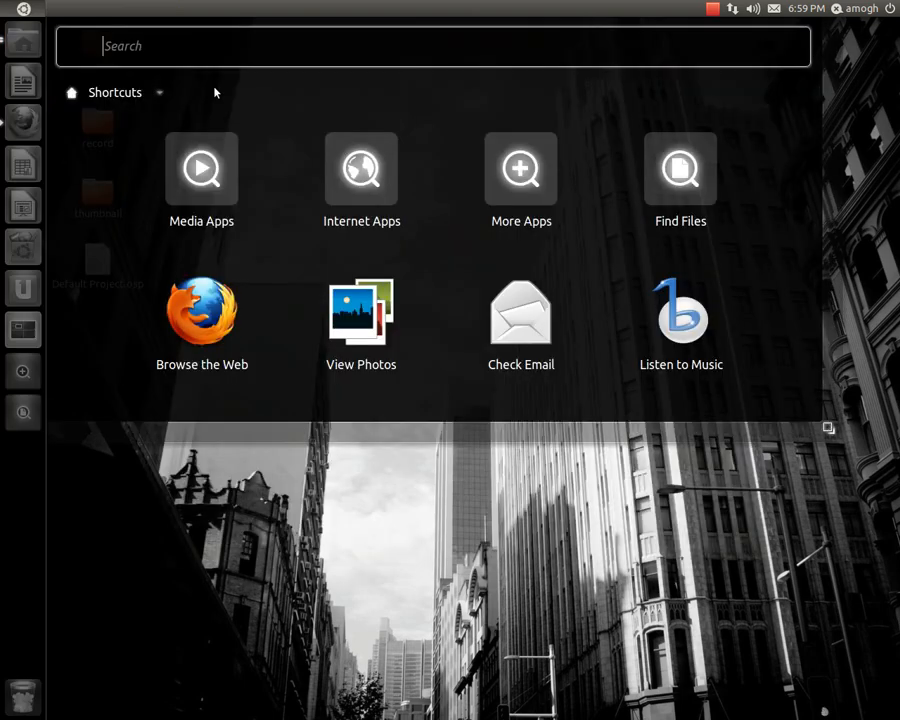
{"action": "type", "text": "des"}
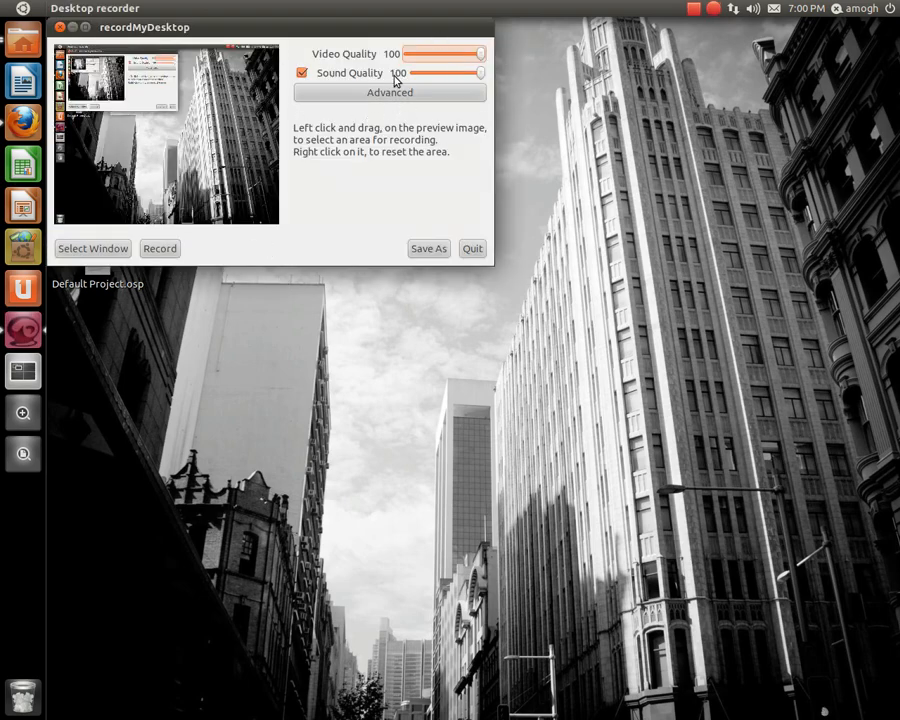
{"action": "left_click", "coordinate": [389, 92]}
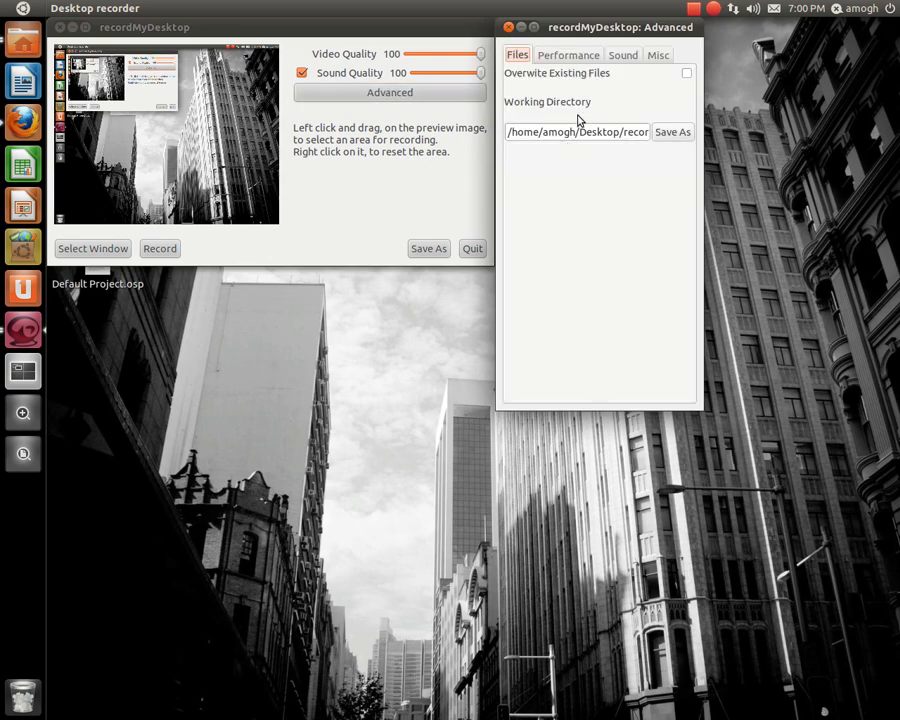
{"action": "left_click", "coordinate": [568, 54]}
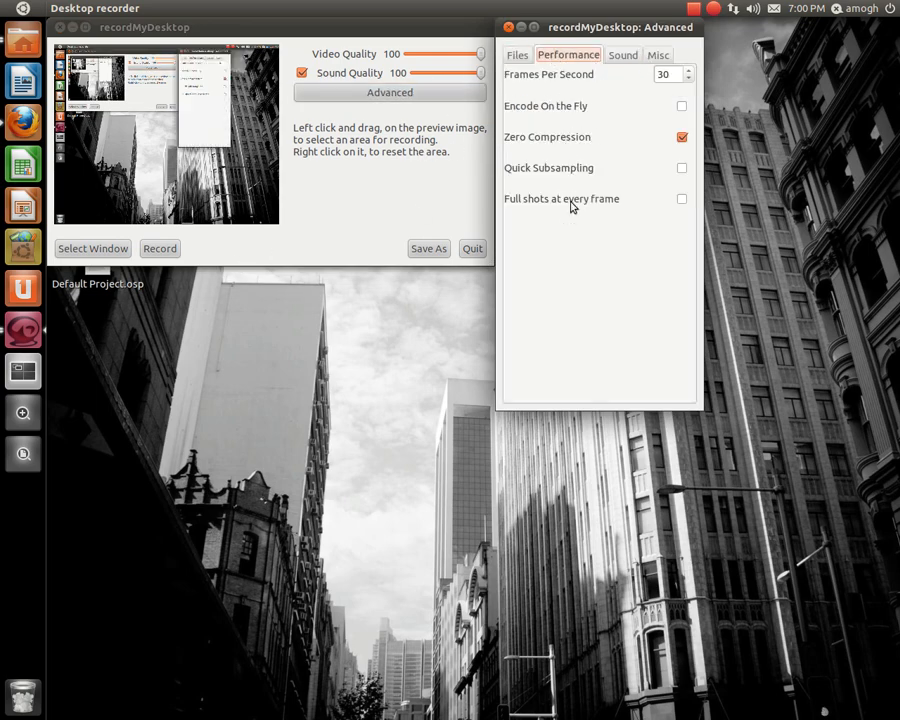
{"action": "mouse_move", "coordinate": [550, 73]}
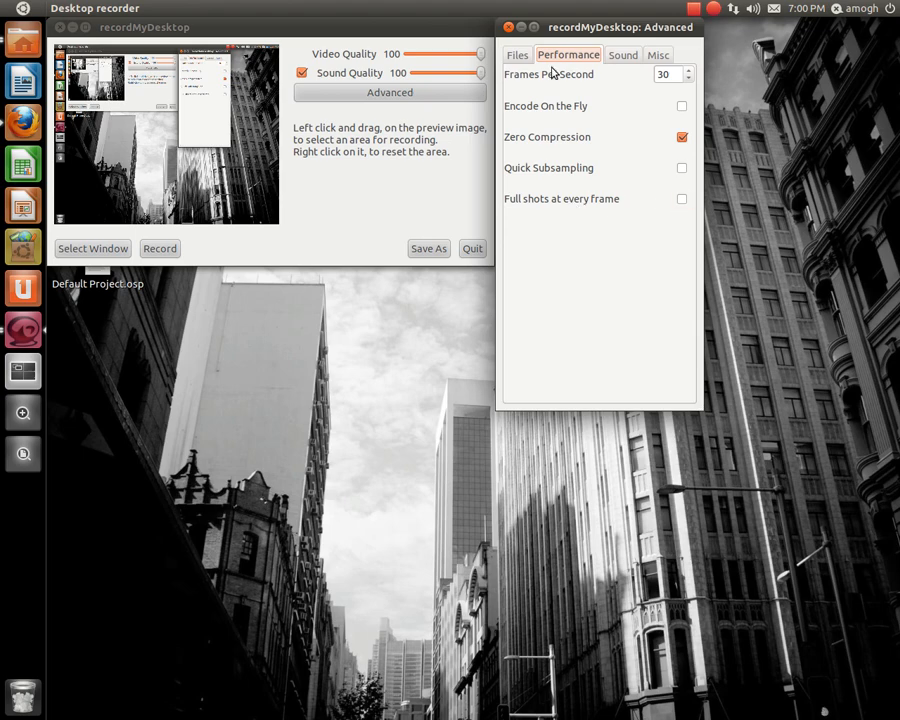
{"action": "mouse_move", "coordinate": [638, 60]}
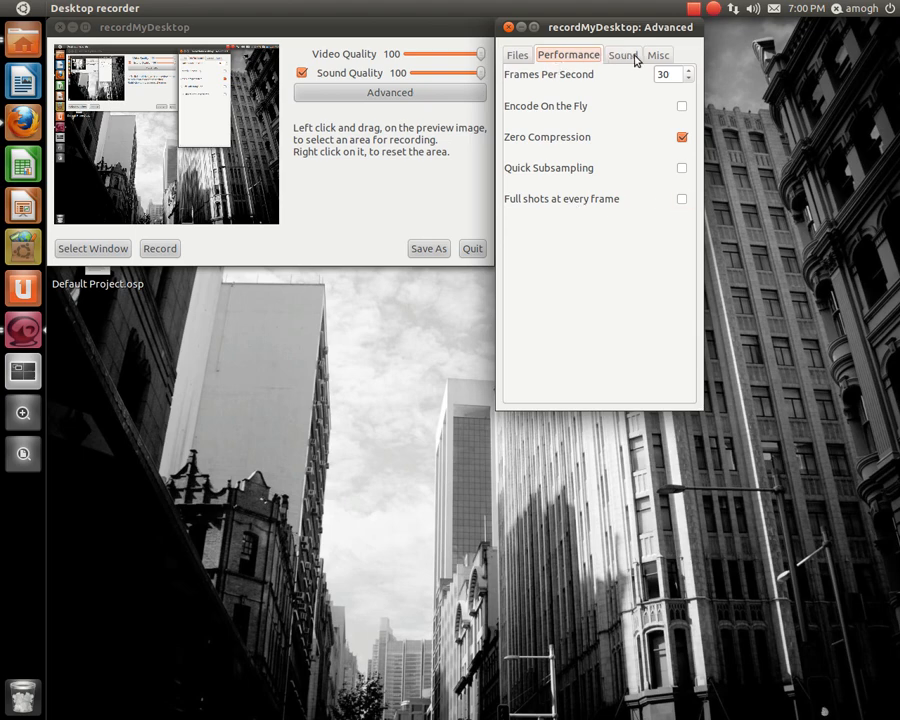
{"action": "left_click", "coordinate": [658, 55]}
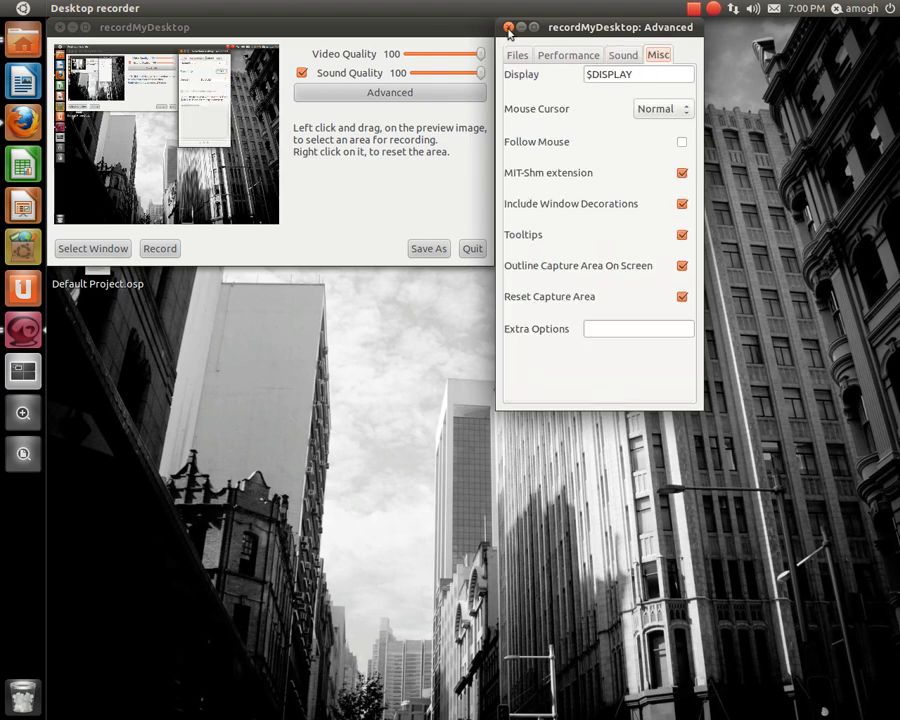
{"action": "left_click", "coordinate": [622, 54]}
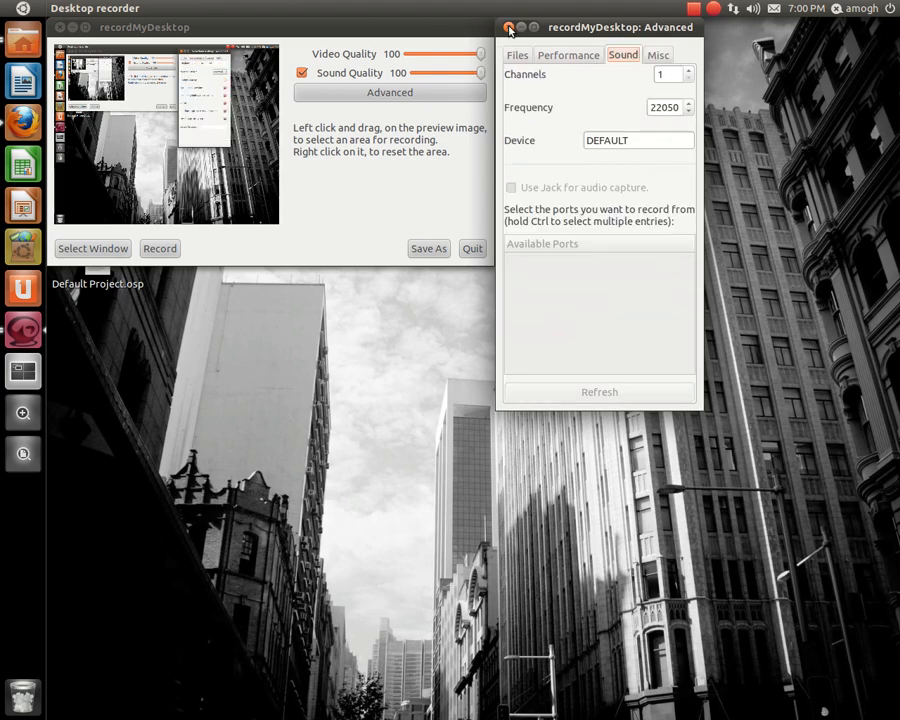
{"action": "left_click", "coordinate": [508, 27]}
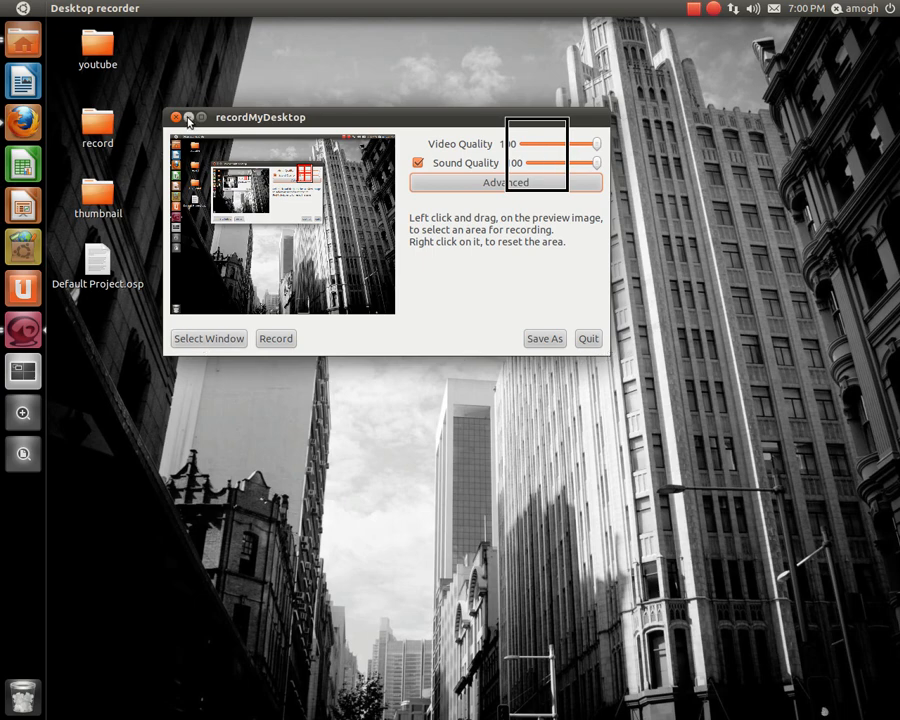
{"action": "left_click", "coordinate": [176, 117]}
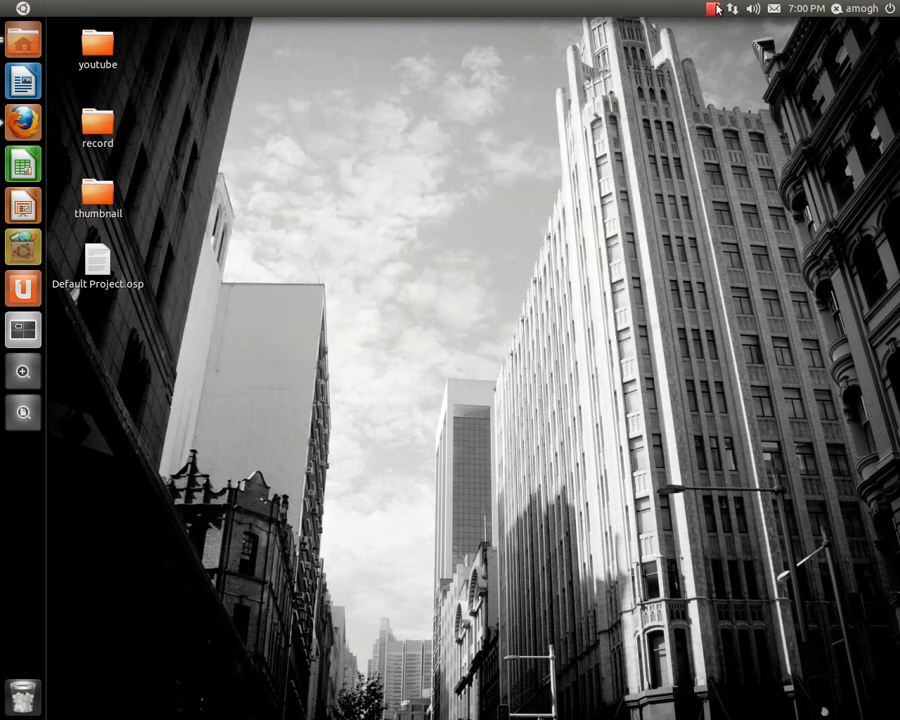
{"action": "left_click", "coordinate": [709, 9]}
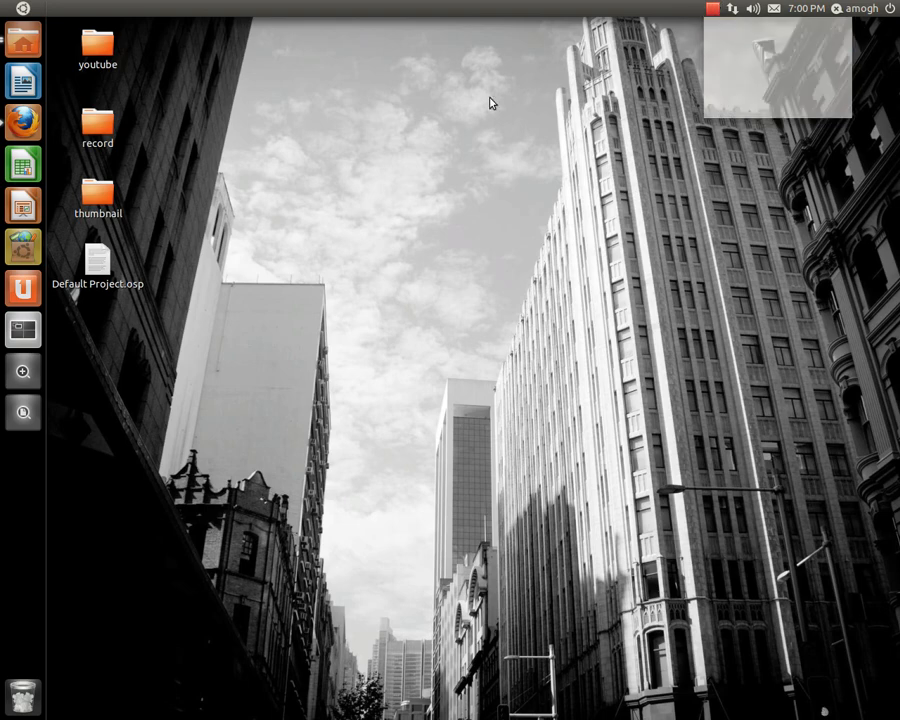
Search the Dash for 'edit', listing OpenShot and Pitivi, then close the Dash.
{"action": "left_click", "coordinate": [22, 38]}
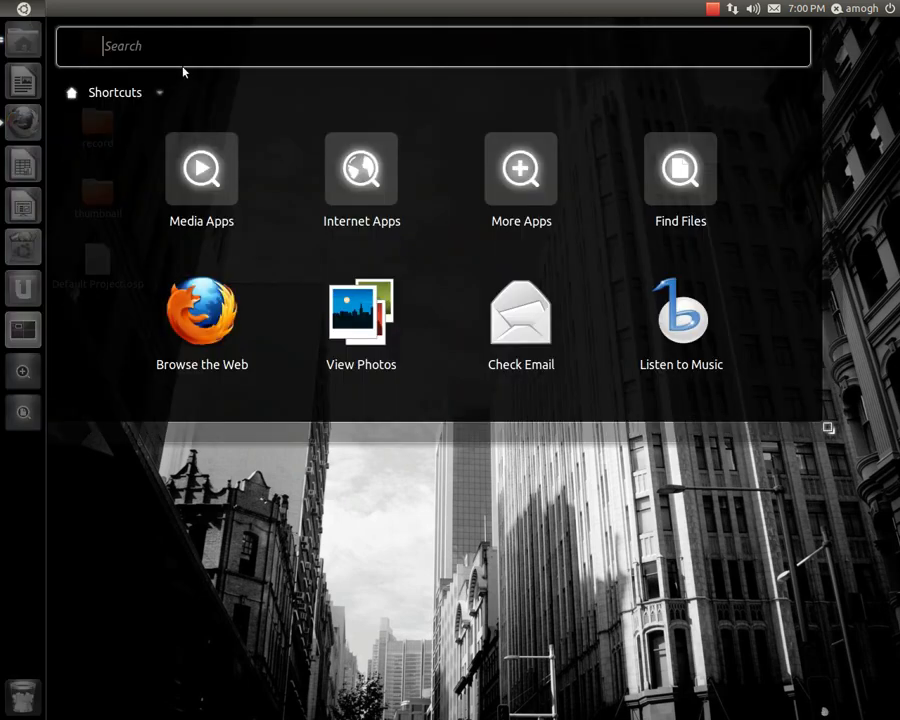
{"action": "type", "text": "edi"}
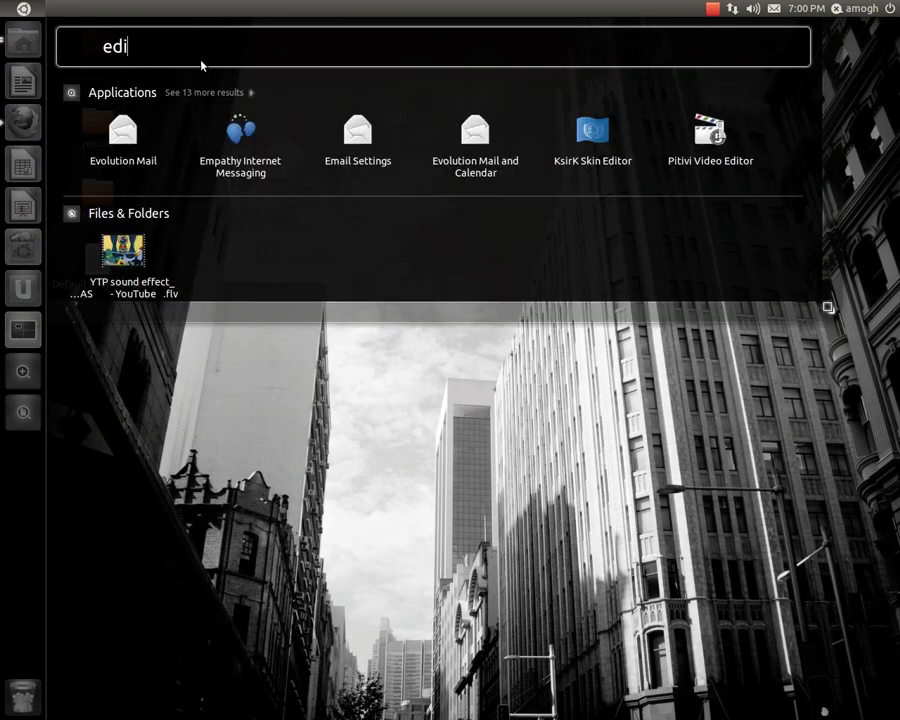
{"action": "type", "text": "t"}
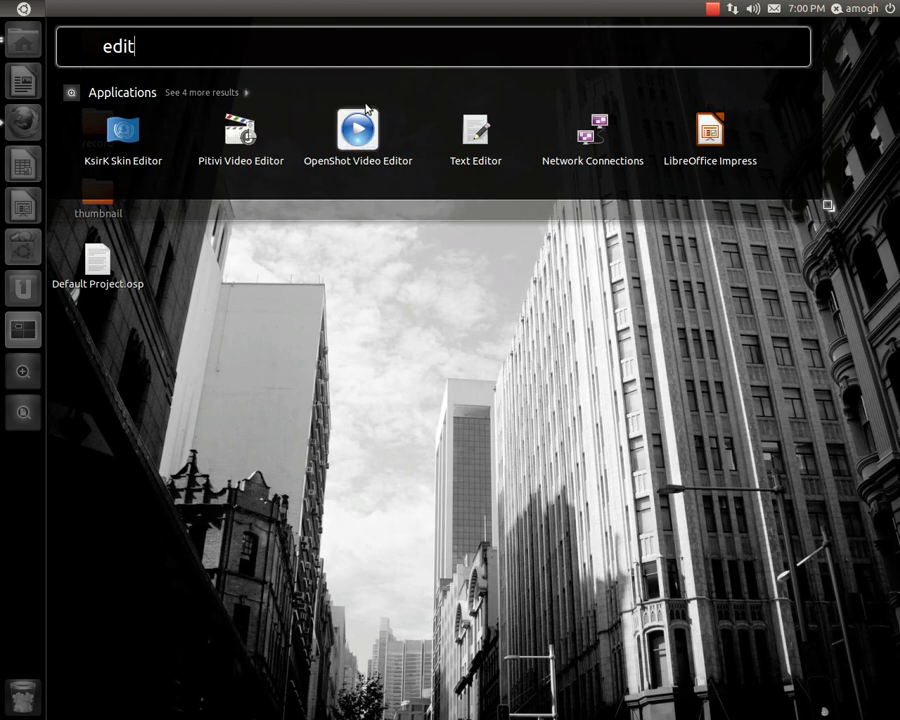
{"action": "key", "text": "Escape"}
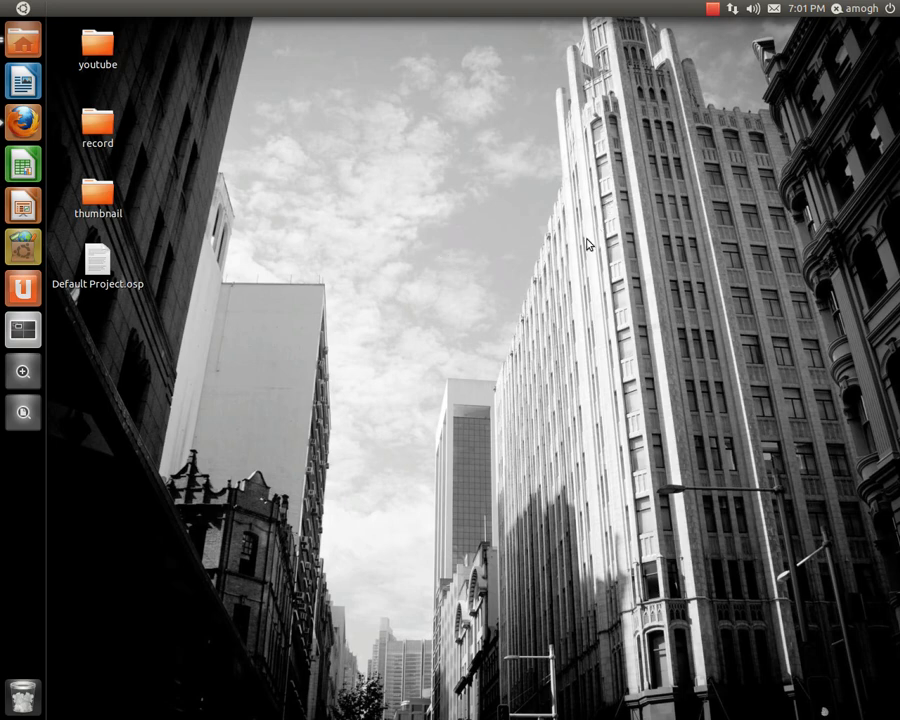
{"action": "double_click", "coordinate": [97, 262]}
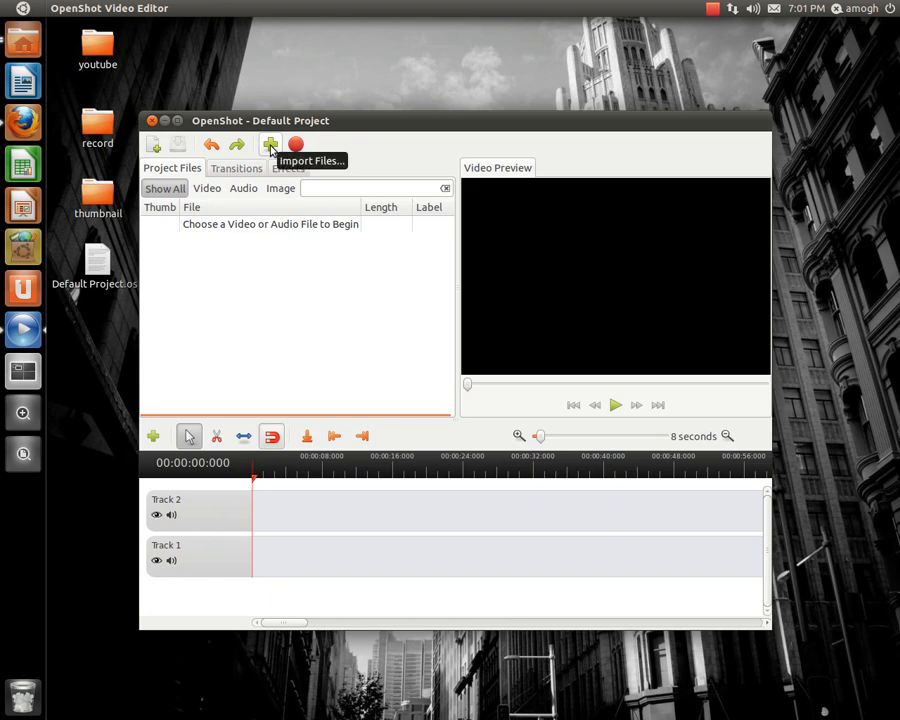
{"action": "mouse_move", "coordinate": [190, 522]}
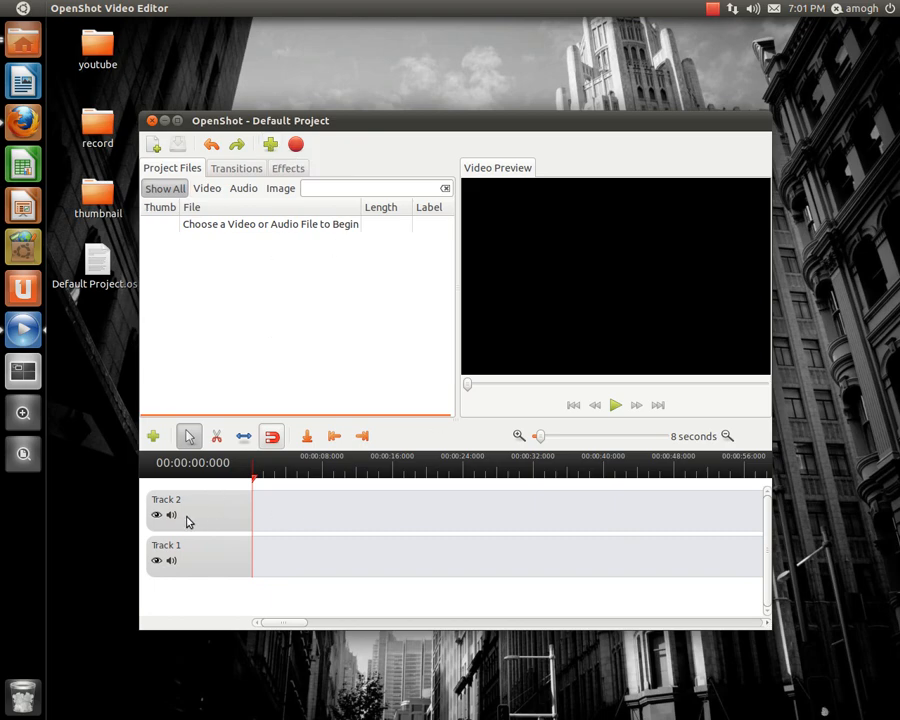
{"action": "right_click", "coordinate": [185, 557]}
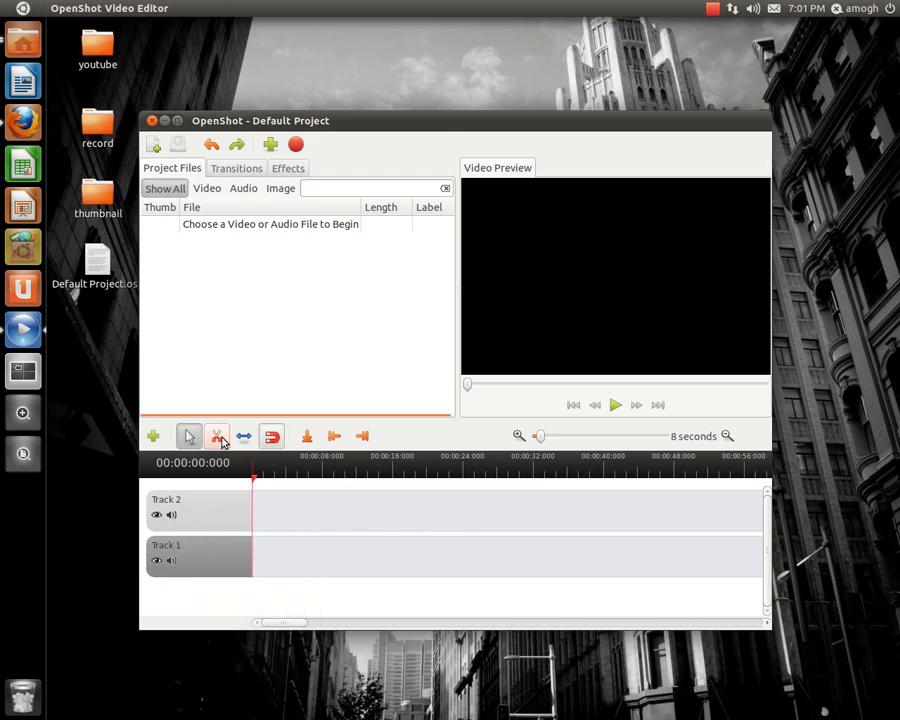
{"action": "mouse_move", "coordinate": [172, 538]}
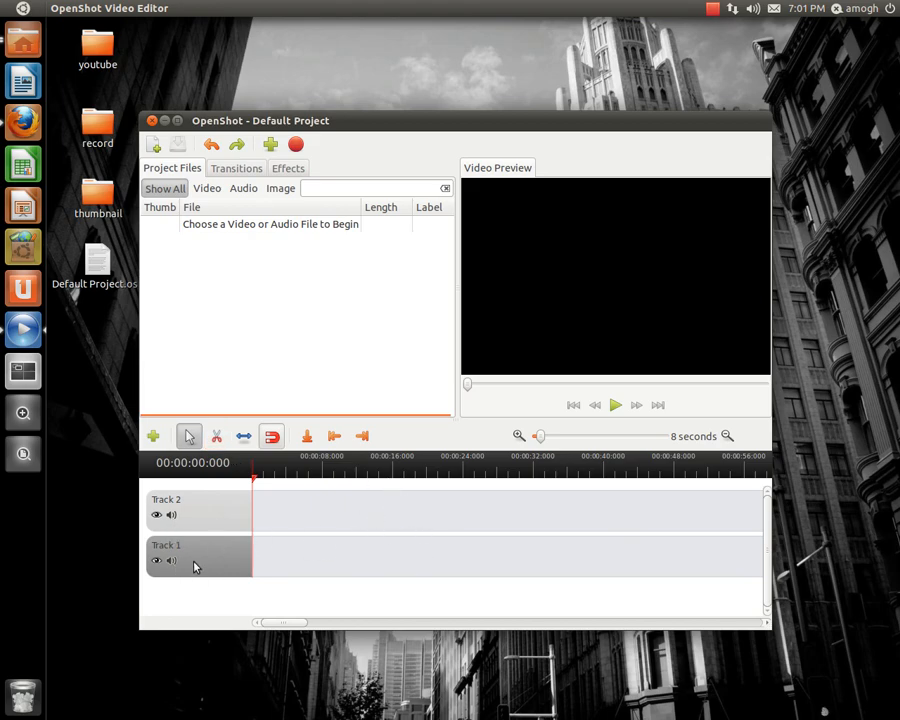
{"action": "mouse_move", "coordinate": [155, 138]}
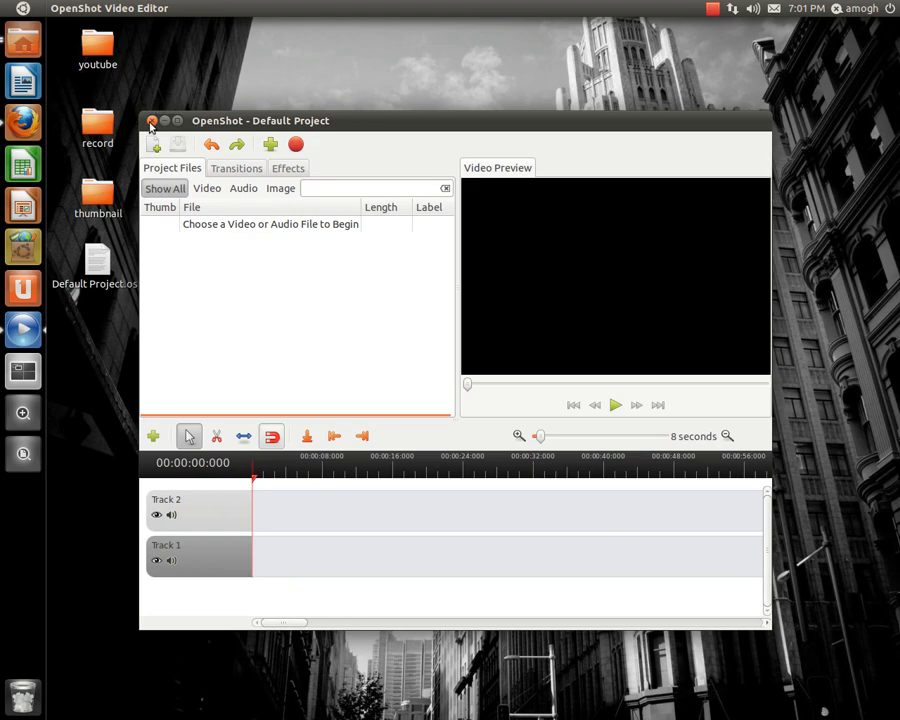
{"action": "left_click", "coordinate": [151, 120]}
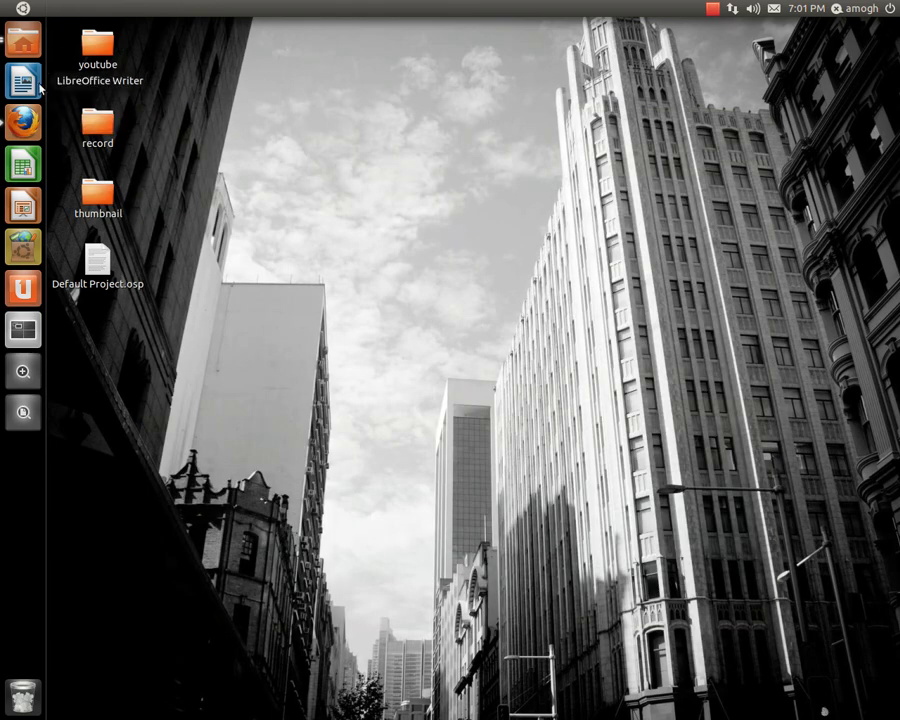
Bring up Firefox's INSIDE trailer page, then close the Ubuntu Software Center.
{"action": "left_click", "coordinate": [22, 120]}
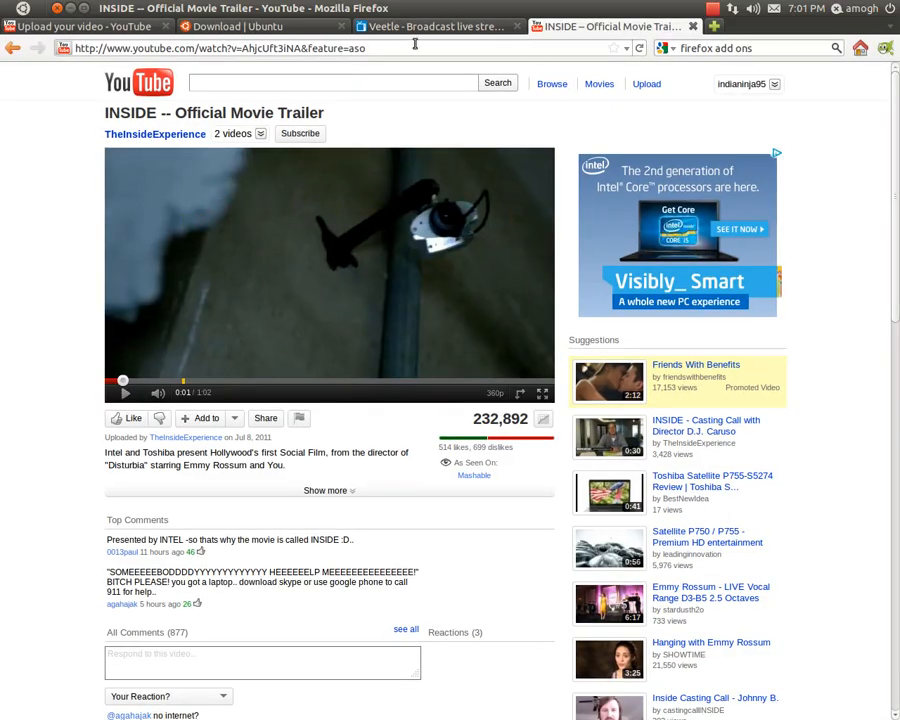
{"action": "left_click", "coordinate": [255, 26]}
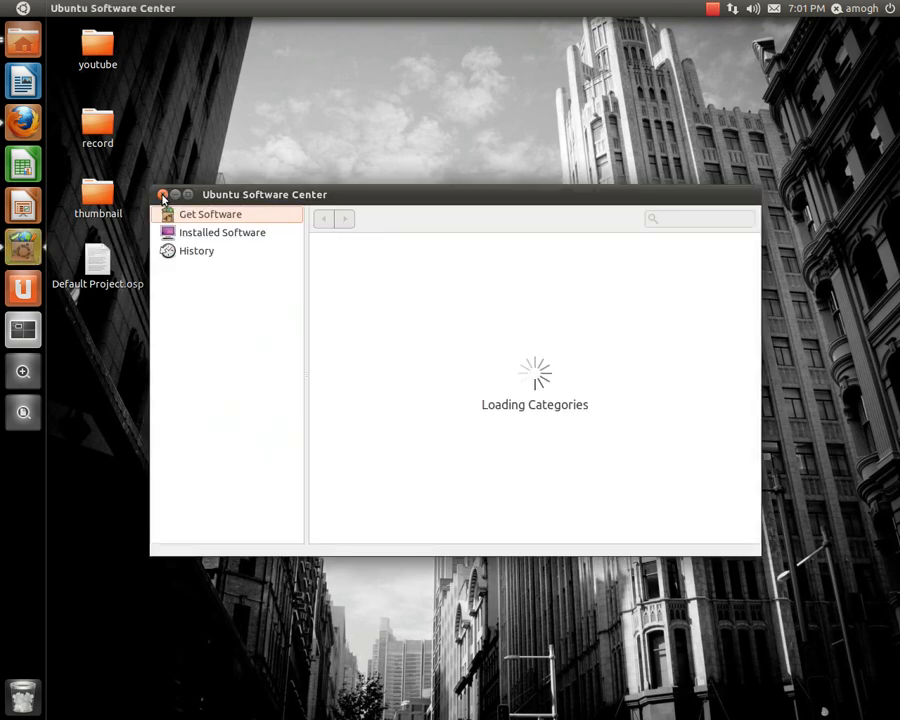
{"action": "left_click", "coordinate": [162, 194]}
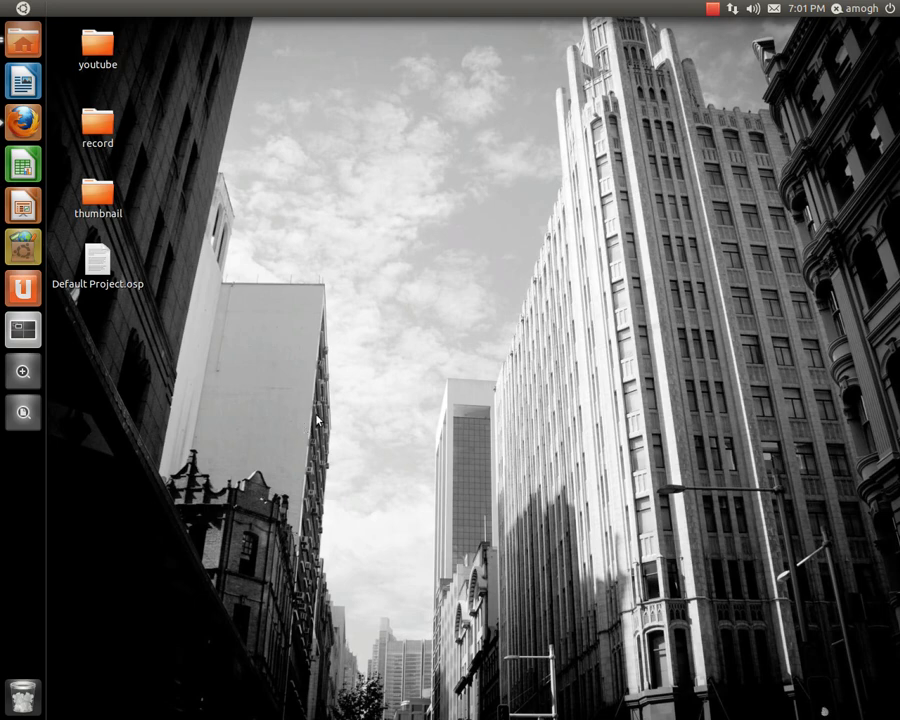
{"action": "mouse_move", "coordinate": [322, 408]}
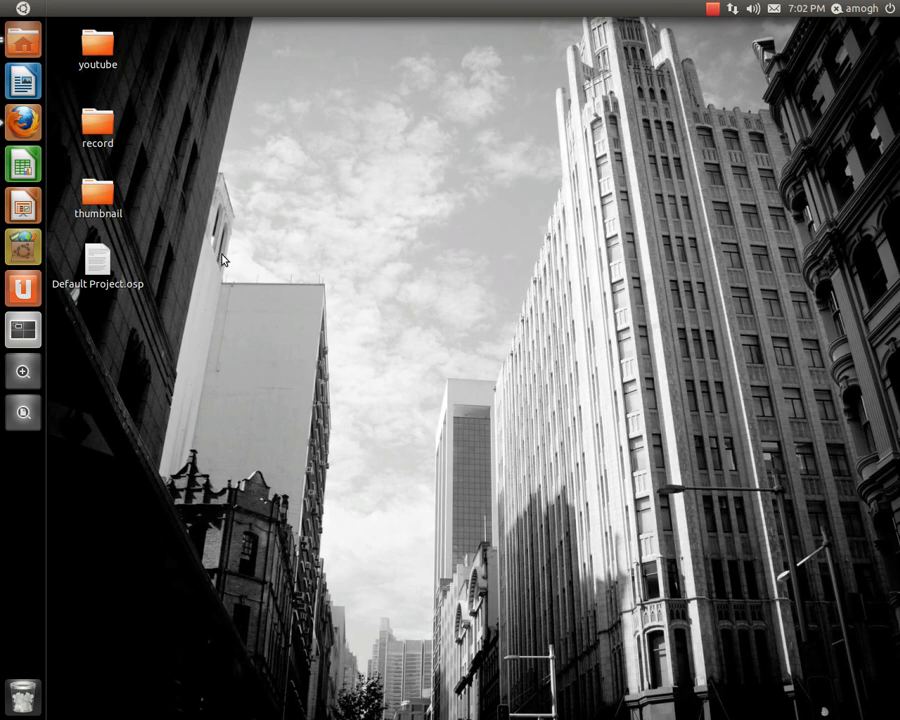
{"action": "left_click_drag", "start_coordinate": [220, 255], "coordinate": [385, 655]}
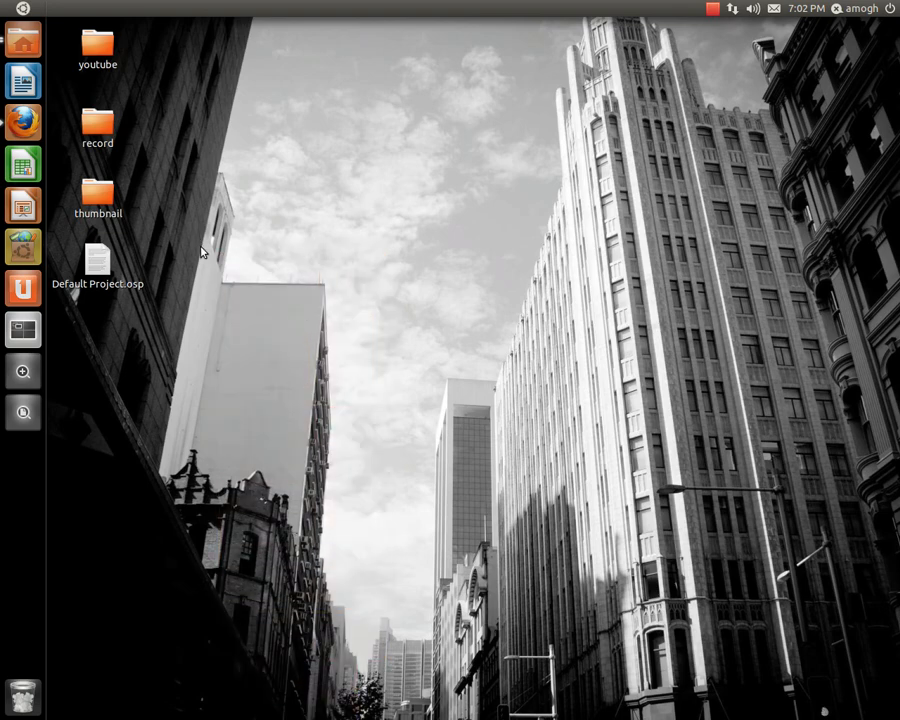
{"action": "mouse_move", "coordinate": [885, 28]}
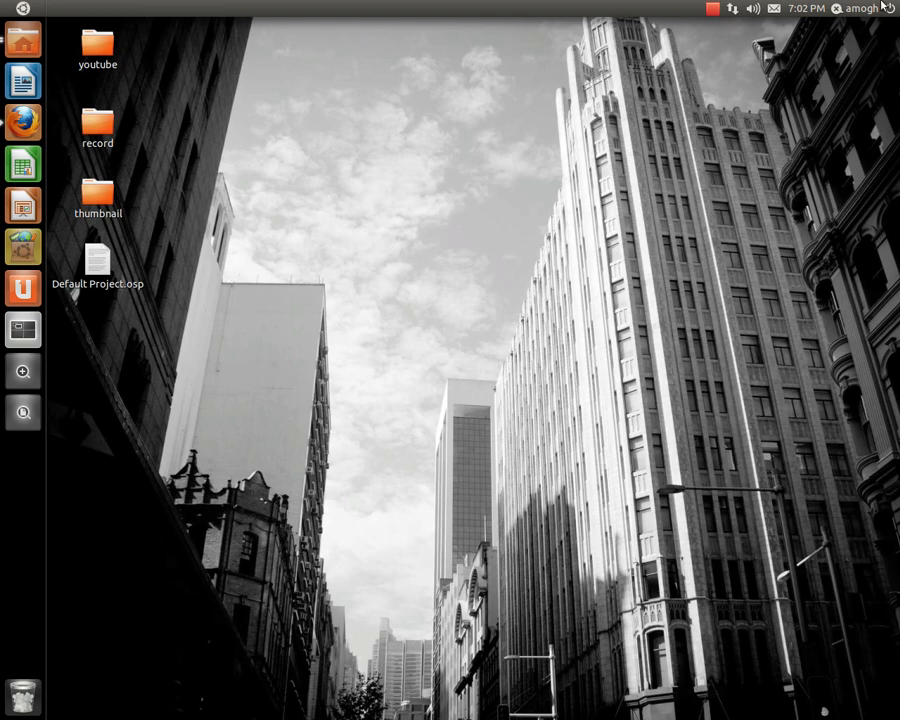
{"action": "left_click", "coordinate": [889, 8]}
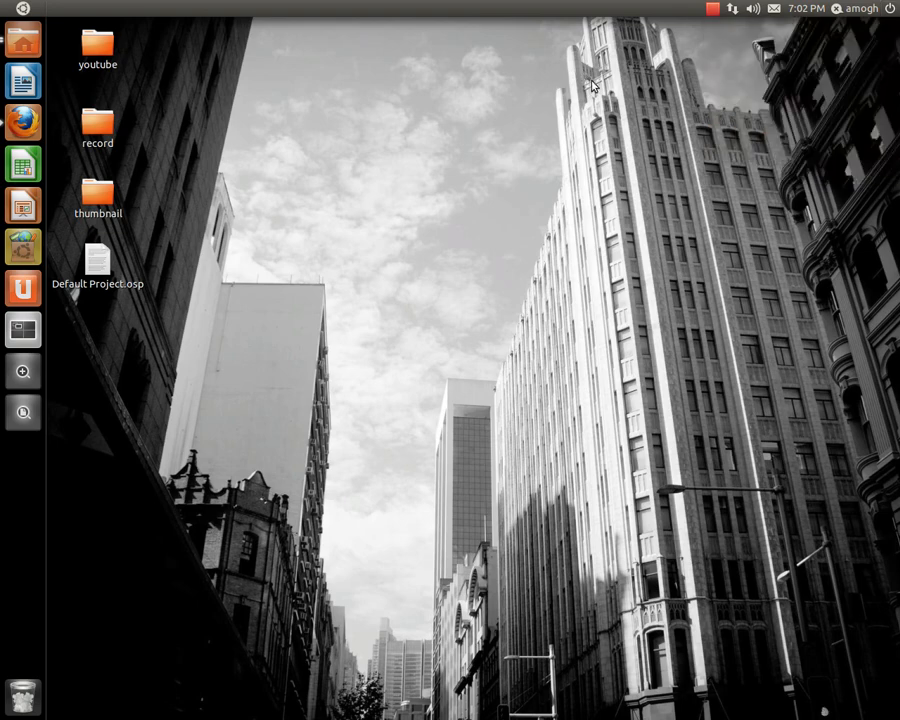
{"action": "mouse_move", "coordinate": [858, 175]}
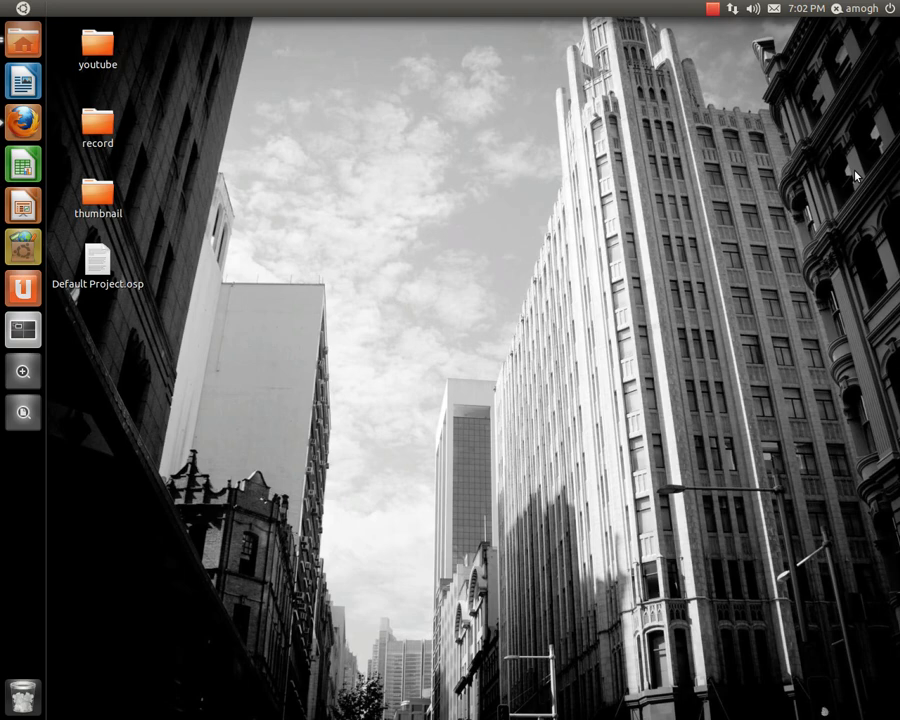
{"action": "mouse_move", "coordinate": [242, 252]}
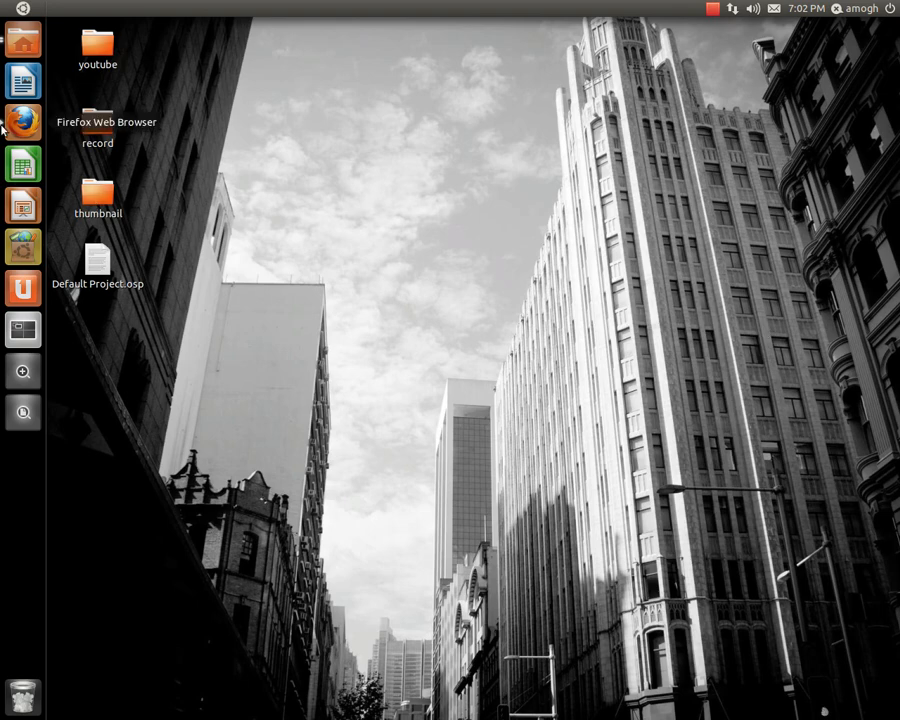
{"action": "mouse_move", "coordinate": [226, 166]}
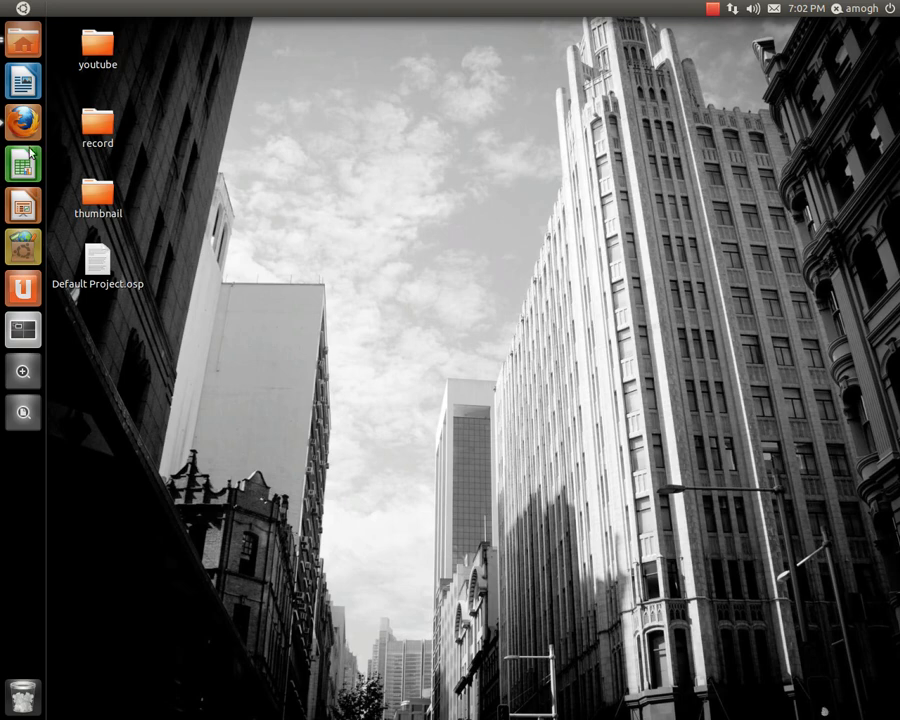
{"action": "mouse_move", "coordinate": [22, 120]}
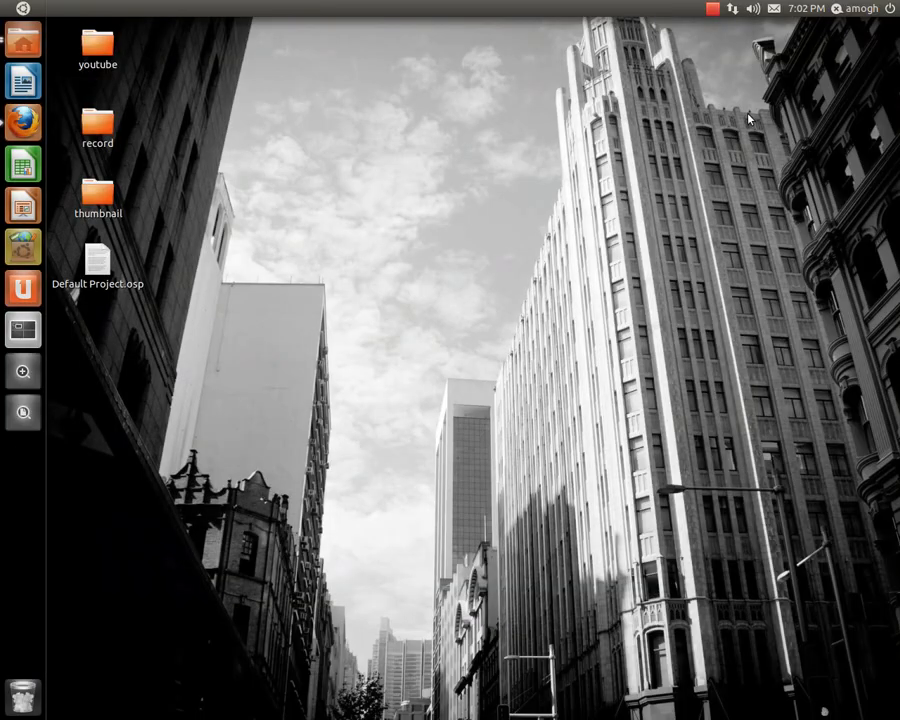
{"action": "mouse_move", "coordinate": [552, 226]}
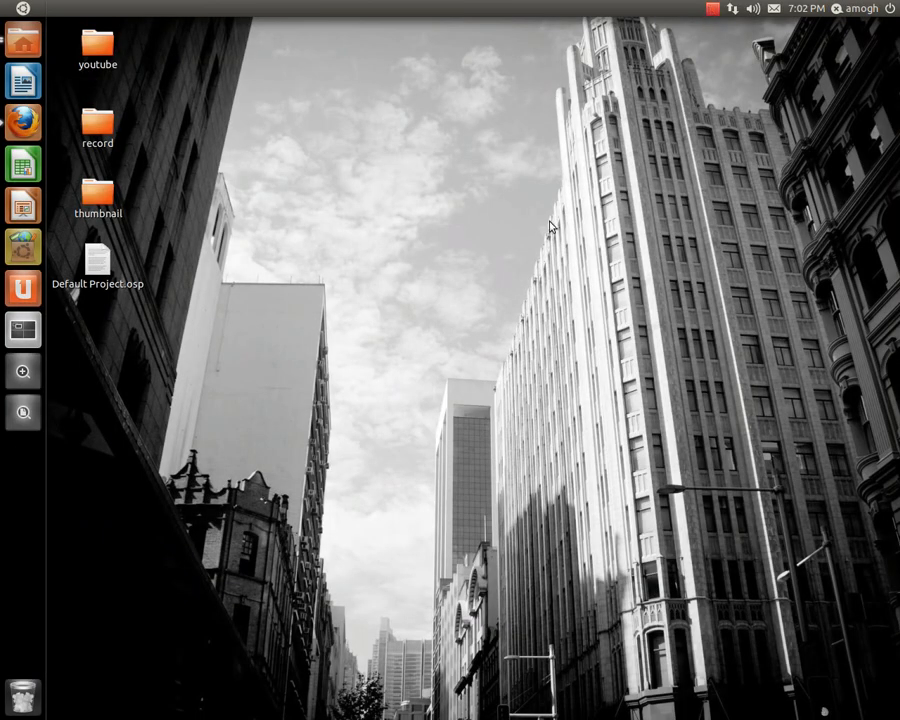
{"action": "mouse_move", "coordinate": [881, 688]}
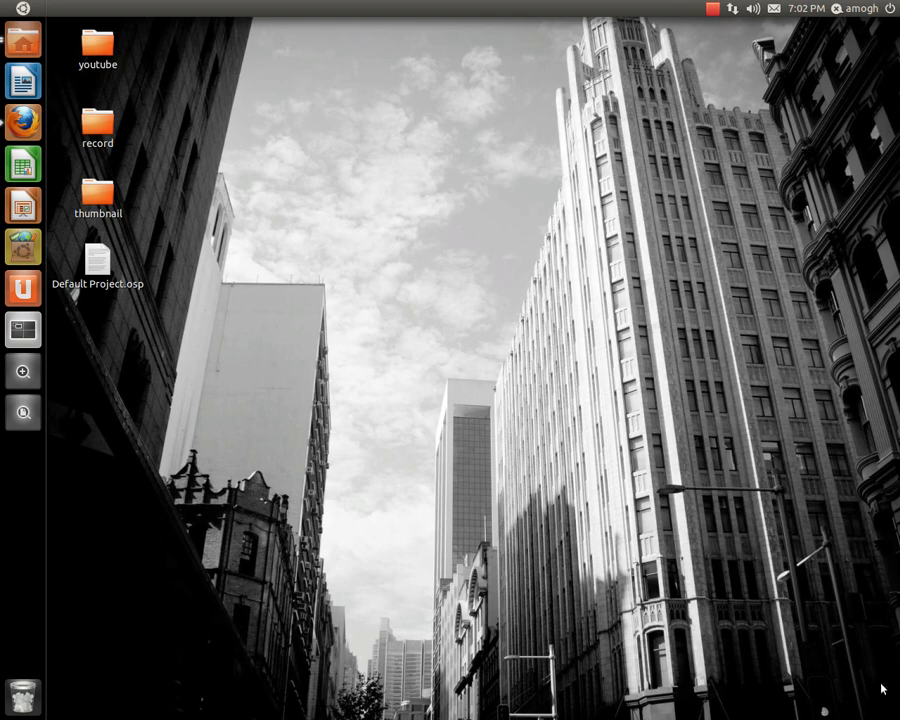
{"action": "mouse_move", "coordinate": [213, 290]}
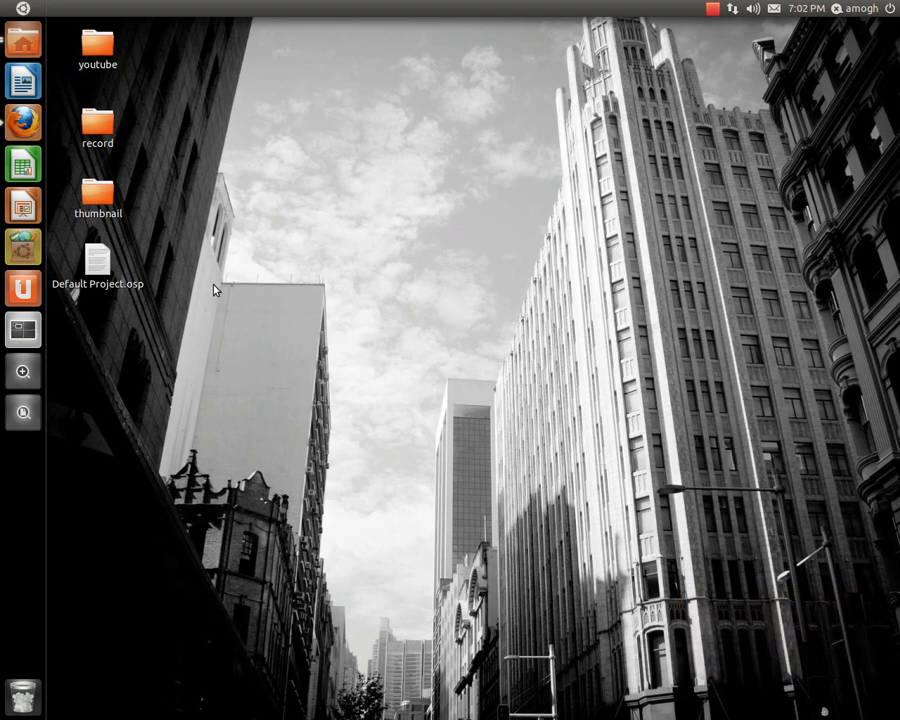
{"action": "left_click", "coordinate": [22, 40]}
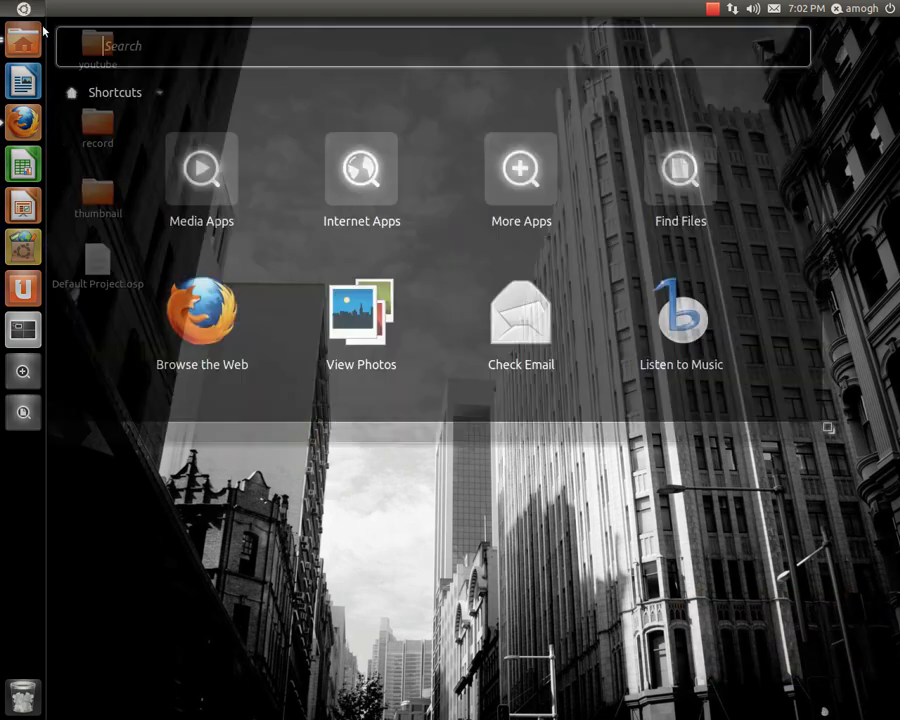
{"action": "type", "text": "te"}
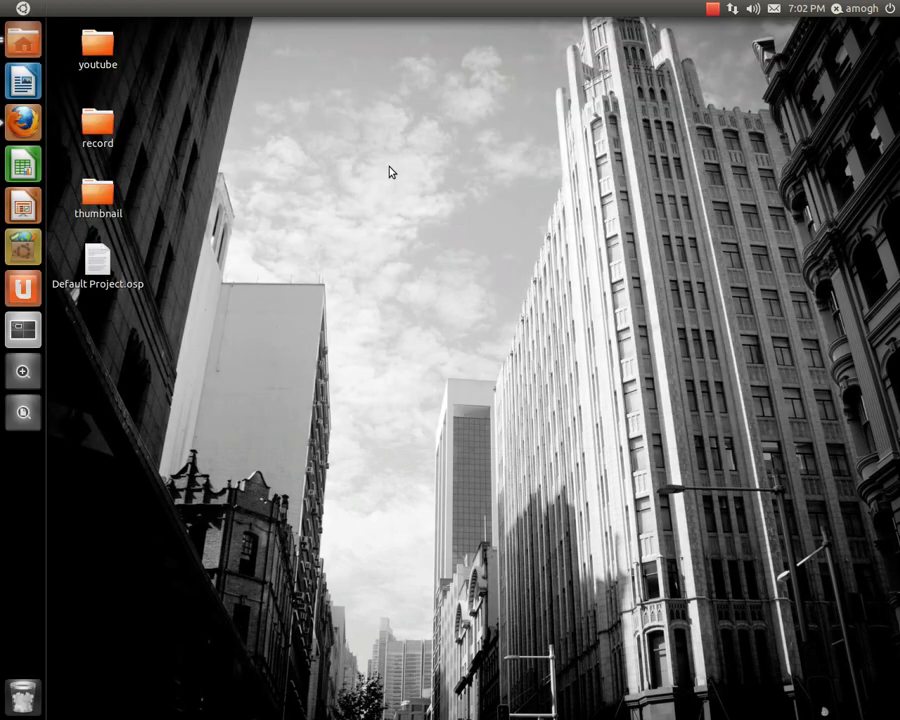
{"action": "left_click", "coordinate": [22, 330]}
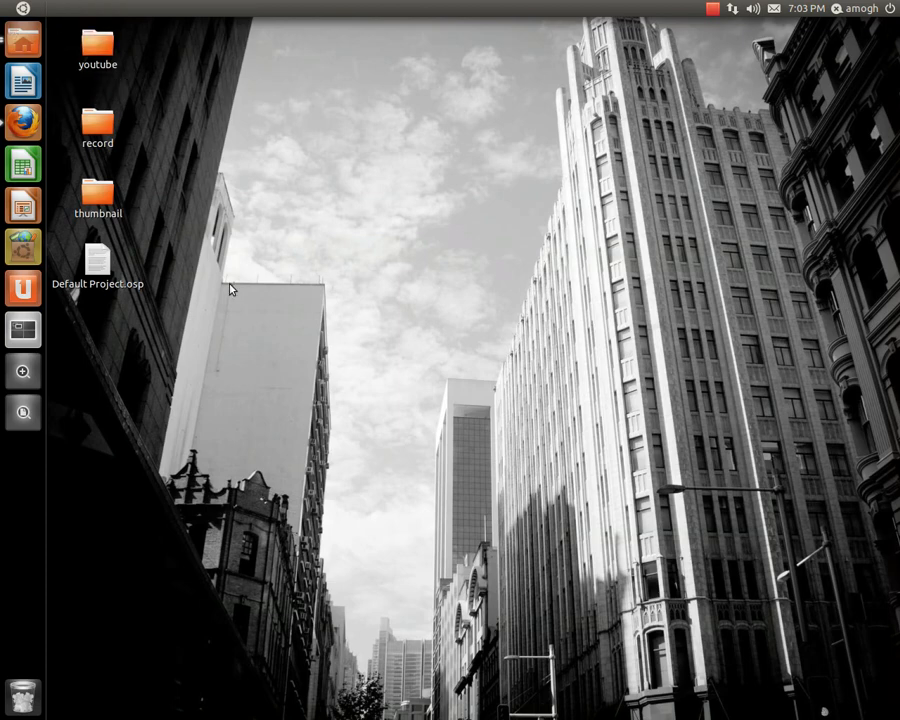
{"action": "mouse_move", "coordinate": [223, 335]}
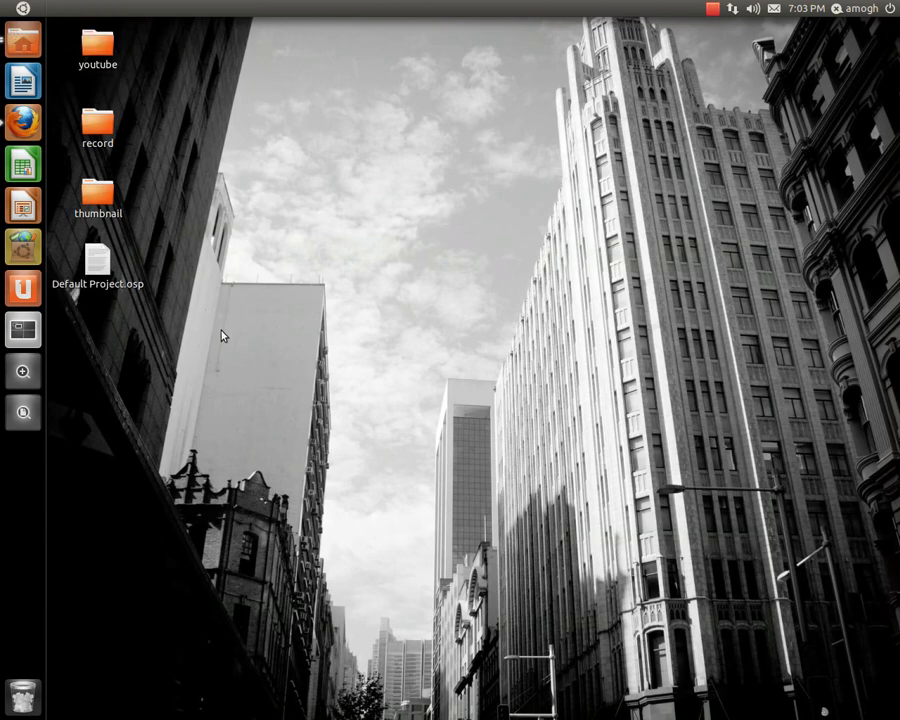
{"action": "mouse_move", "coordinate": [700, 24]}
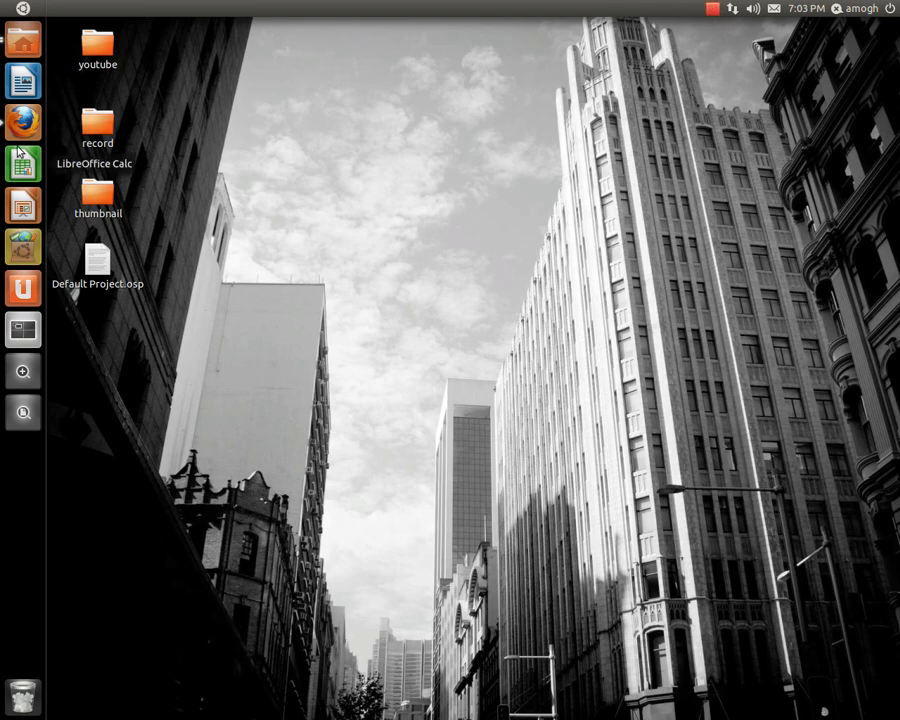
{"action": "mouse_move", "coordinate": [28, 305]}
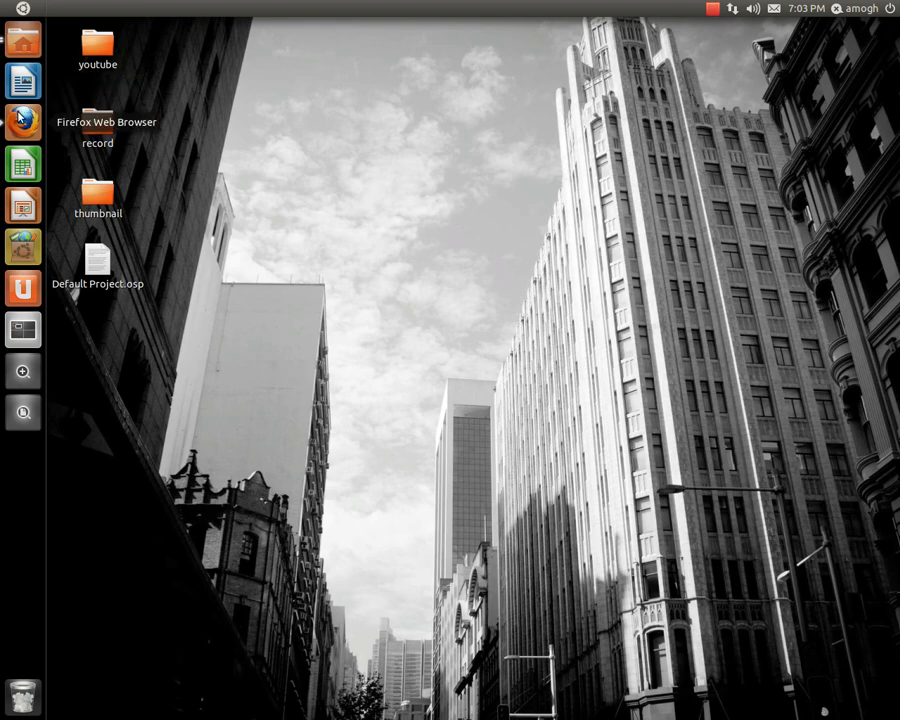
{"action": "mouse_move", "coordinate": [22, 287]}
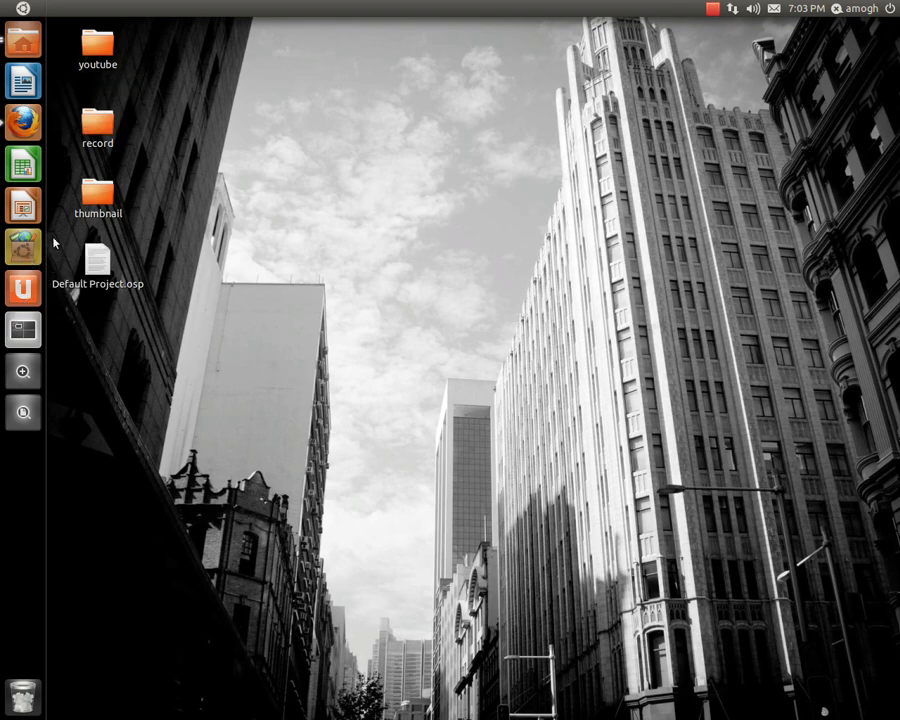
{"action": "mouse_move", "coordinate": [332, 235]}
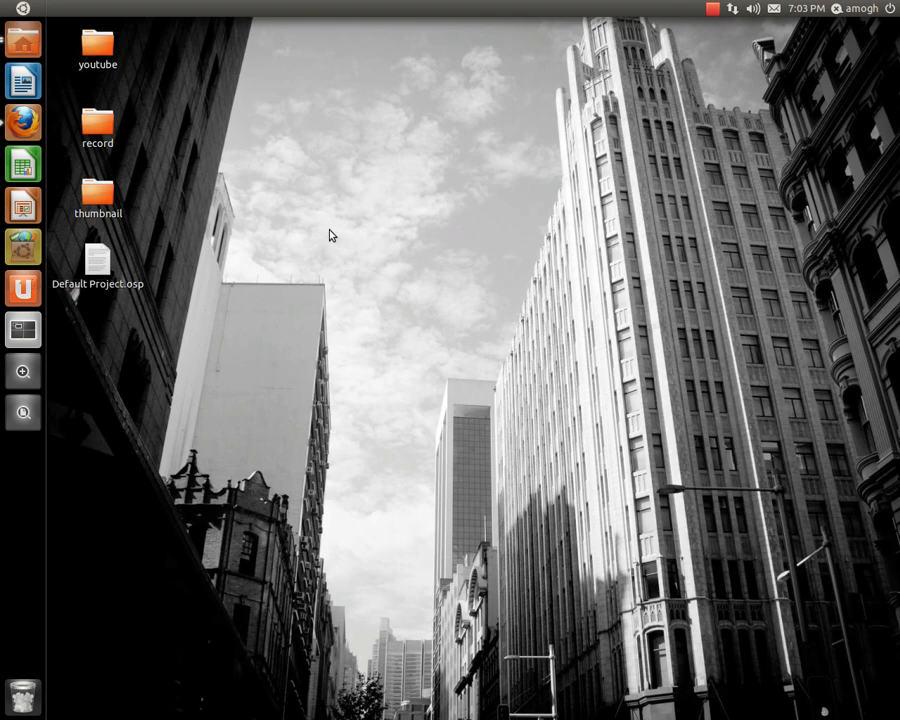
{"action": "mouse_move", "coordinate": [612, 291]}
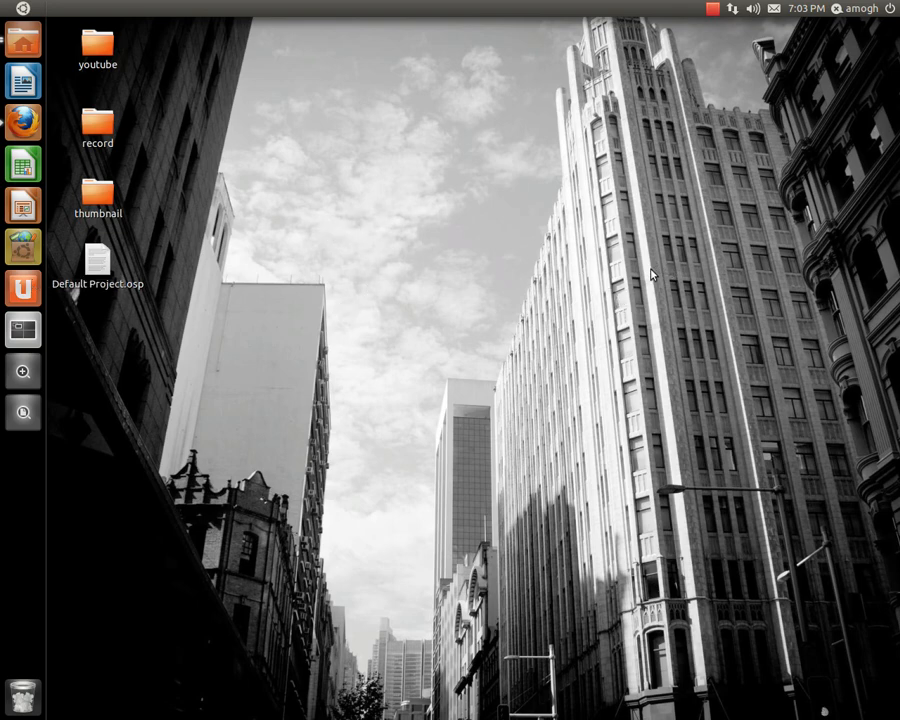
{"action": "mouse_move", "coordinate": [378, 255]}
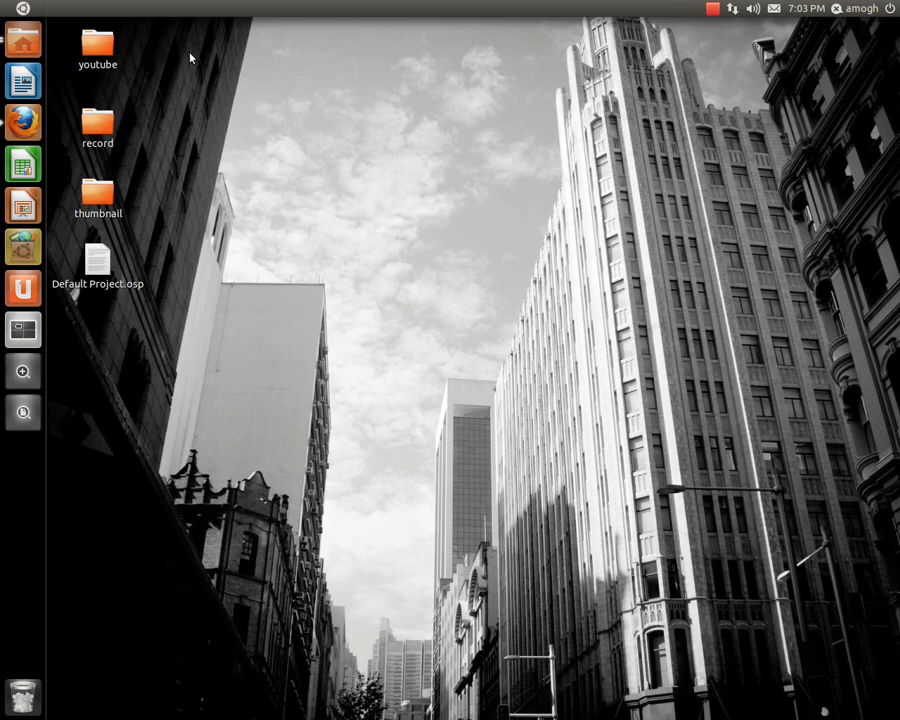
{"action": "mouse_move", "coordinate": [460, 525]}
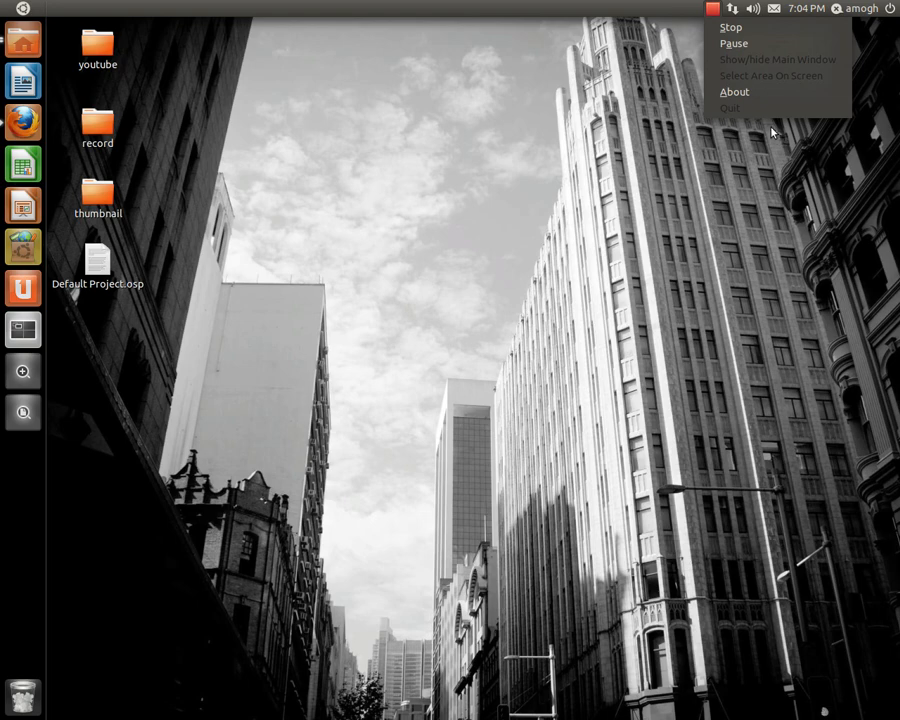
{"action": "mouse_move", "coordinate": [740, 43]}
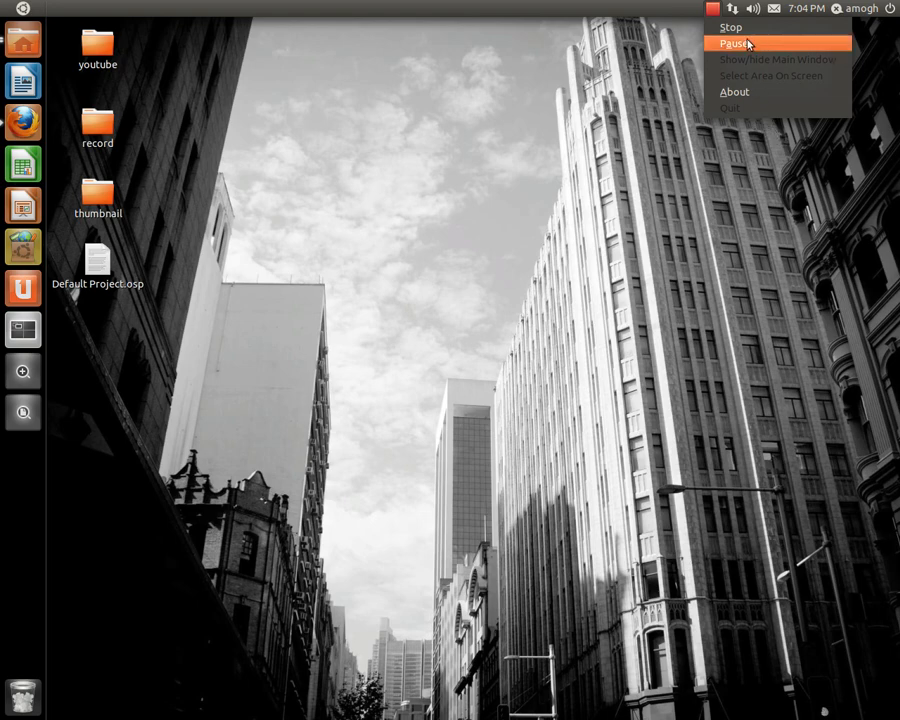
{"action": "mouse_move", "coordinate": [471, 27]}
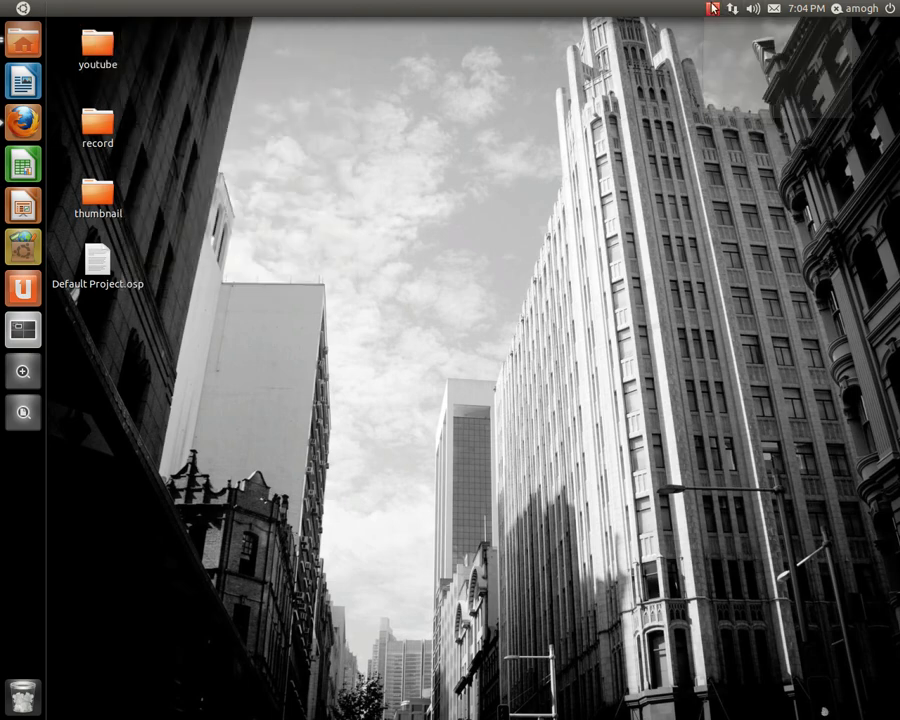
Open the recordMyDesktop panel indicator's Stop/Pause menu.
{"action": "left_click", "coordinate": [713, 8]}
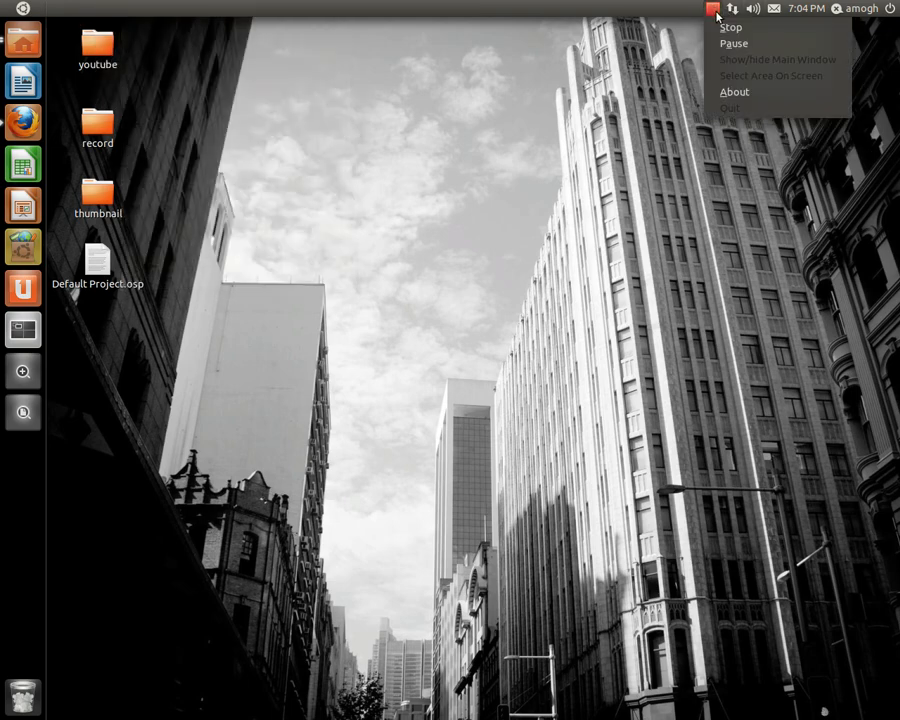